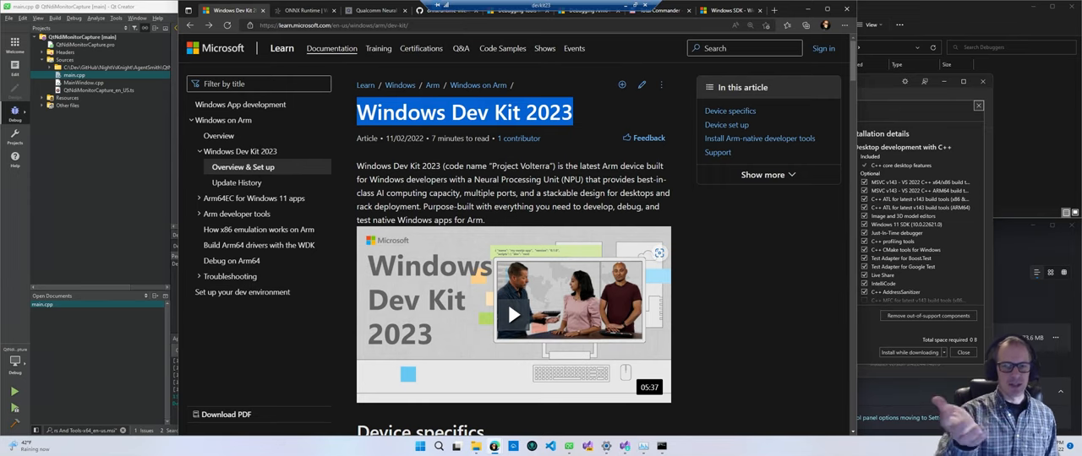
Scroll the Windows Dev Kit 2023 article down to 'Install Arm-native developer tools'.
scroll(down, 3)
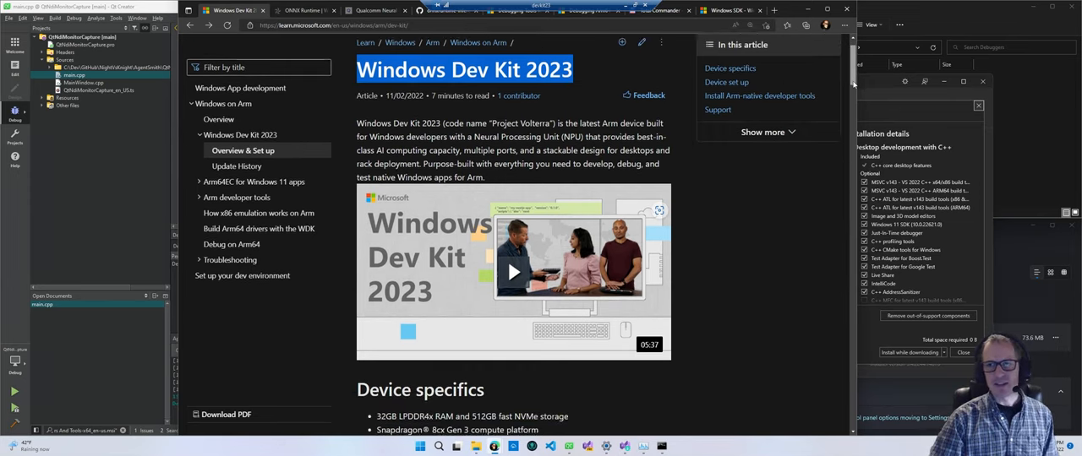
scroll(down, 3)
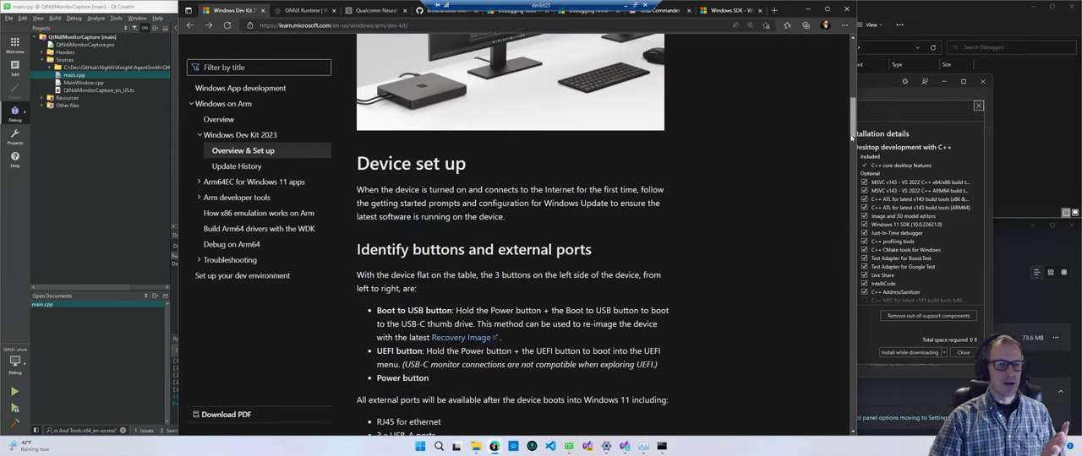
scroll(down, 3)
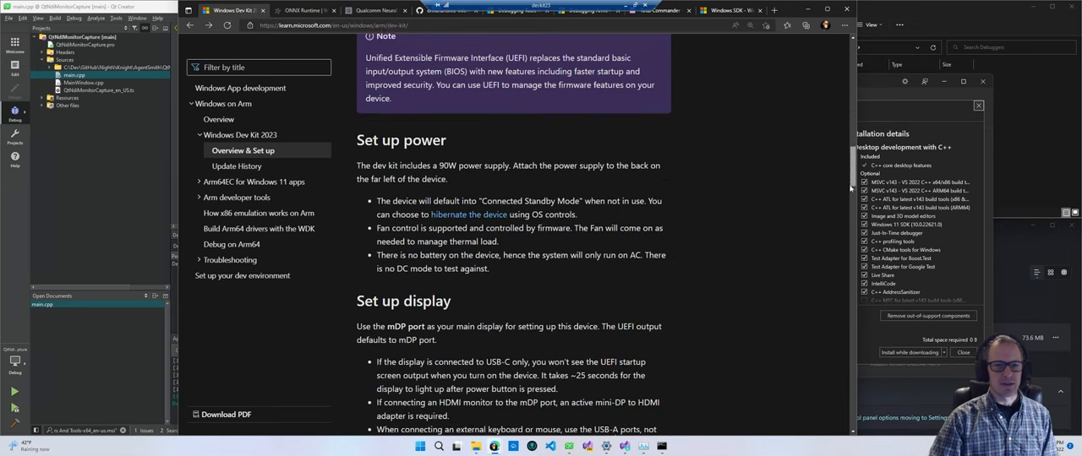
scroll(down, 3)
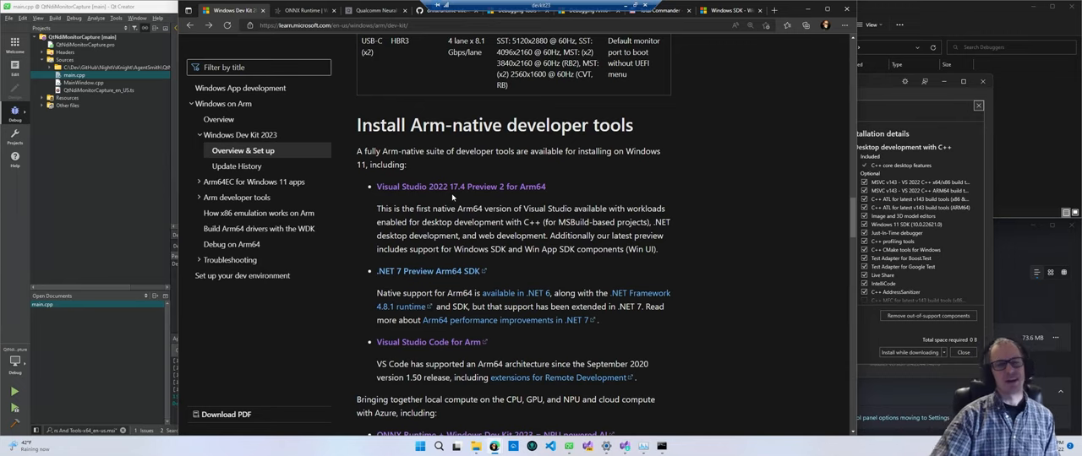
mouse_move(853, 98)
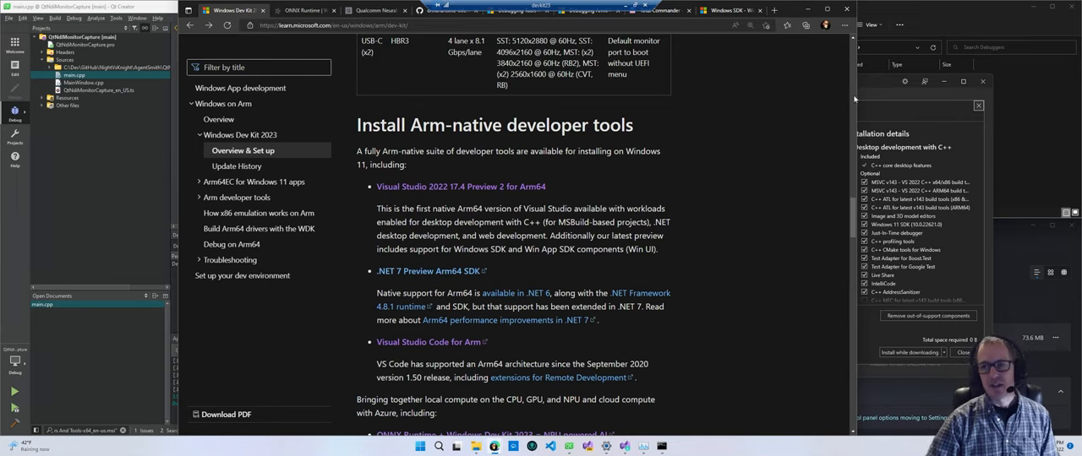
Bring the installer's Modify window forward and review Workloads and Individual components.
click(544, 115)
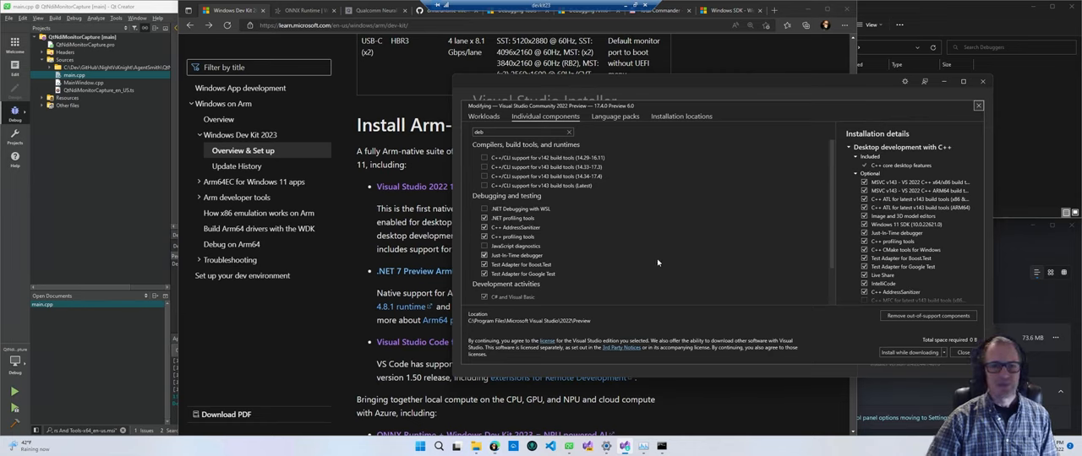
click(483, 115)
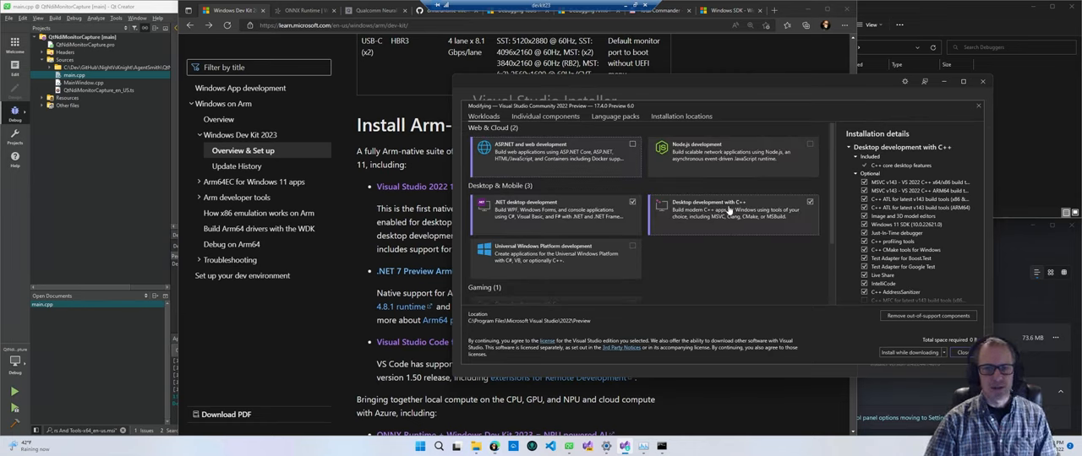
click(544, 115)
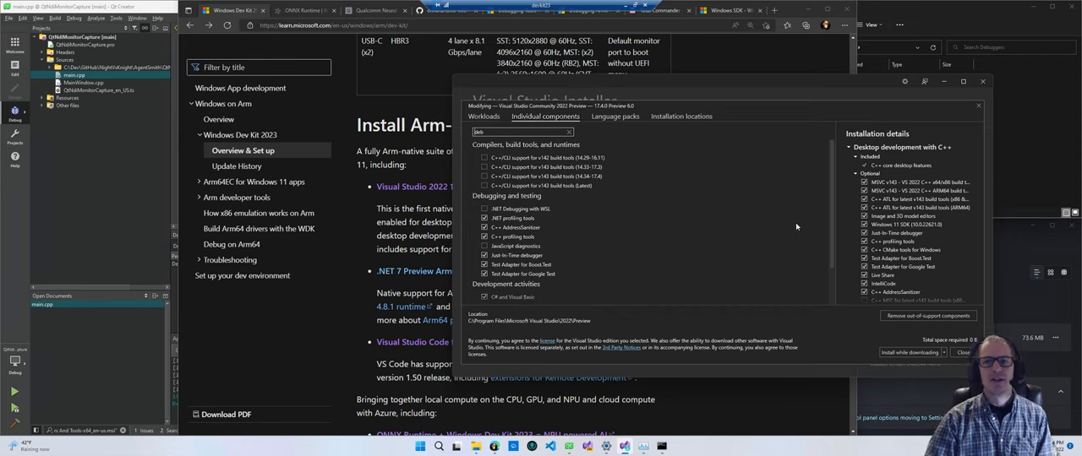
mouse_move(886, 230)
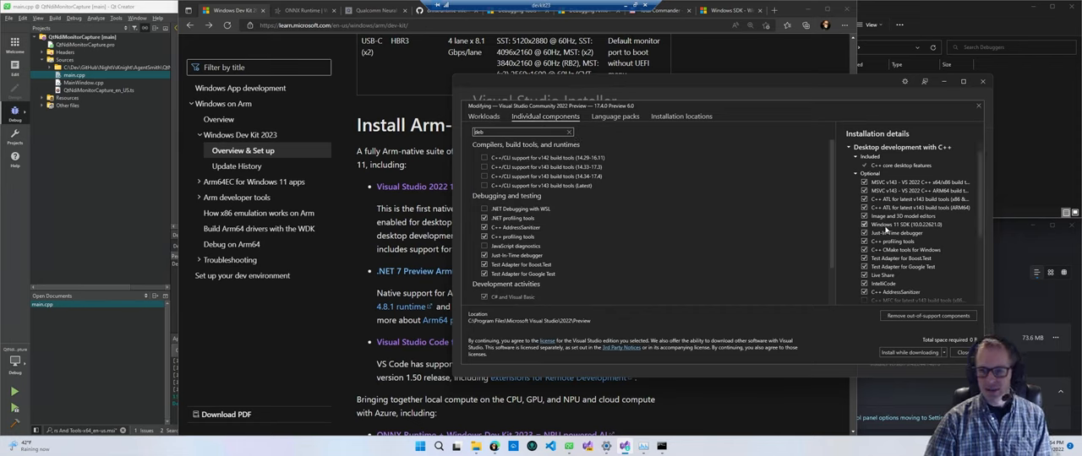
mouse_move(897, 223)
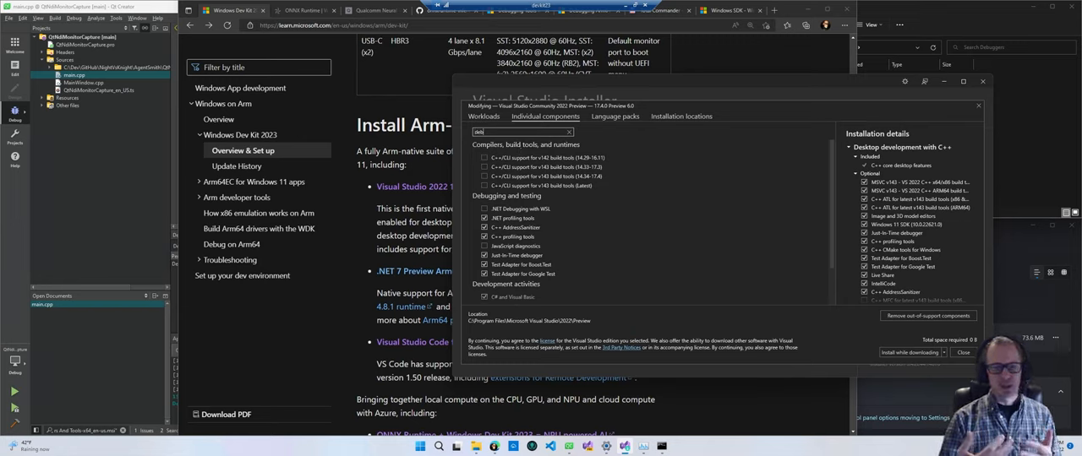
mouse_move(601, 144)
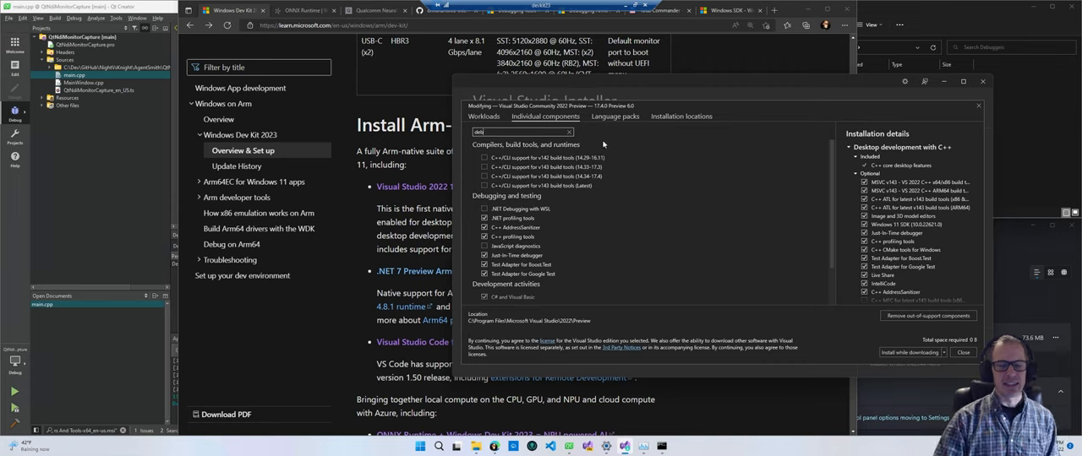
mouse_move(892, 229)
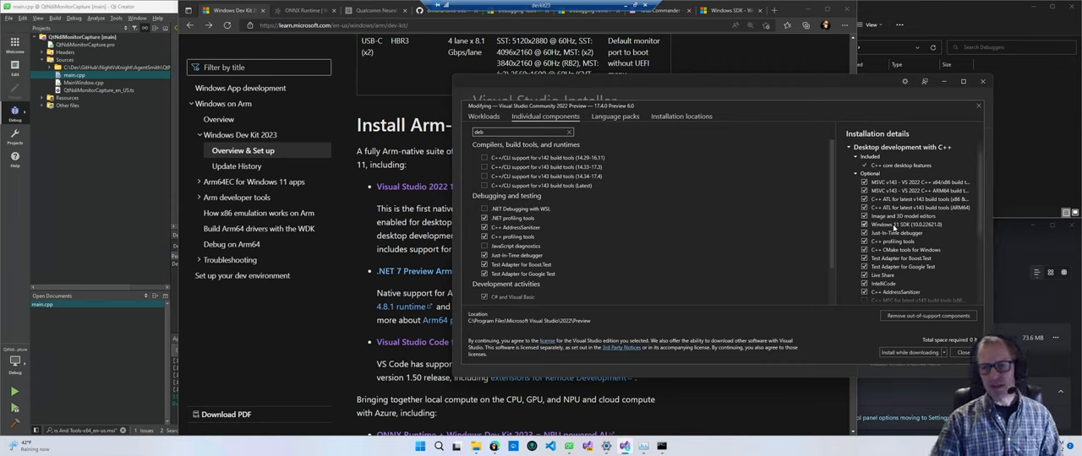
mouse_move(893, 223)
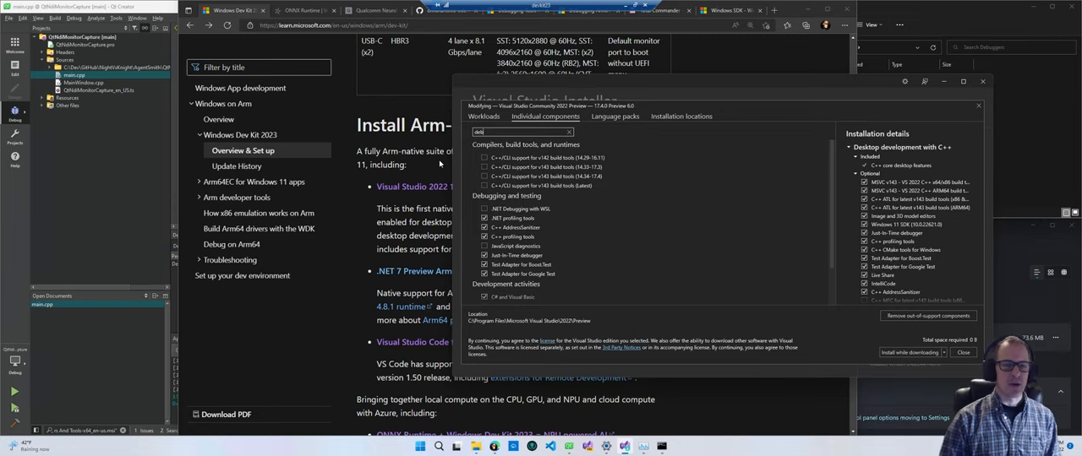
mouse_move(16, 262)
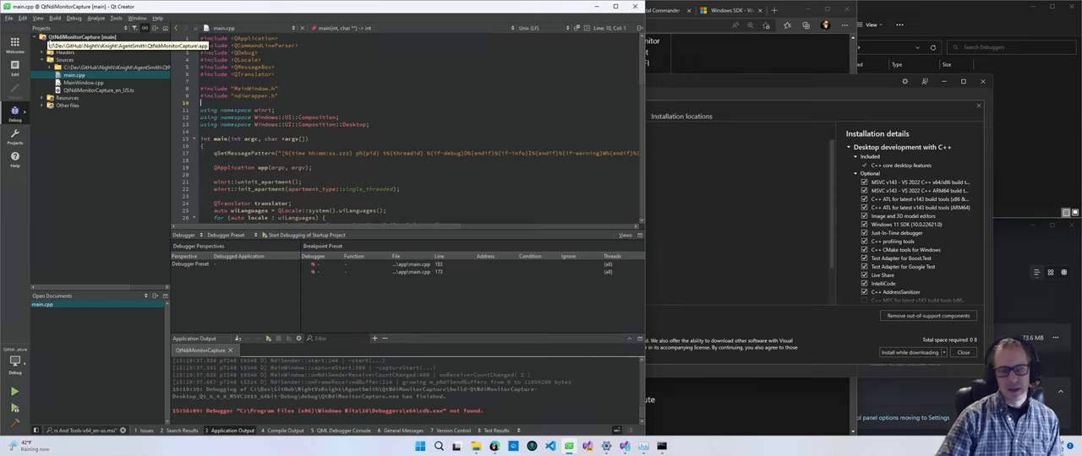
Open Qt Creator's Preferences from the Edit menu onto the Kits page.
click(23, 17)
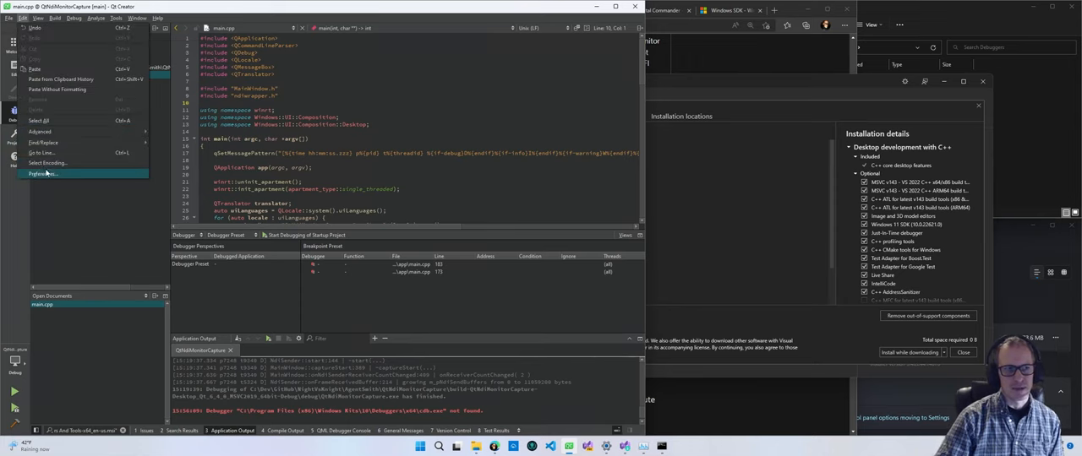
click(44, 174)
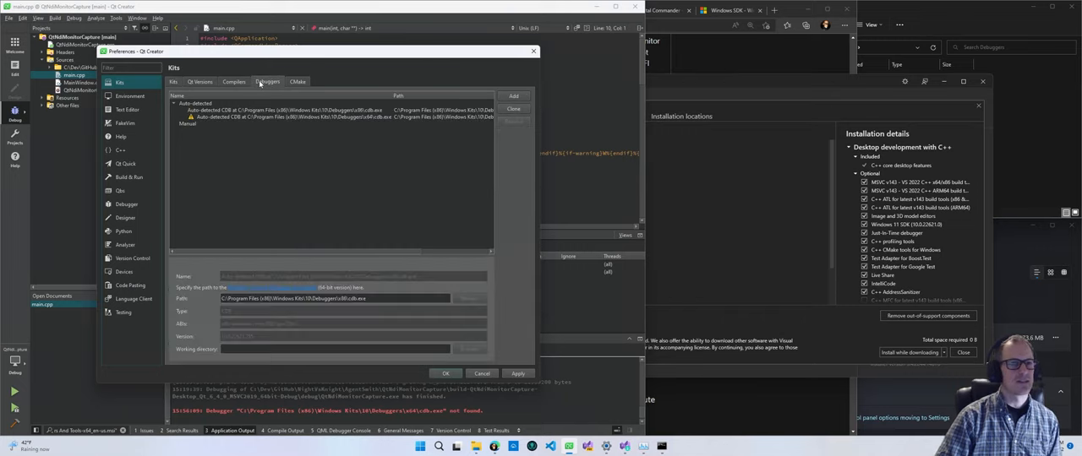
Show the Debuggers list with the auto-detected Windows Kits arm64 CDB entries.
click(296, 110)
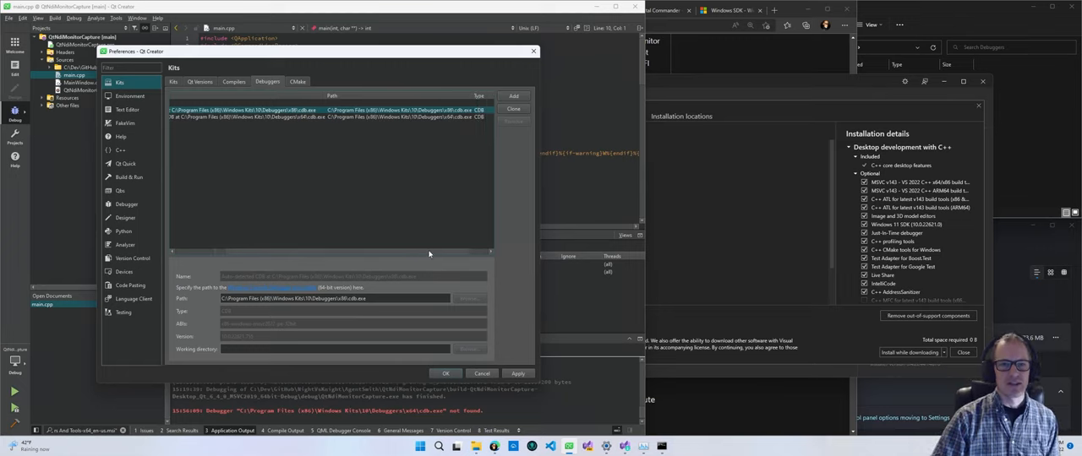
mouse_move(423, 169)
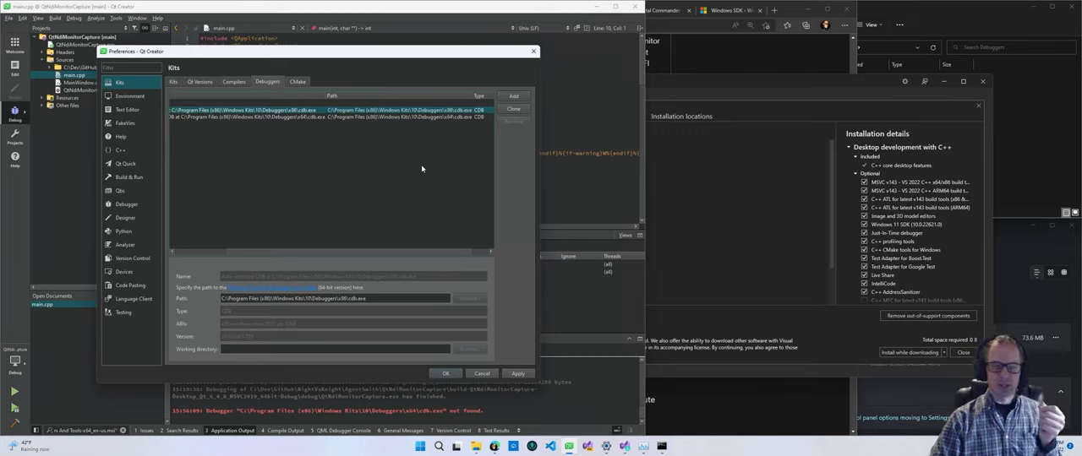
mouse_move(419, 252)
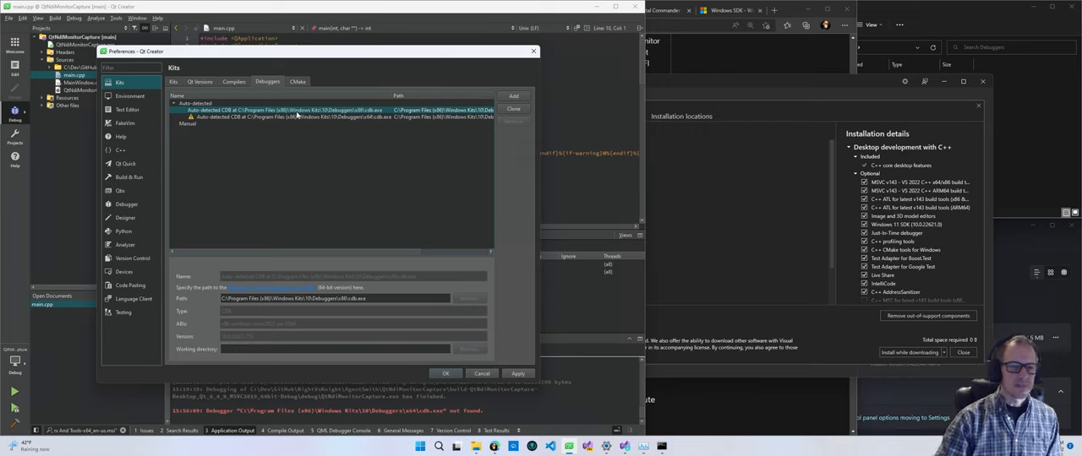
mouse_move(374, 120)
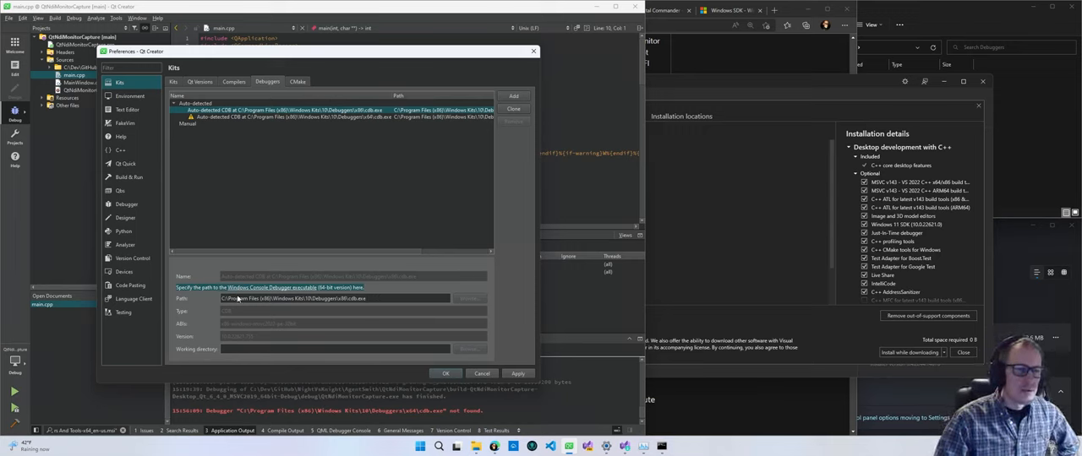
mouse_move(227, 297)
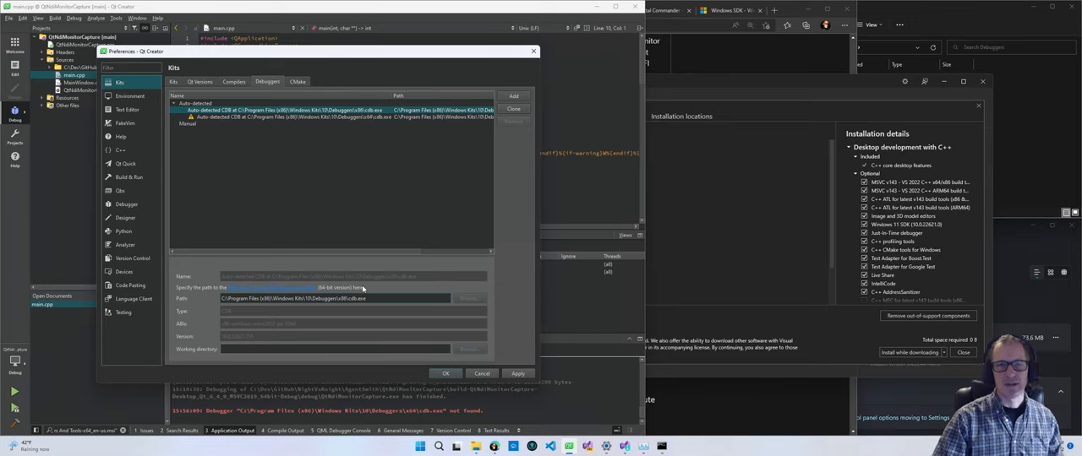
mouse_move(345, 291)
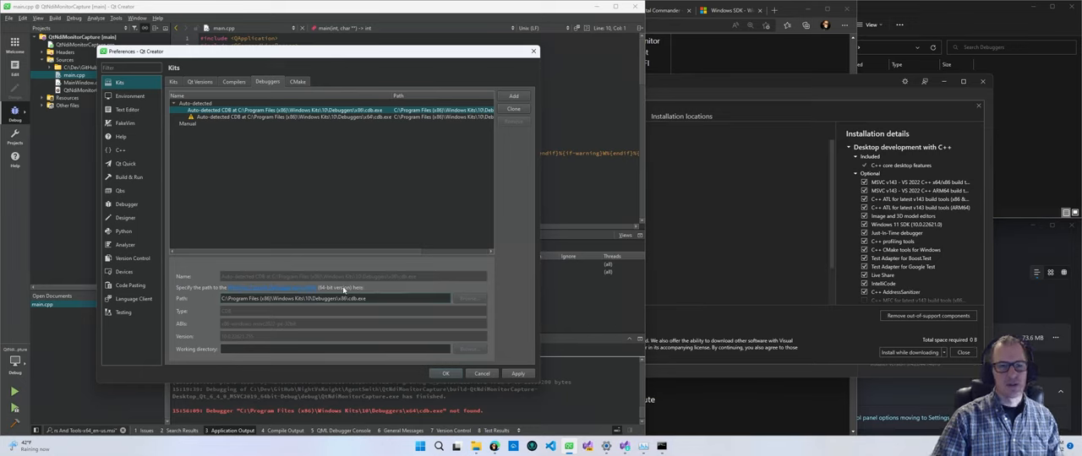
mouse_move(305, 295)
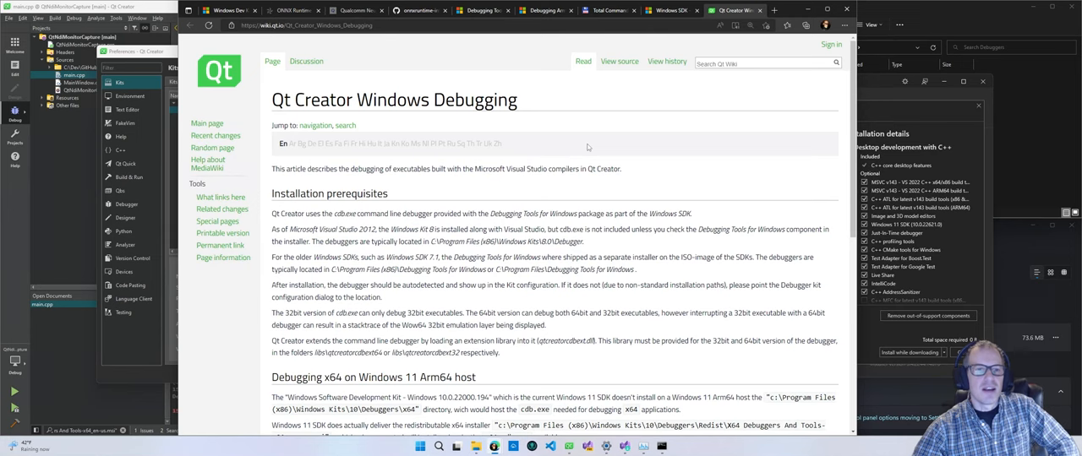
scroll(down, 3)
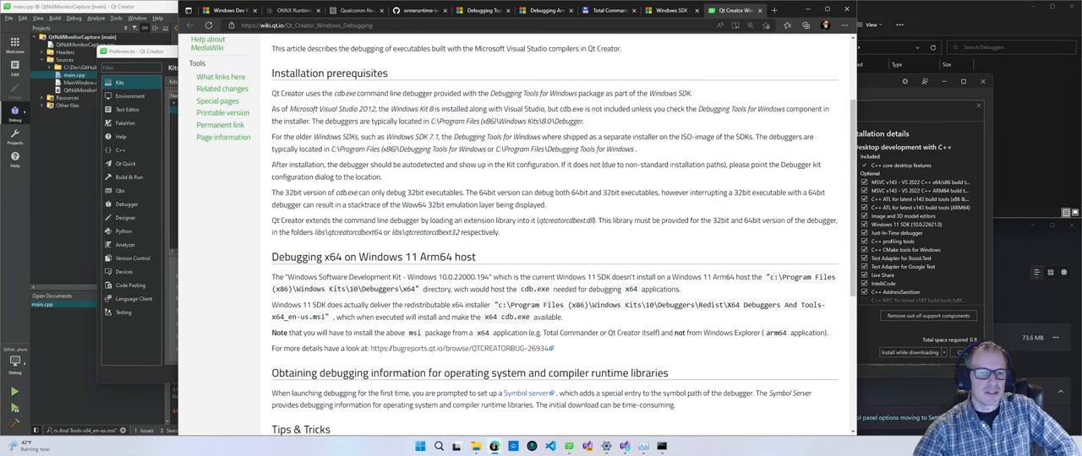
scroll(down, 3)
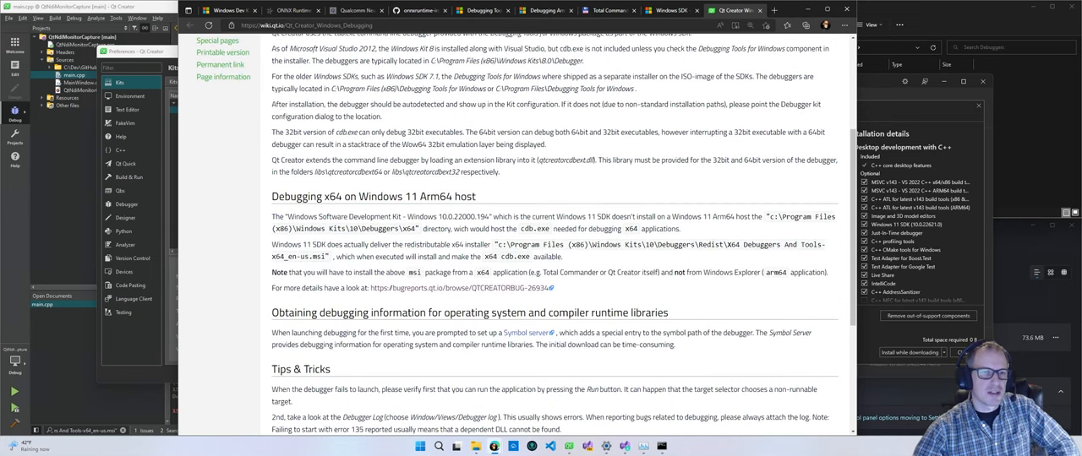
double_click(397, 196)
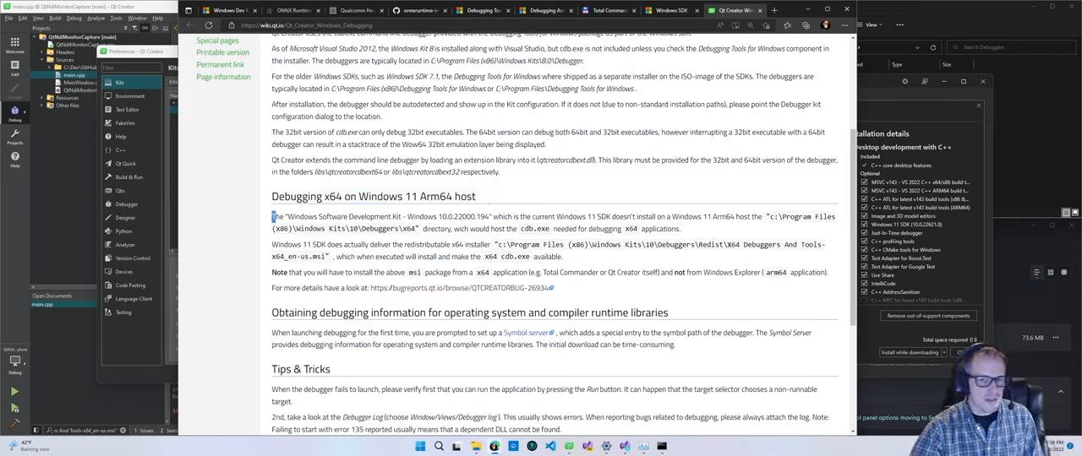
drag(272, 216, 554, 287)
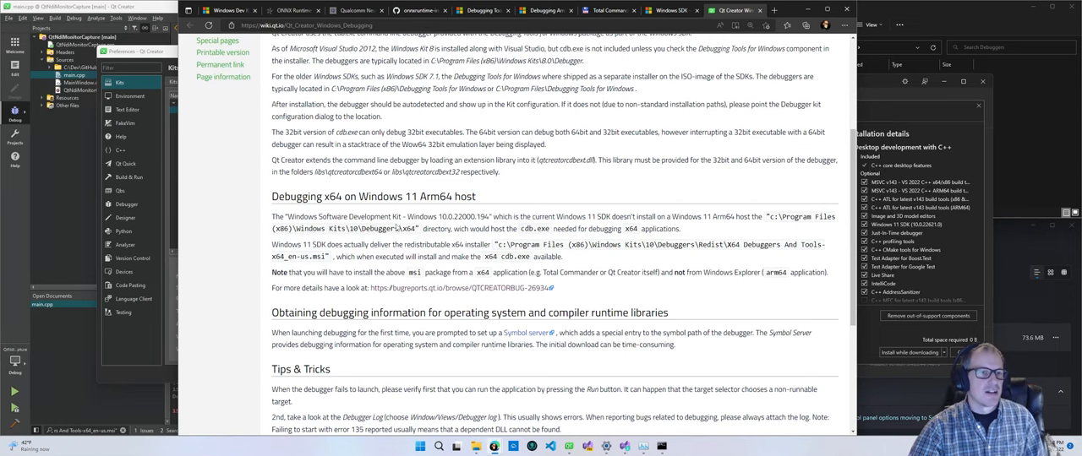
scroll(down, 3)
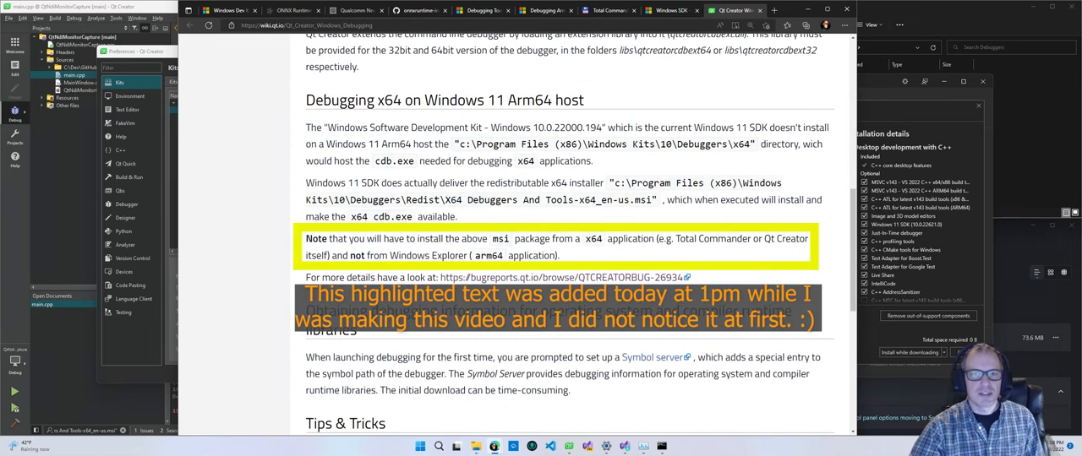
double_click(724, 127)
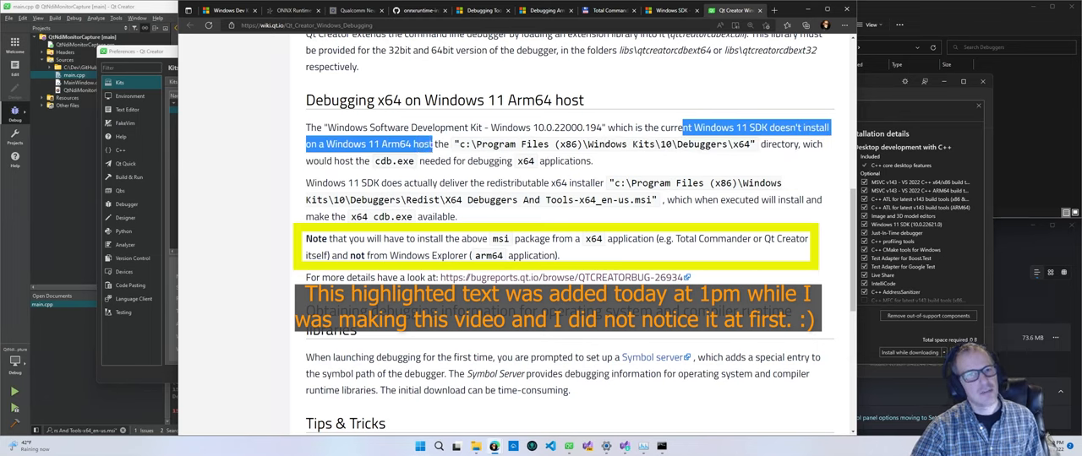
drag(453, 143, 584, 144)
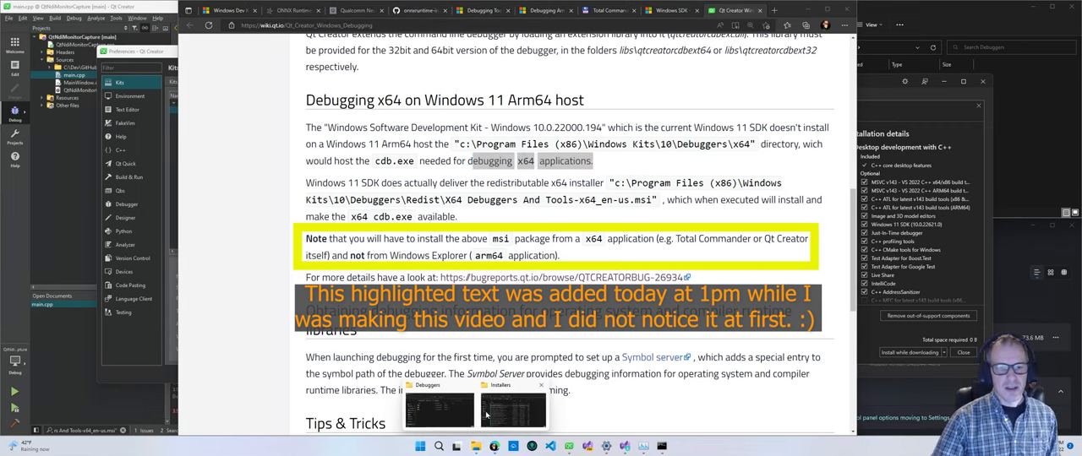
Bring up the Windows Kits 10 Debuggers folder and reveal its full path.
click(439, 409)
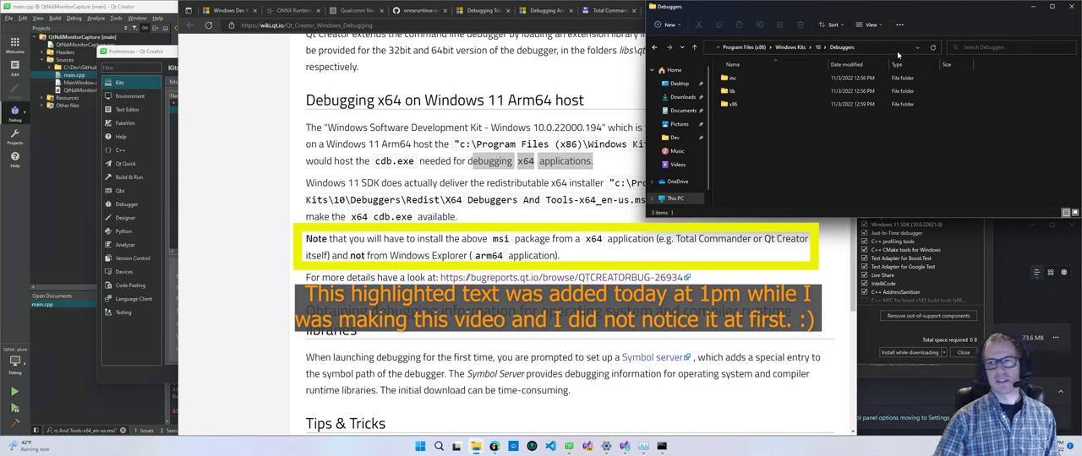
click(803, 47)
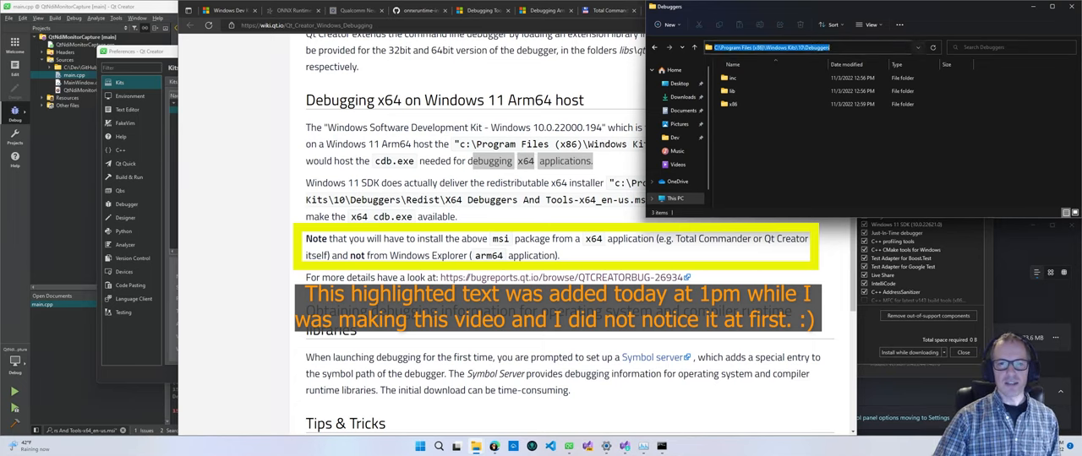
click(815, 104)
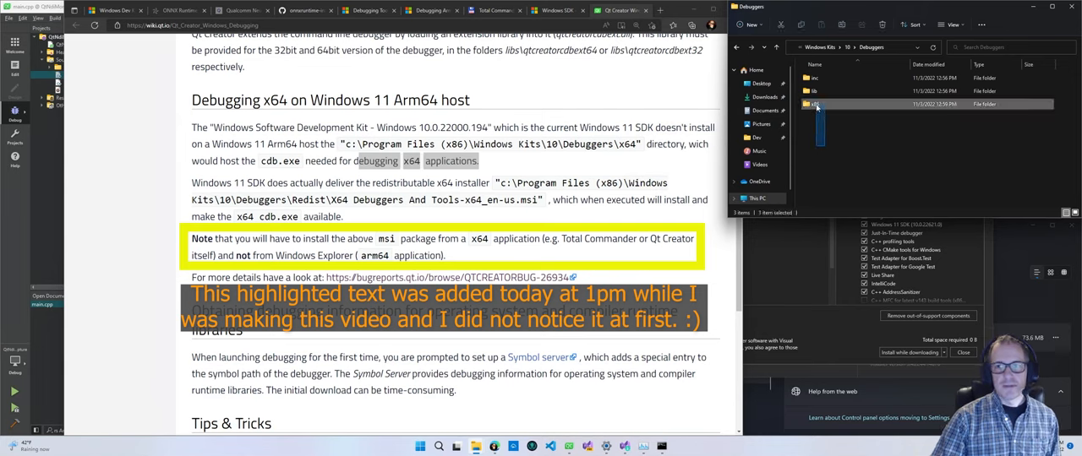
mouse_move(821, 156)
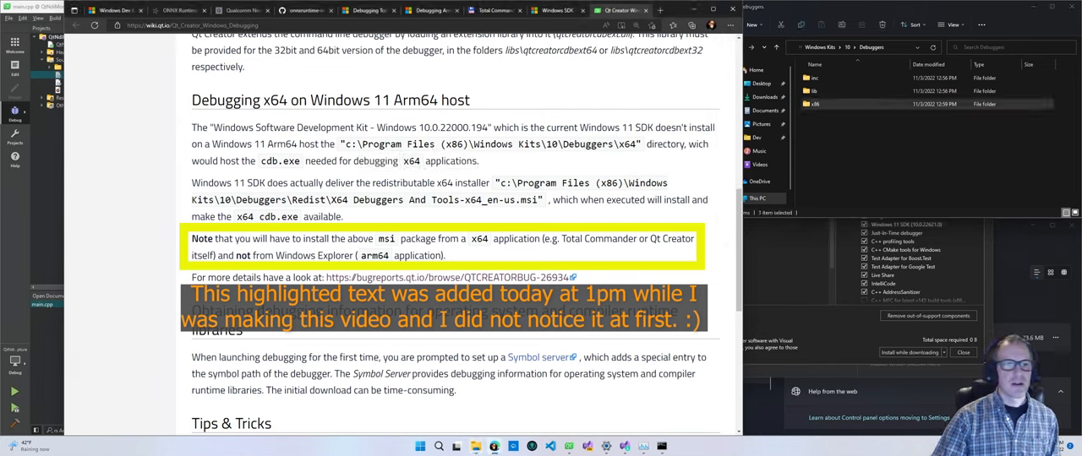
Highlight the wiki note on the redistributable x64 installer and its Redist path.
drag(240, 182, 382, 182)
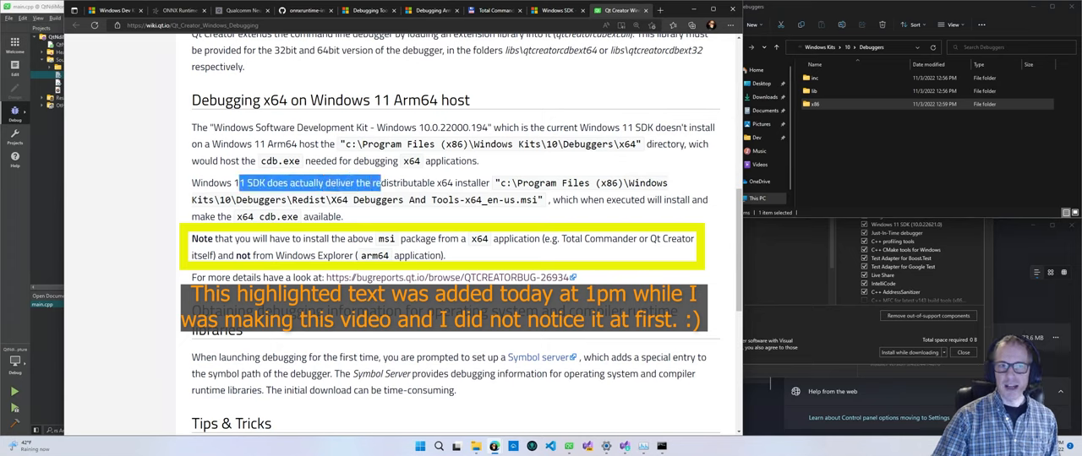
drag(382, 182, 488, 182)
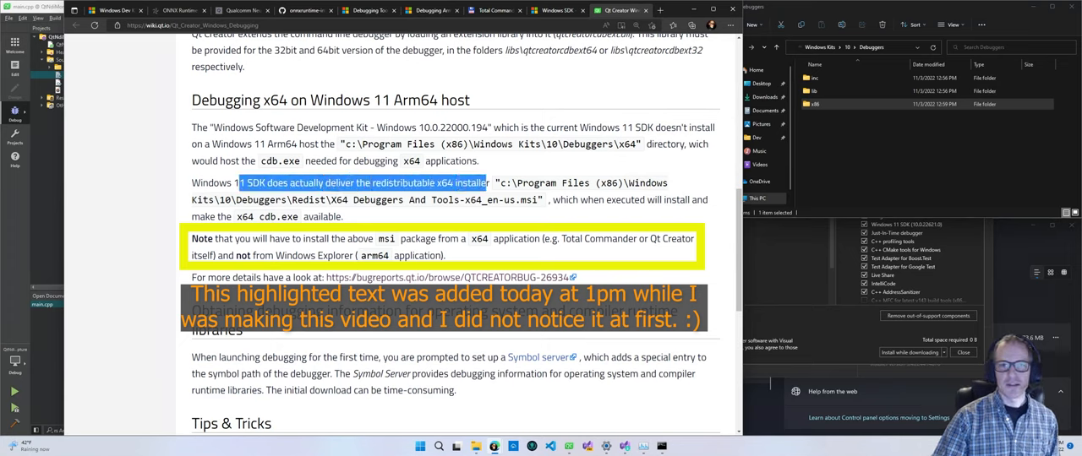
click(363, 182)
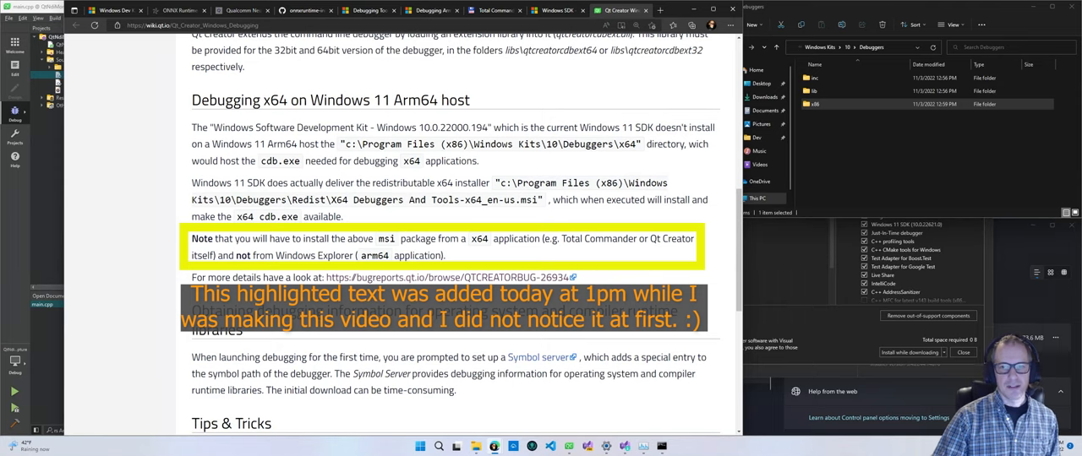
drag(574, 199, 345, 216)
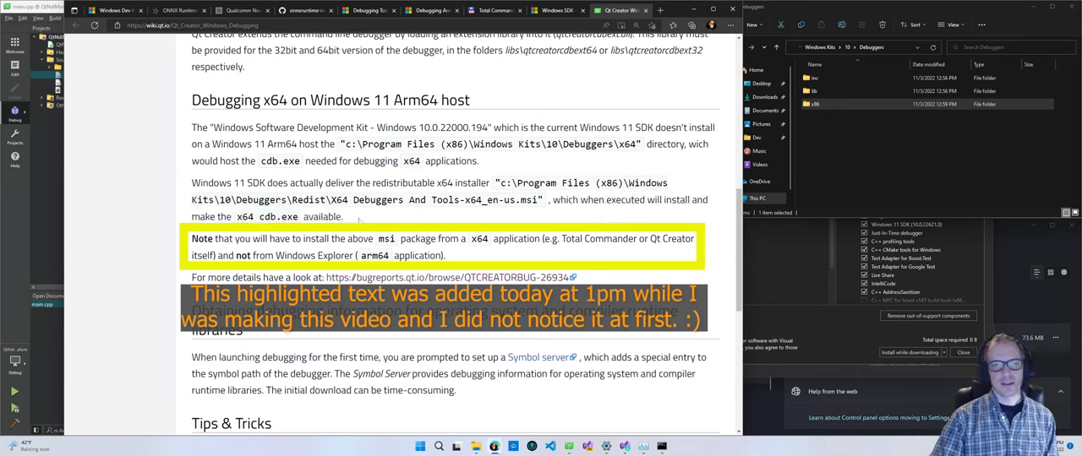
mouse_move(842, 166)
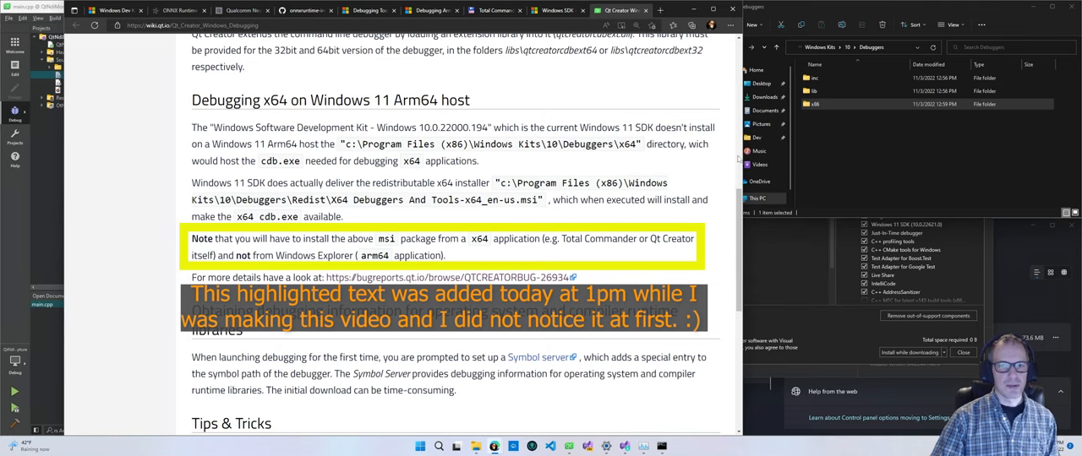
mouse_move(902, 54)
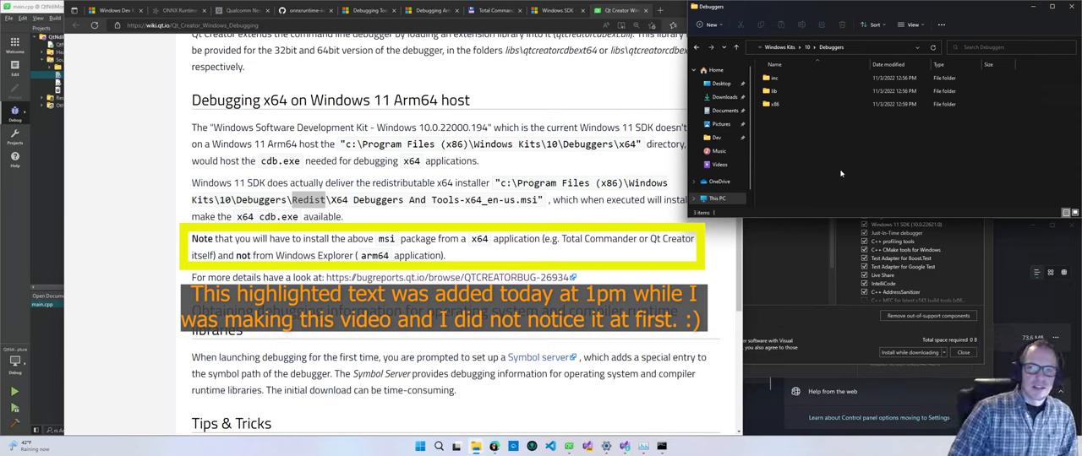
mouse_move(639, 90)
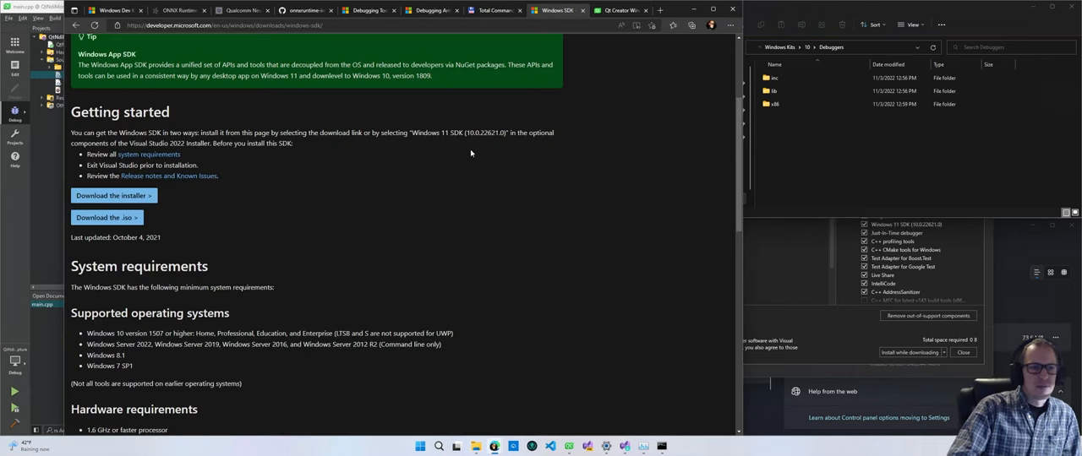
mouse_move(524, 81)
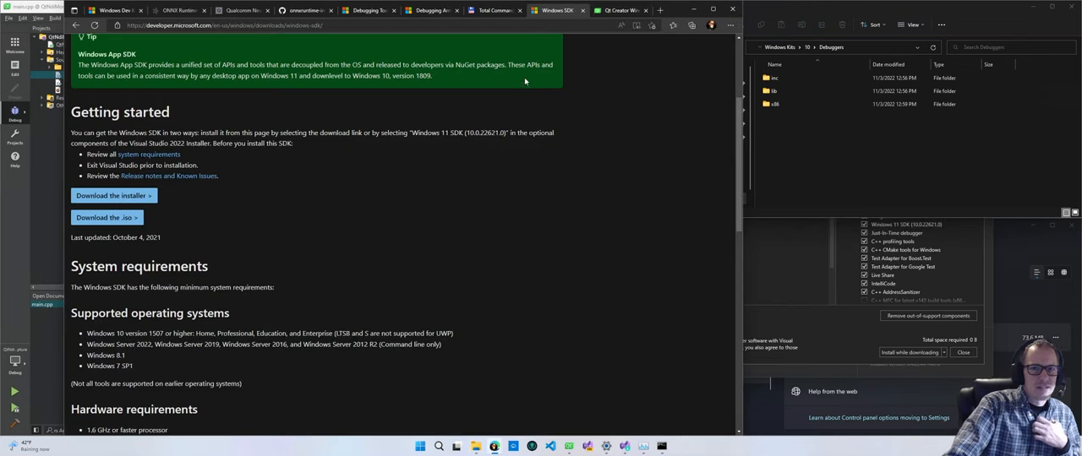
Reach the Install Debugging Tools for Windows section and mark the WDK option.
click(431, 10)
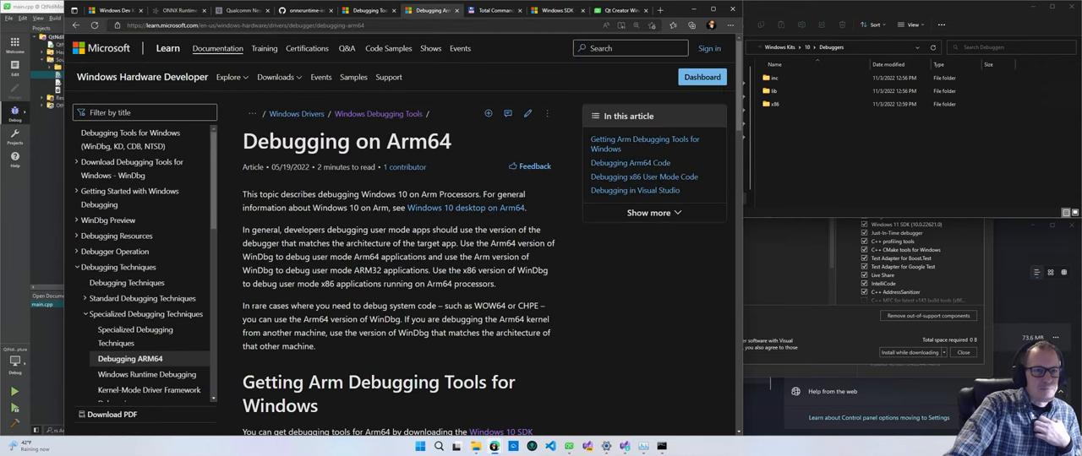
scroll(down, 3)
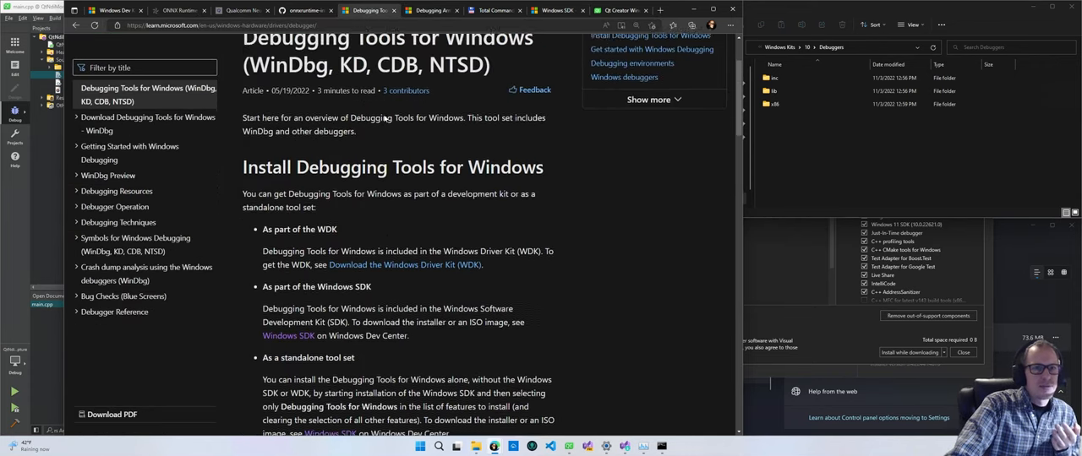
scroll(down, 3)
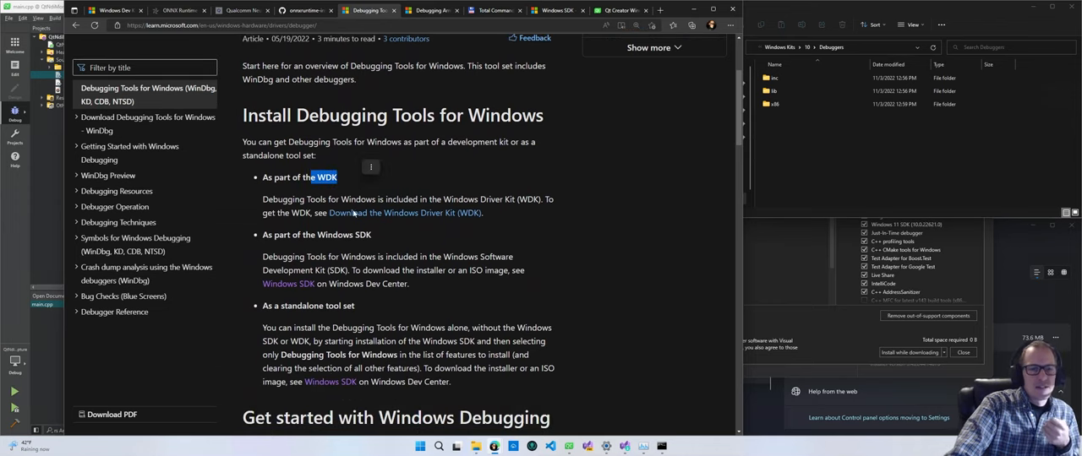
double_click(345, 233)
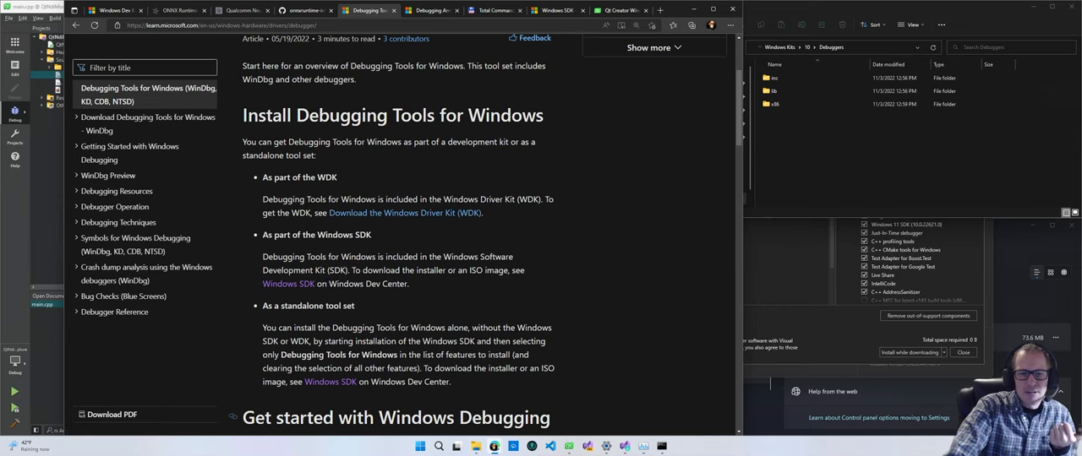
Run winsdksetup.exe and continue past the up-to-date message to Specify Location.
click(456, 446)
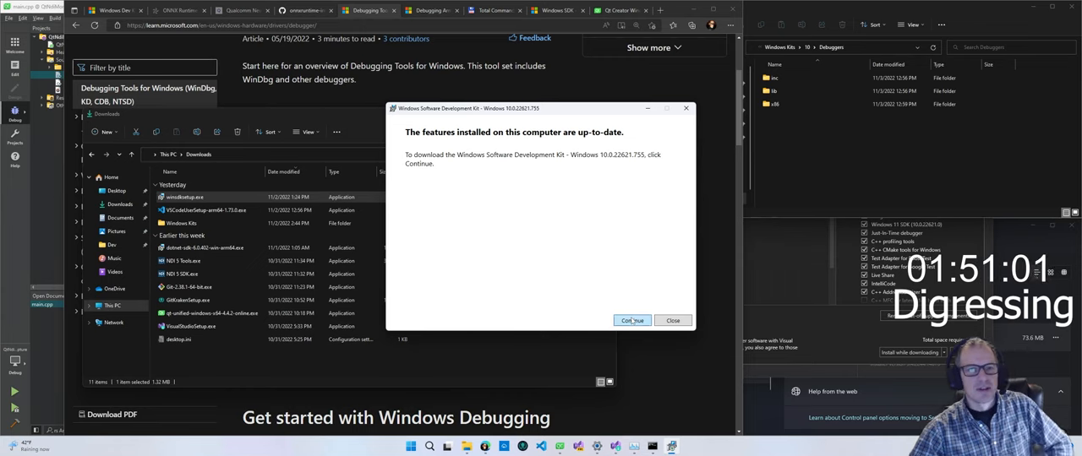
click(632, 321)
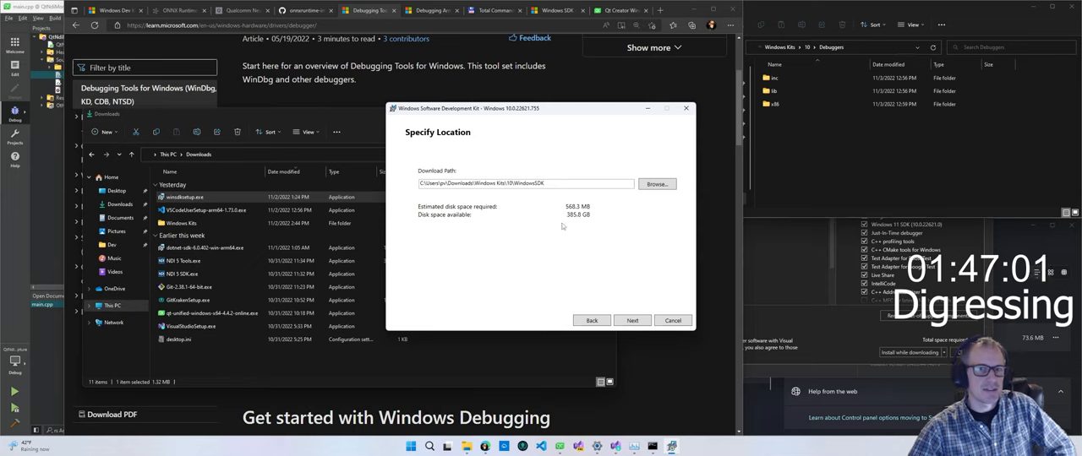
mouse_move(571, 233)
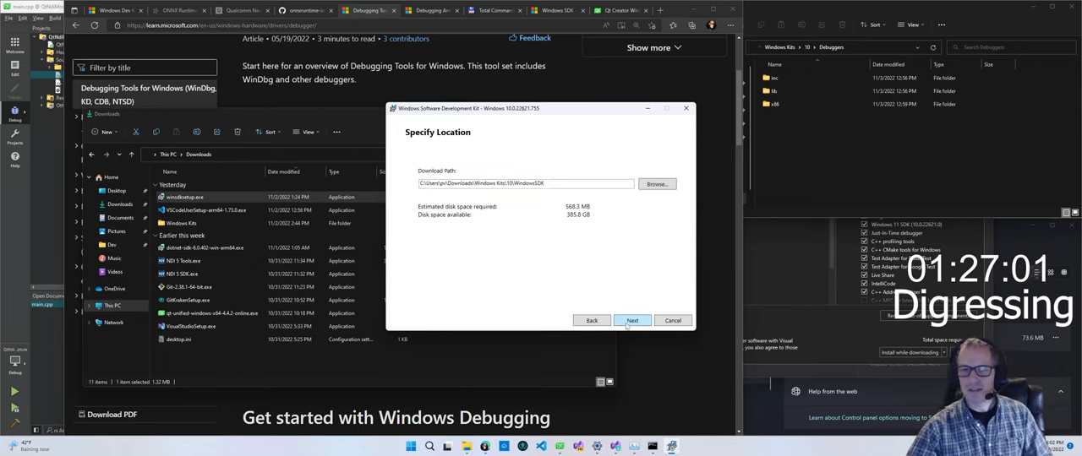
Accept the download location, keep Debugging Tools for Windows, and start the download.
click(632, 321)
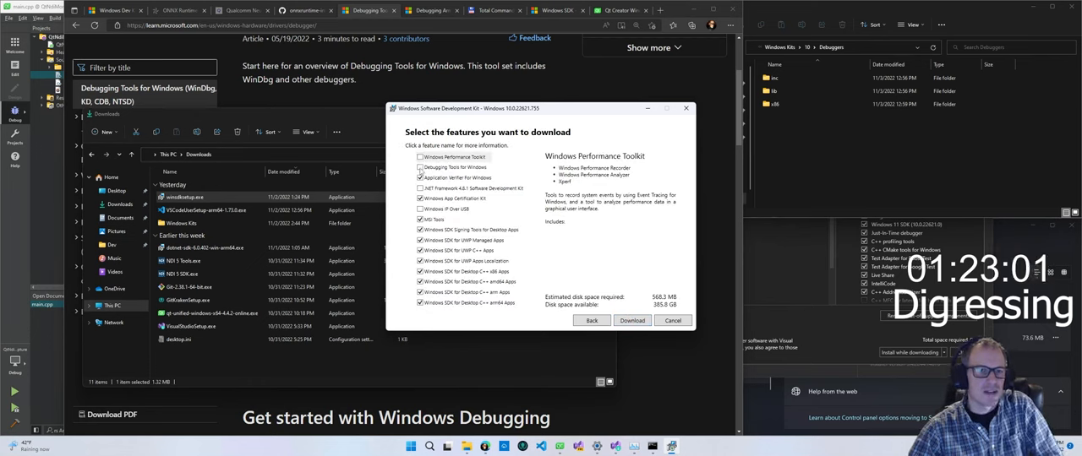
click(454, 166)
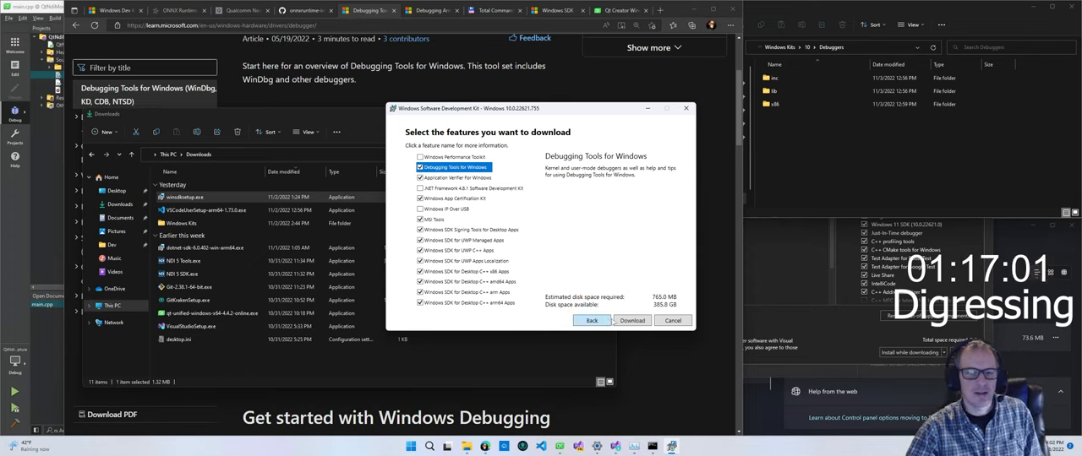
click(632, 321)
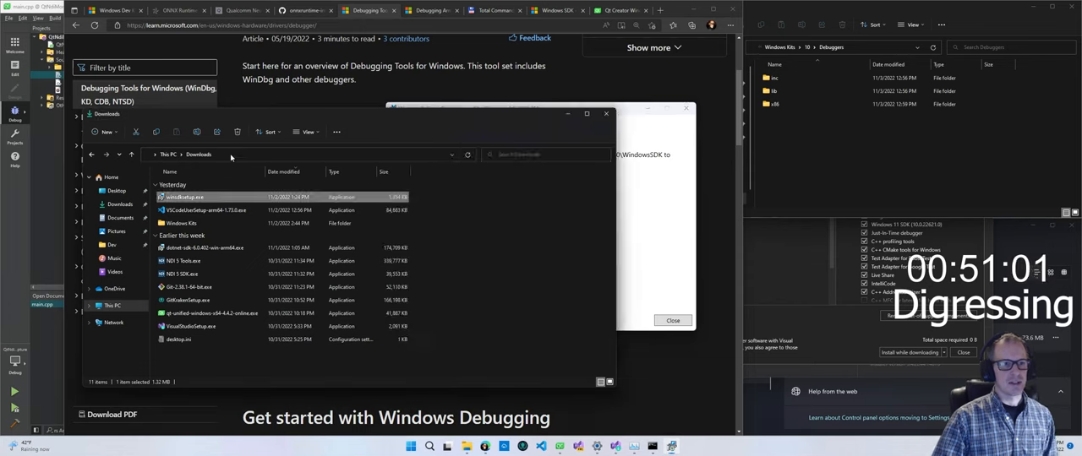
Open the downloaded Windows Kits WindowsSDK folder and dismiss the download-complete message.
double_click(179, 223)
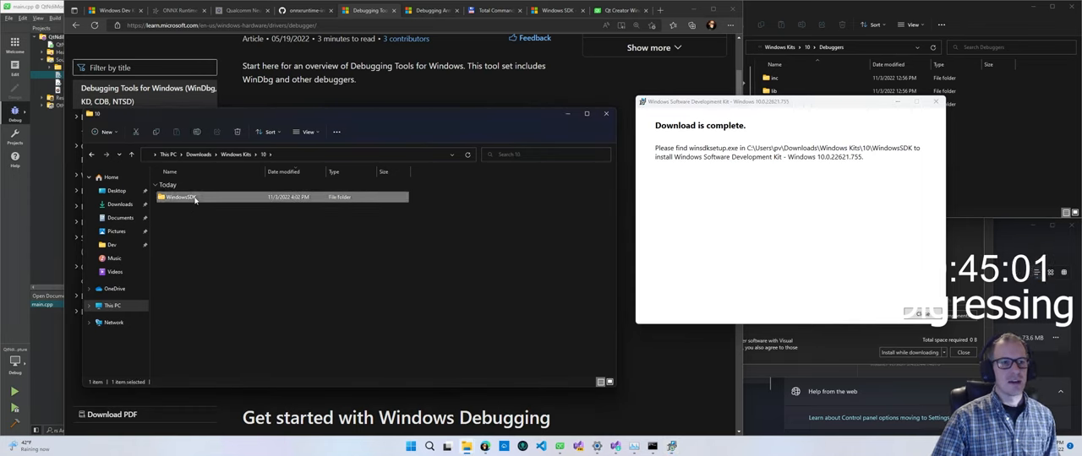
double_click(183, 196)
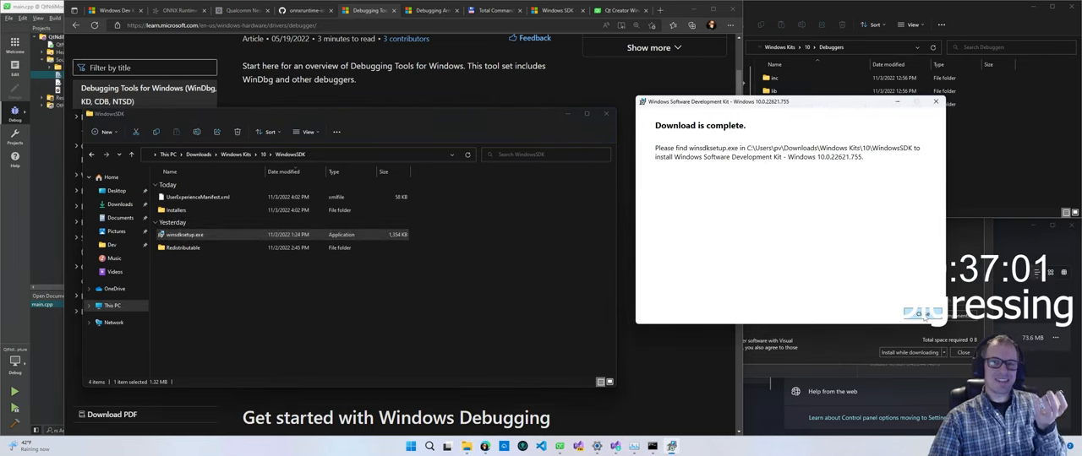
click(935, 101)
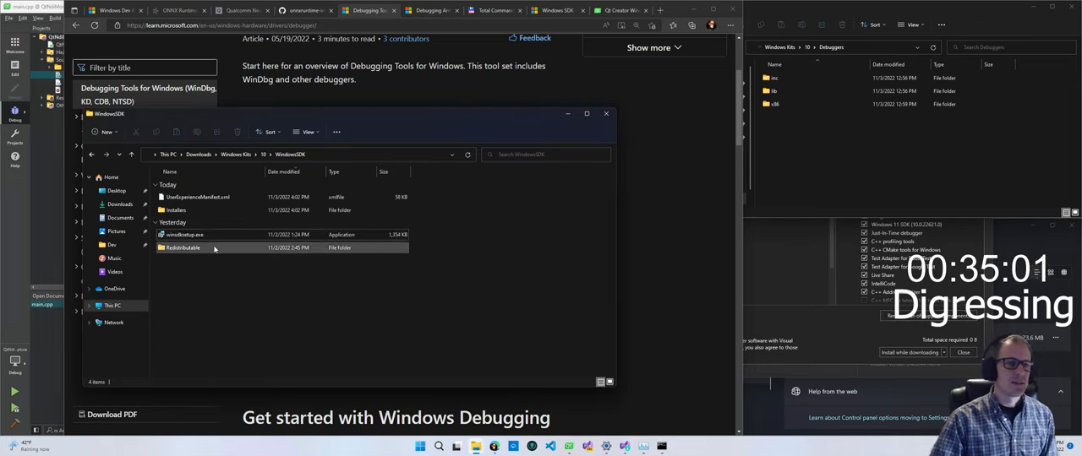
Rerun the SDK setup to the download step, then cancel and confirm abandoning it.
double_click(185, 233)
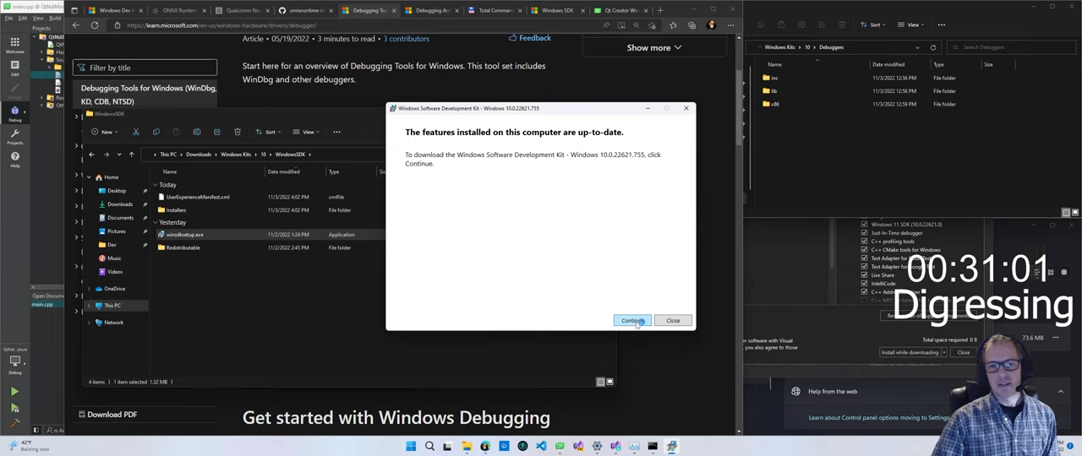
click(632, 321)
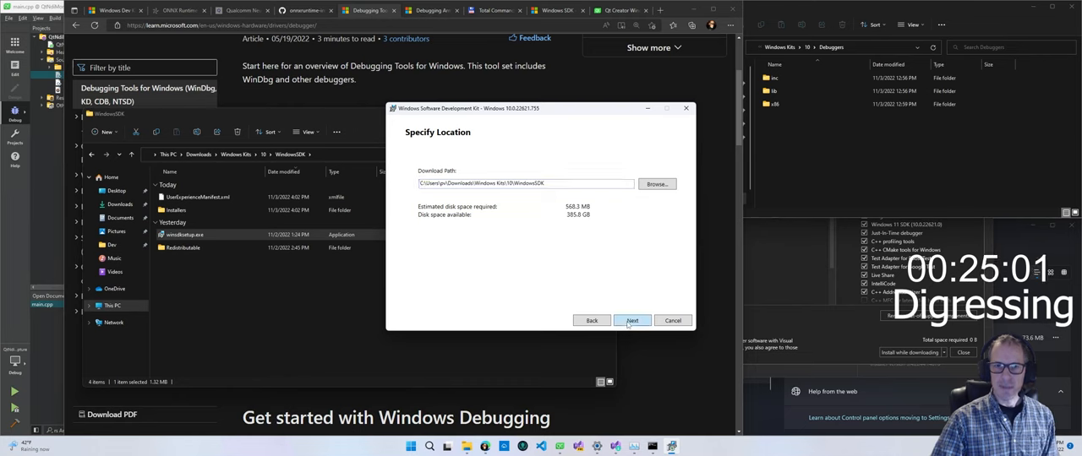
click(632, 321)
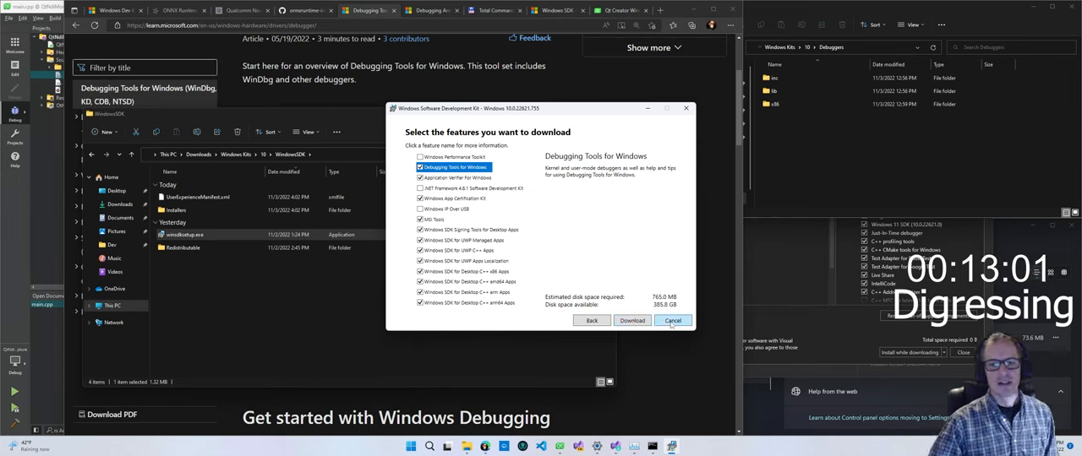
click(673, 321)
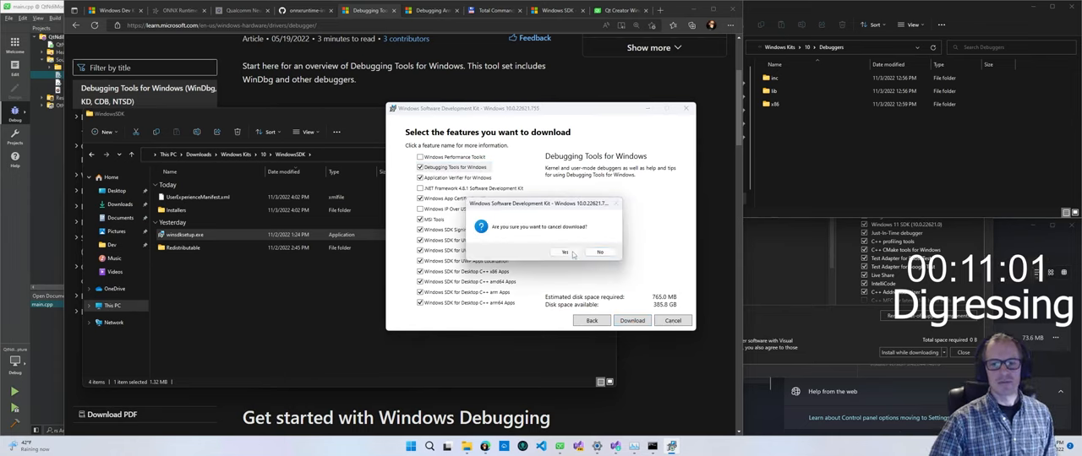
click(565, 252)
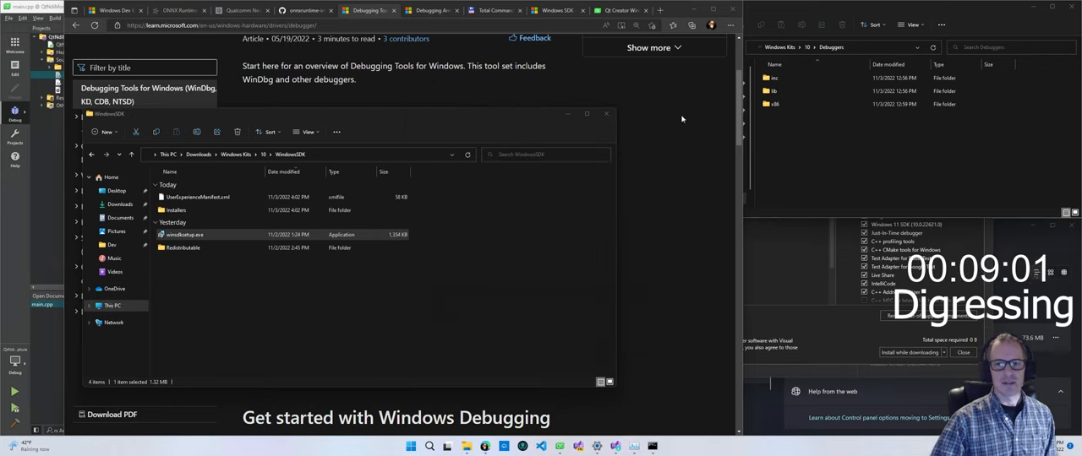
Navigate into the SDK Redistributable's Installers folder and pick the X64 Debuggers And Tools msi.
click(230, 314)
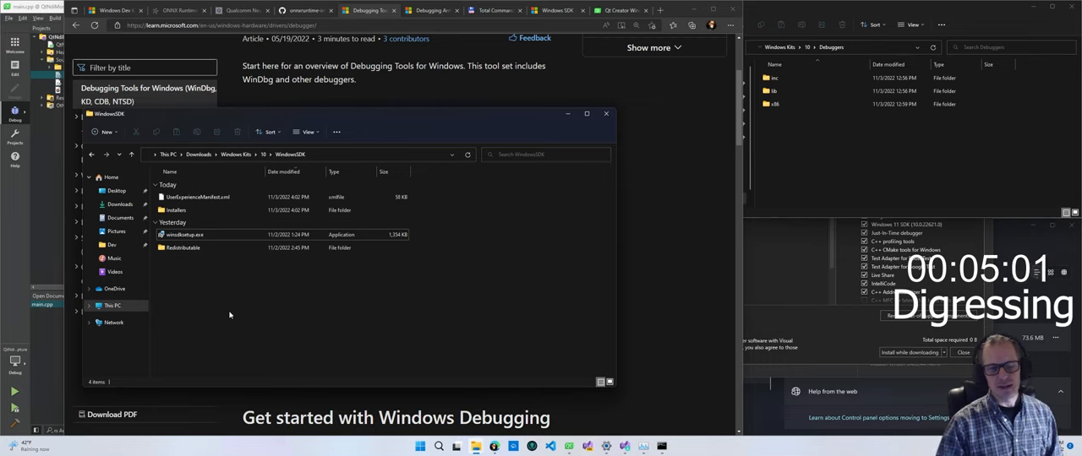
click(182, 247)
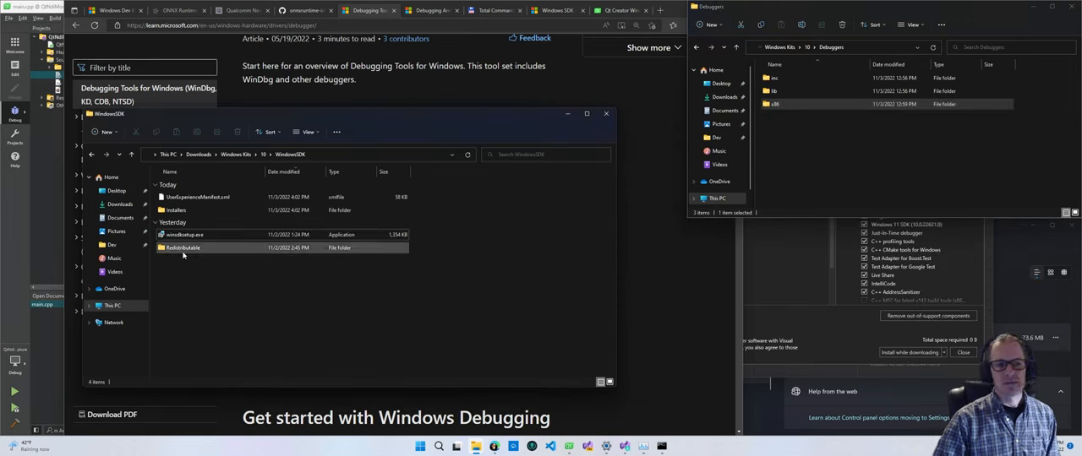
double_click(182, 247)
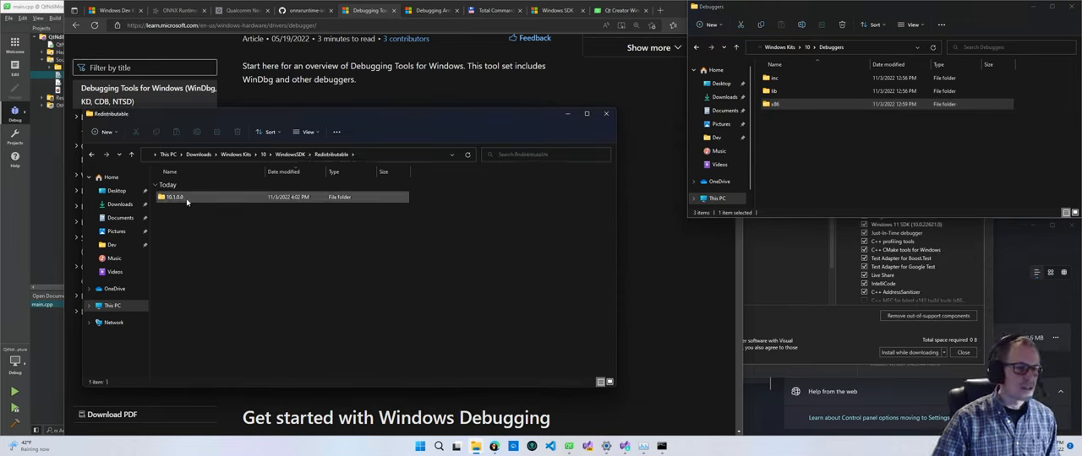
double_click(172, 196)
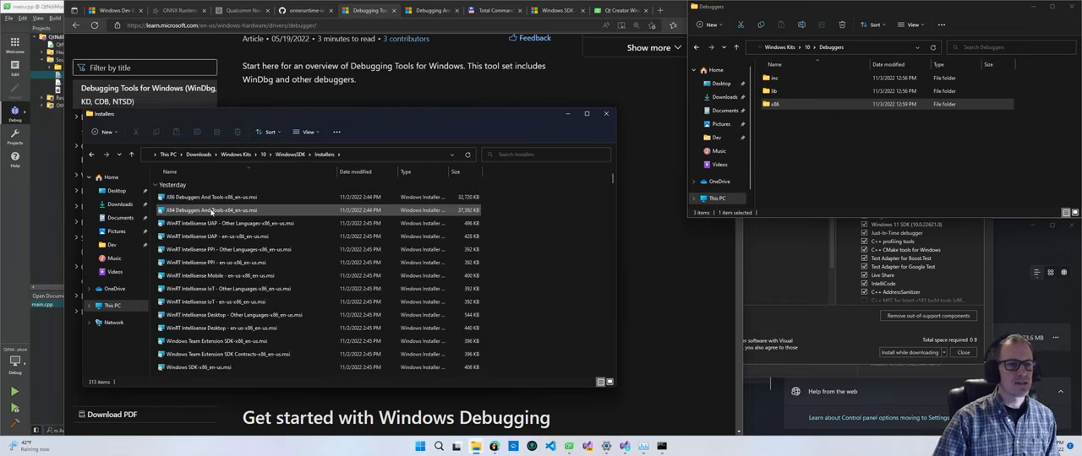
click(237, 210)
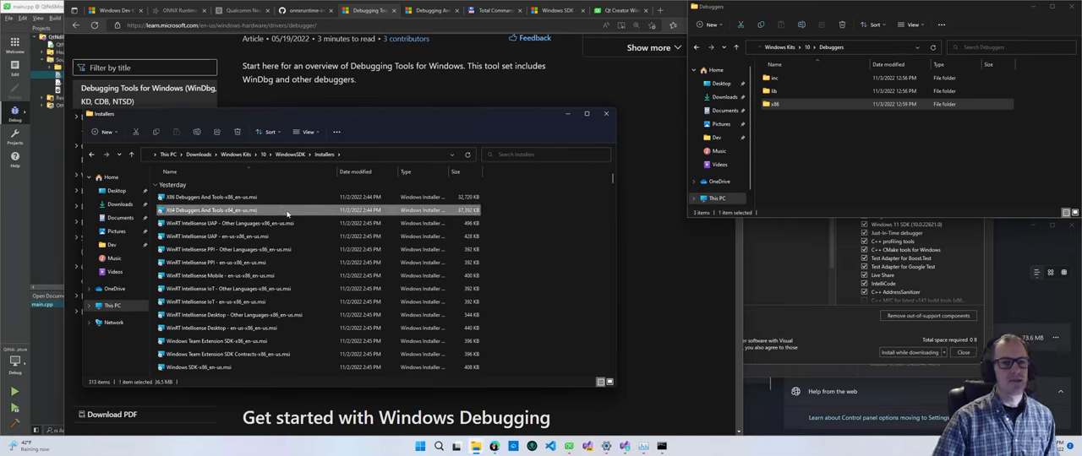
mouse_move(287, 218)
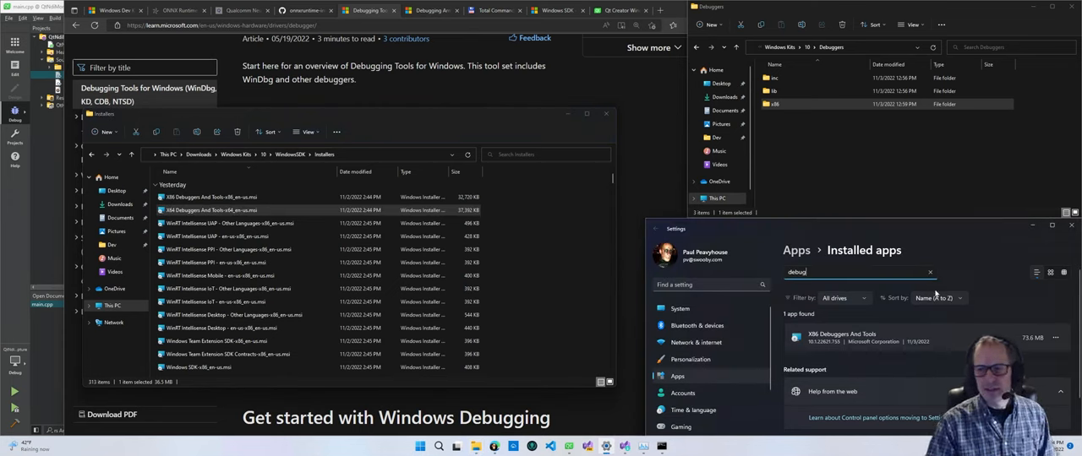
mouse_move(862, 317)
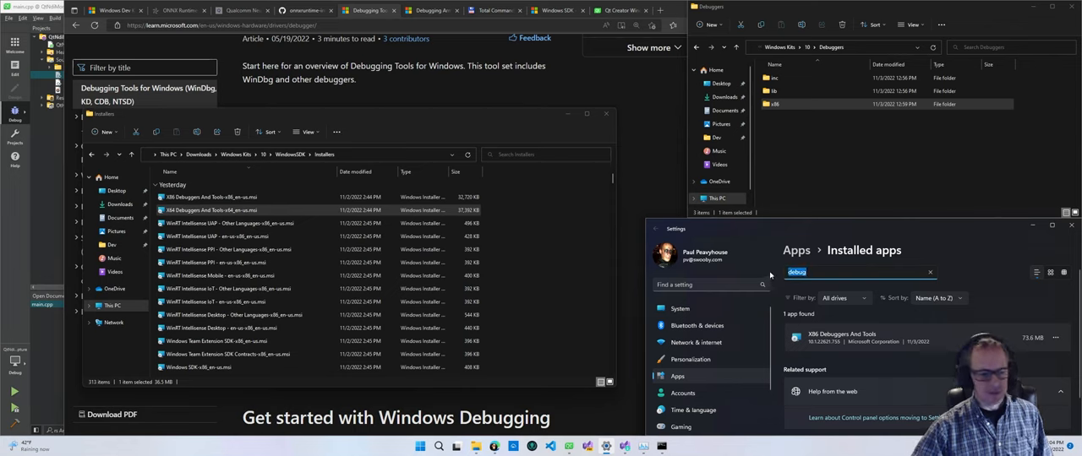
Search the installed apps list, then run the X64 Debuggers And Tools msi installer from Explorer.
click(930, 272)
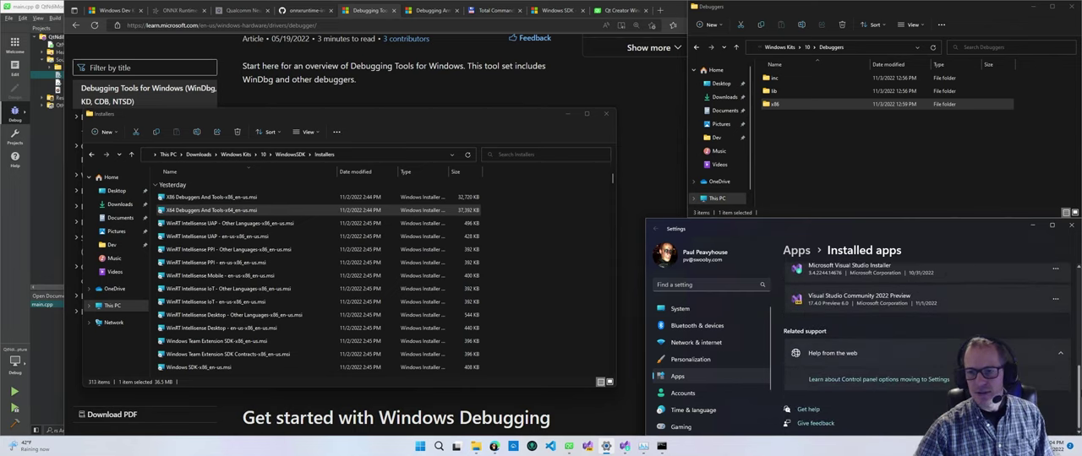
text(visual)
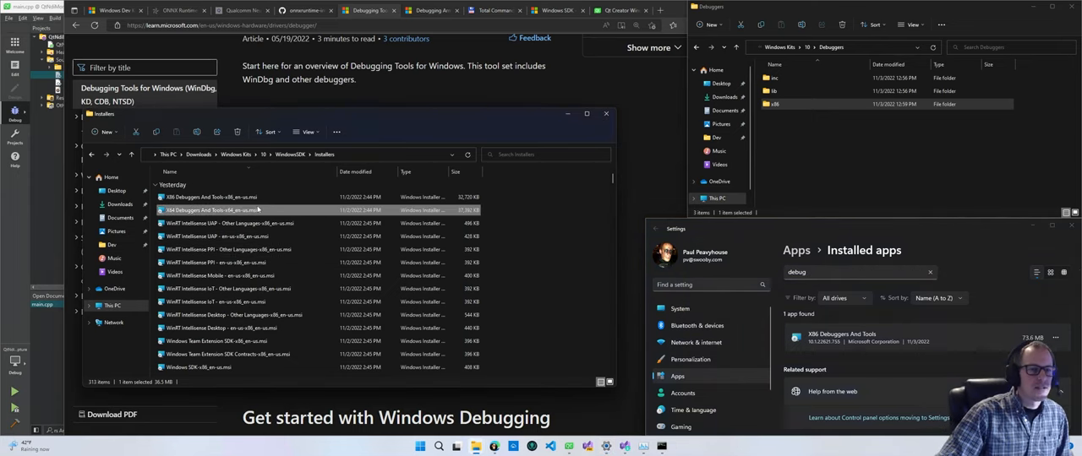
double_click(211, 210)
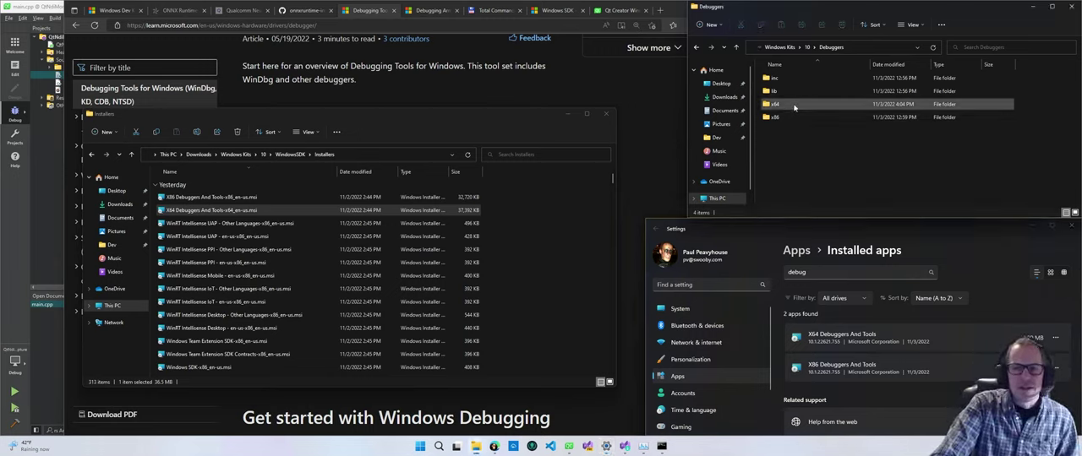
double_click(774, 105)
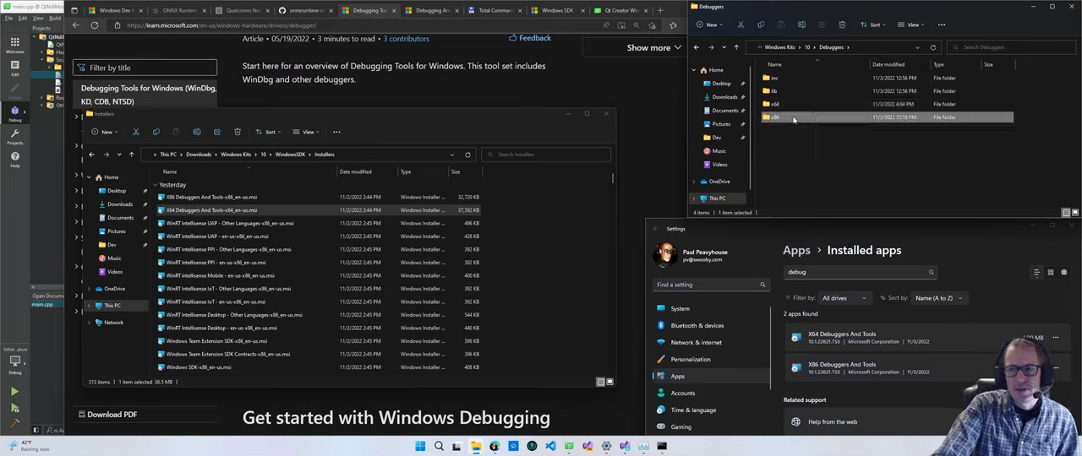
double_click(774, 117)
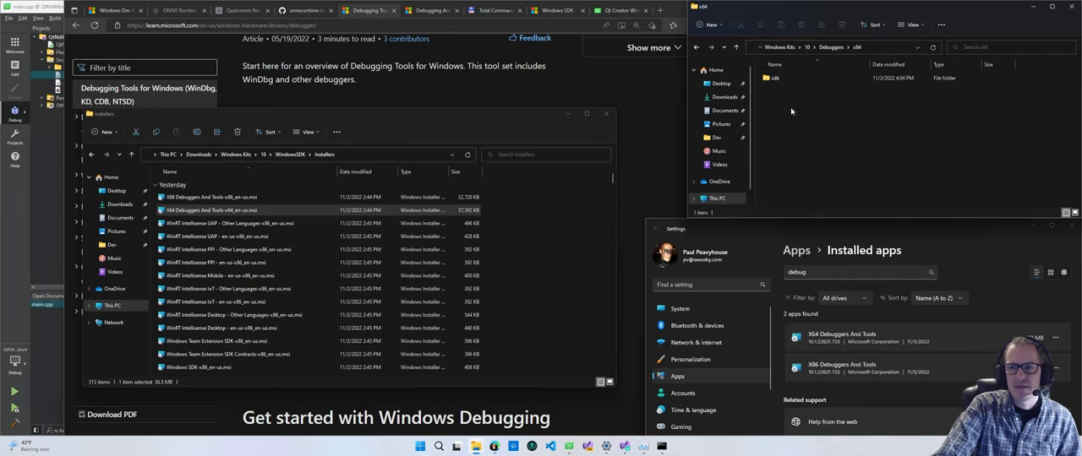
mouse_move(801, 146)
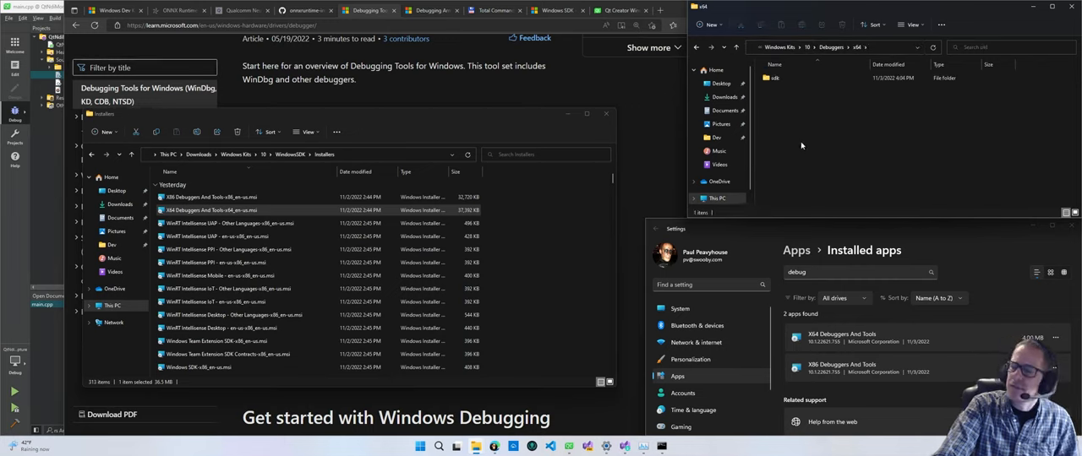
double_click(774, 77)
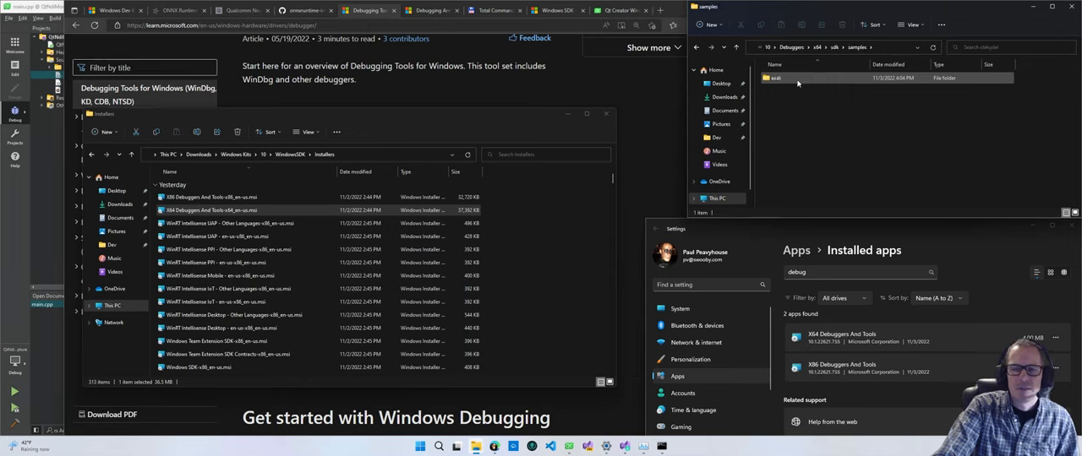
double_click(776, 77)
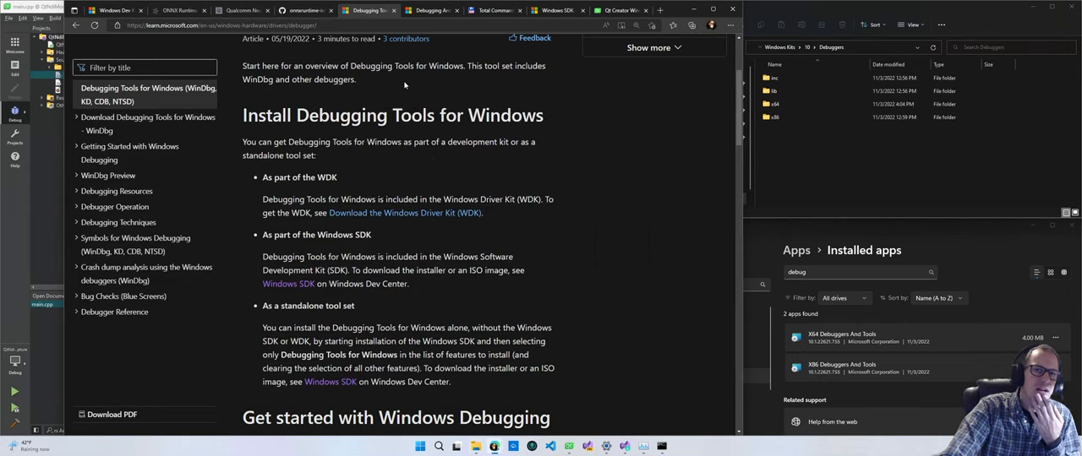
Back on the Qt Wiki Arm64 host section, follow the QTCREATORBUG-26934 bug report link.
click(612, 10)
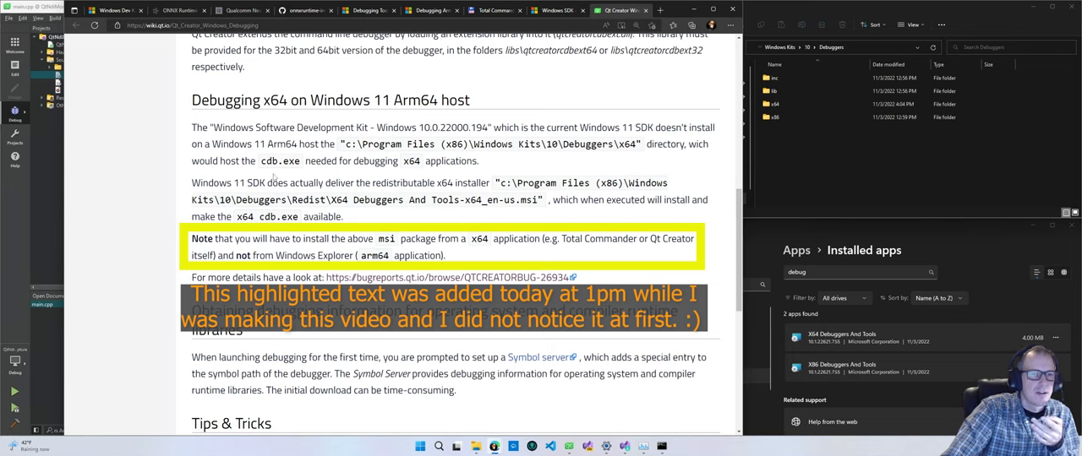
drag(591, 199, 345, 217)
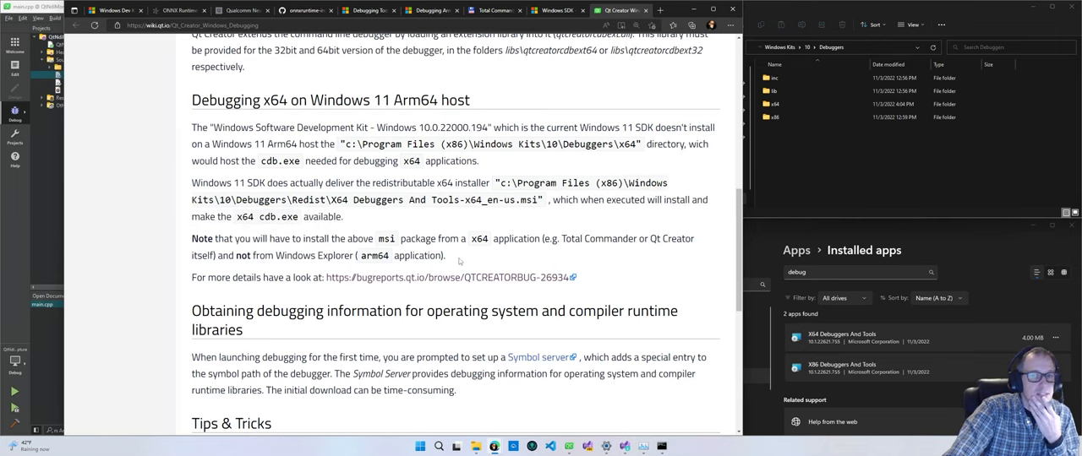
drag(191, 238, 446, 255)
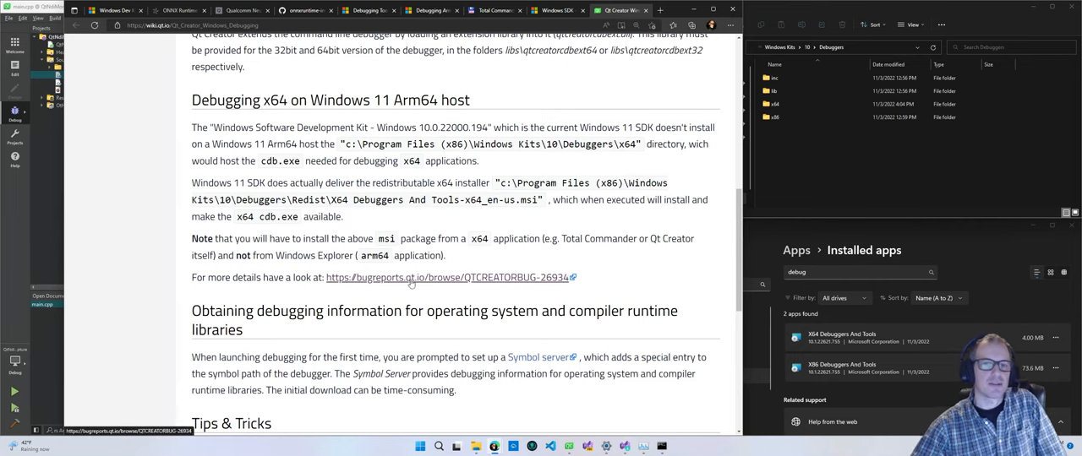
click(409, 277)
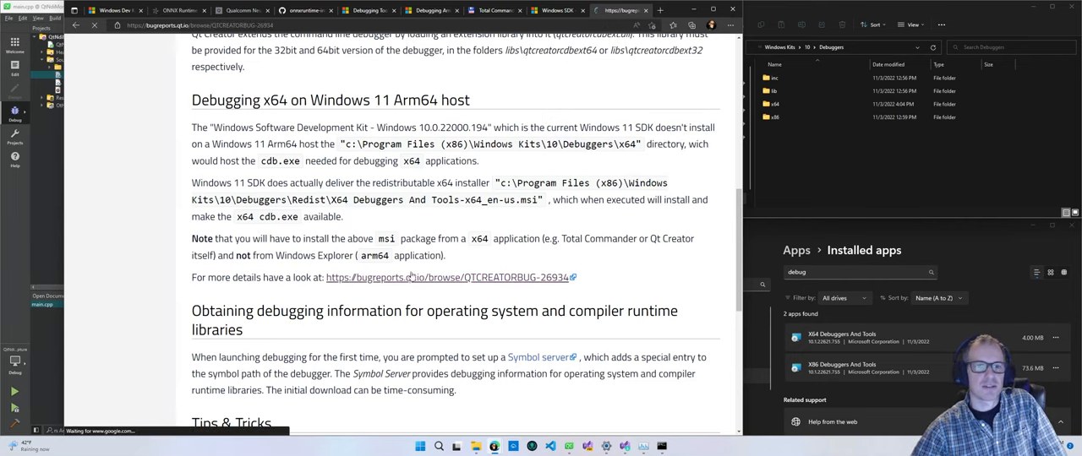
click(449, 278)
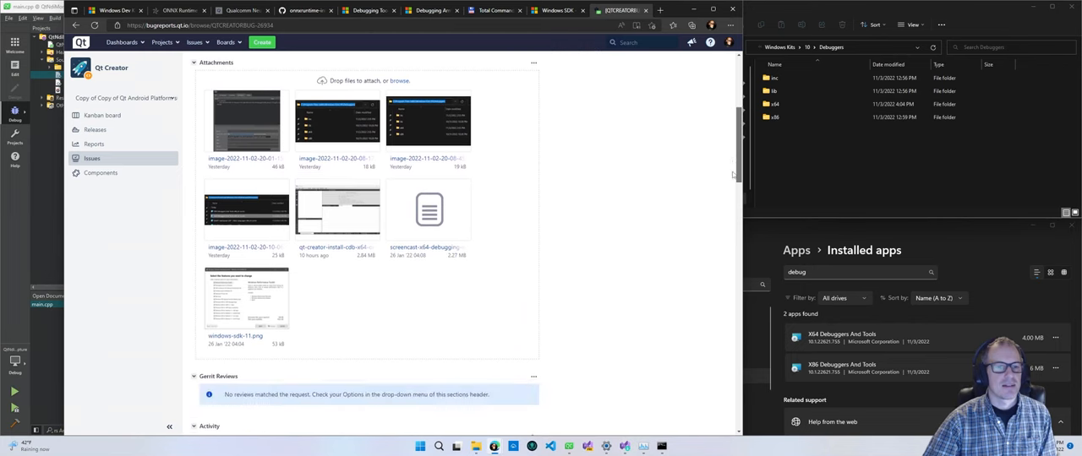
scroll(down, 3)
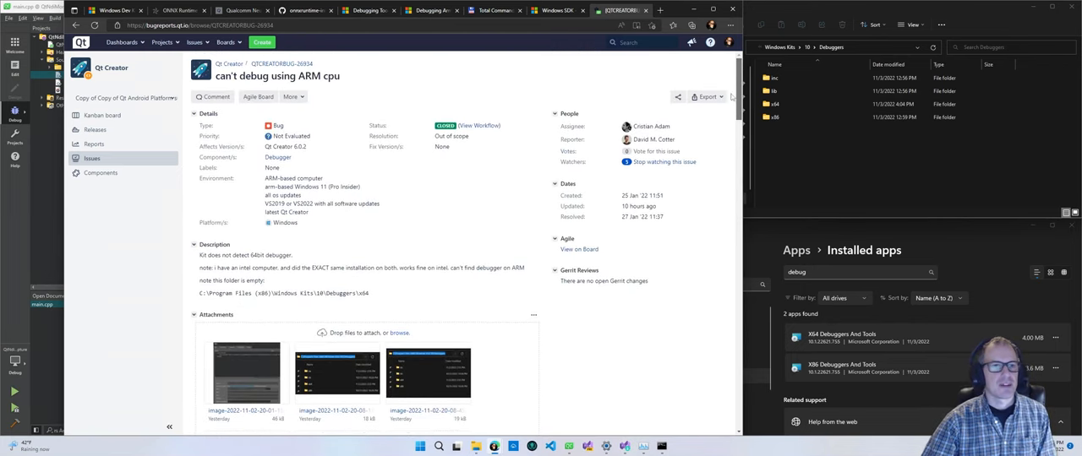
scroll(down, 3)
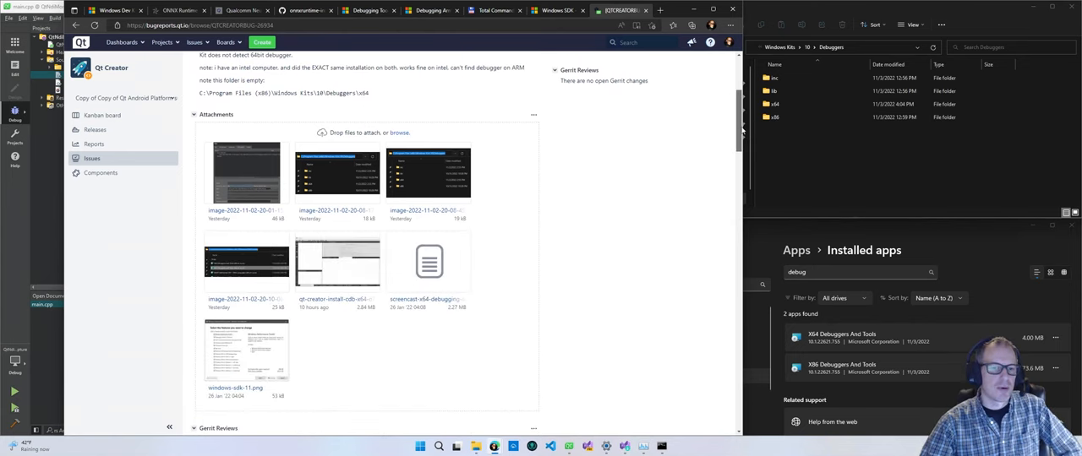
scroll(down, 3)
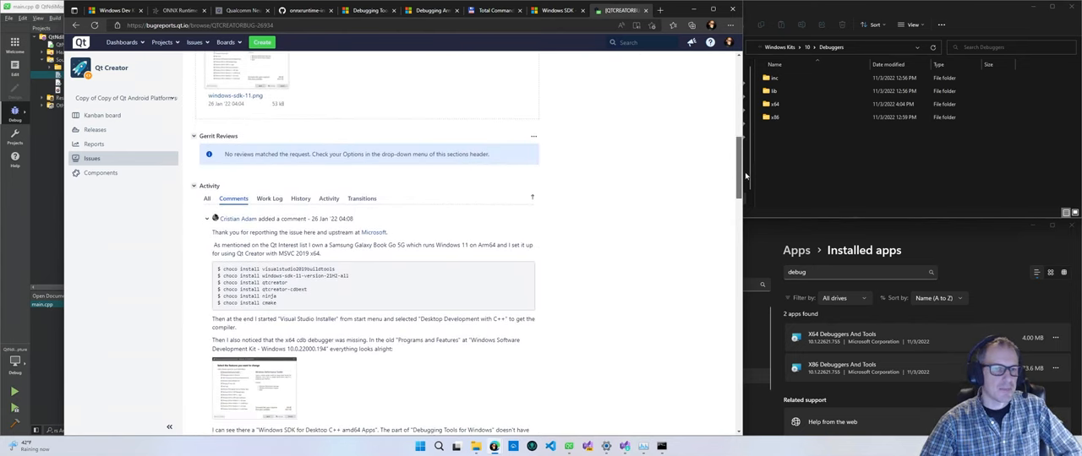
scroll(down, 3)
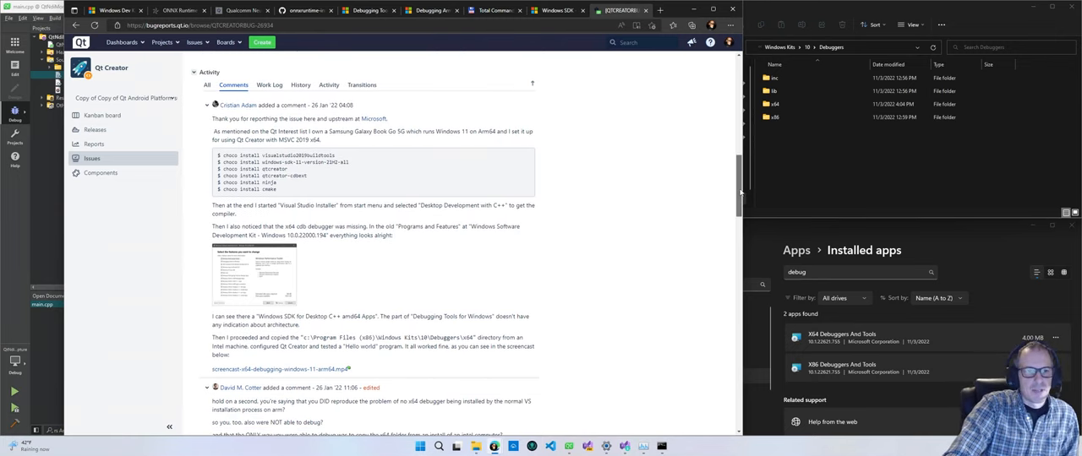
scroll(up, 3)
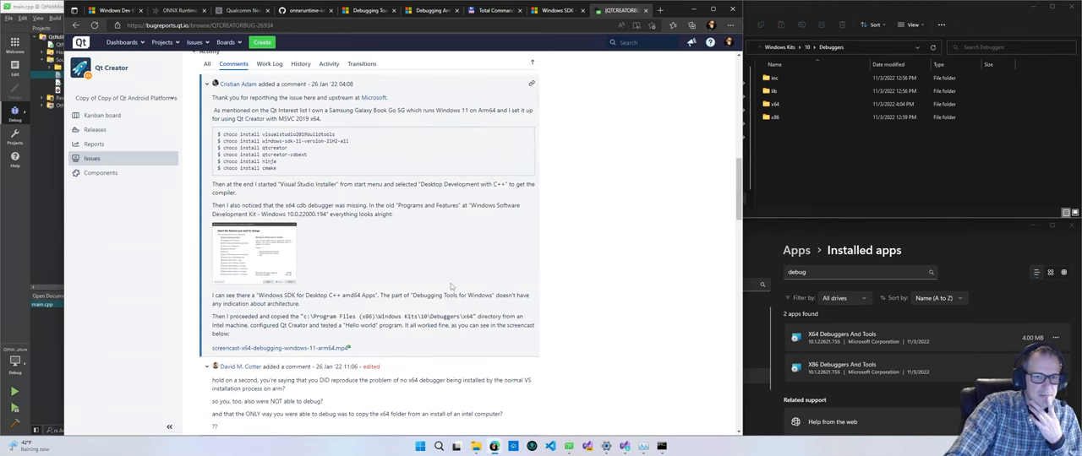
scroll(down, 3)
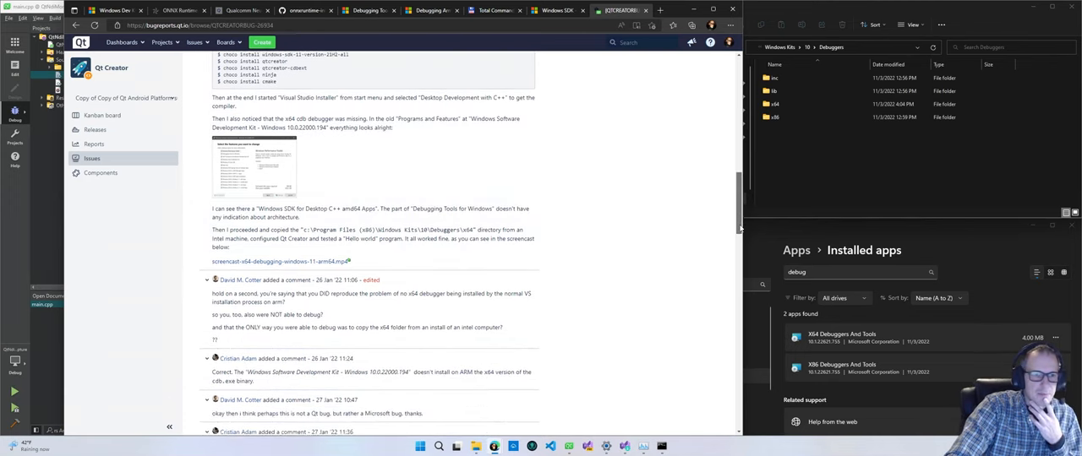
scroll(up, 3)
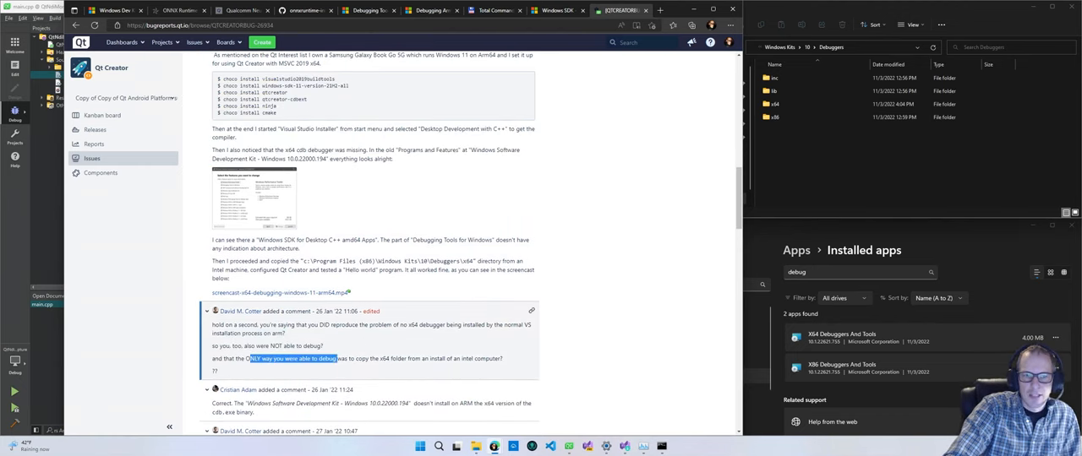
drag(334, 358, 436, 358)
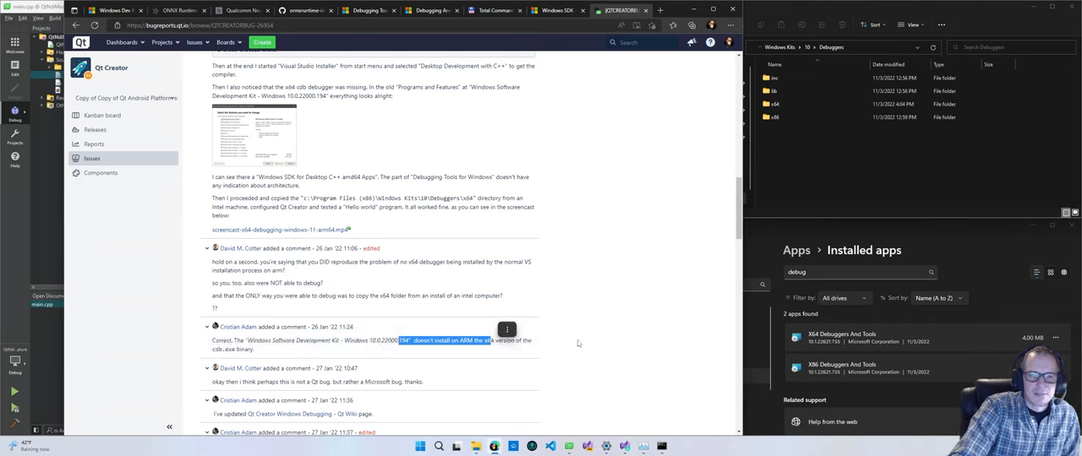
scroll(down, 3)
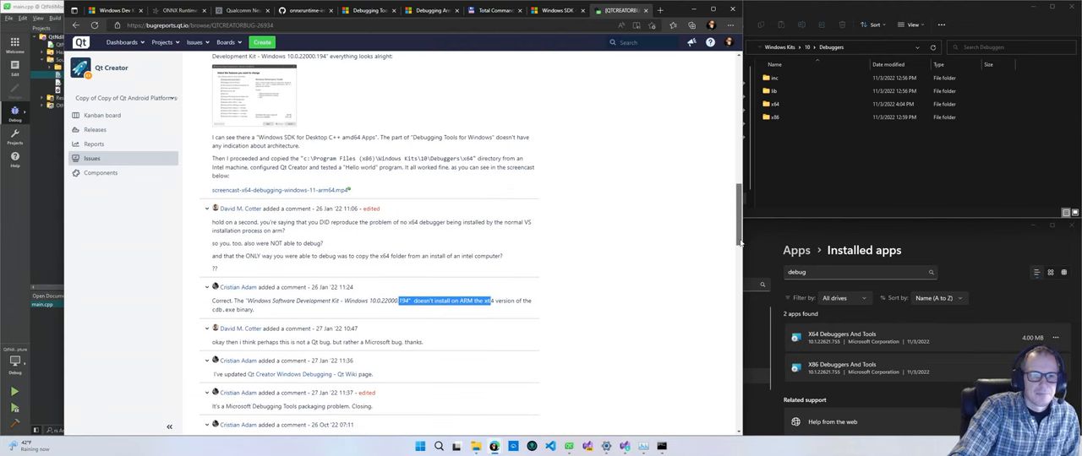
scroll(down, 3)
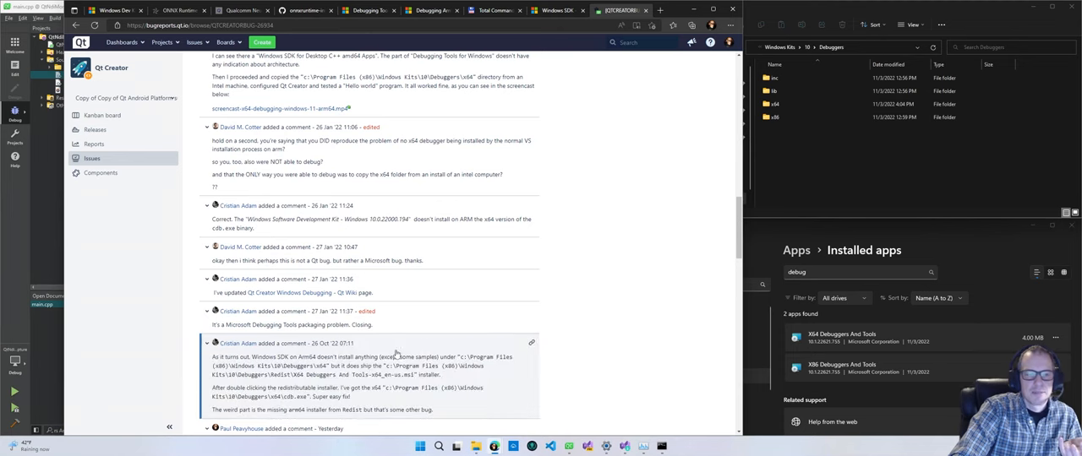
scroll(down, 3)
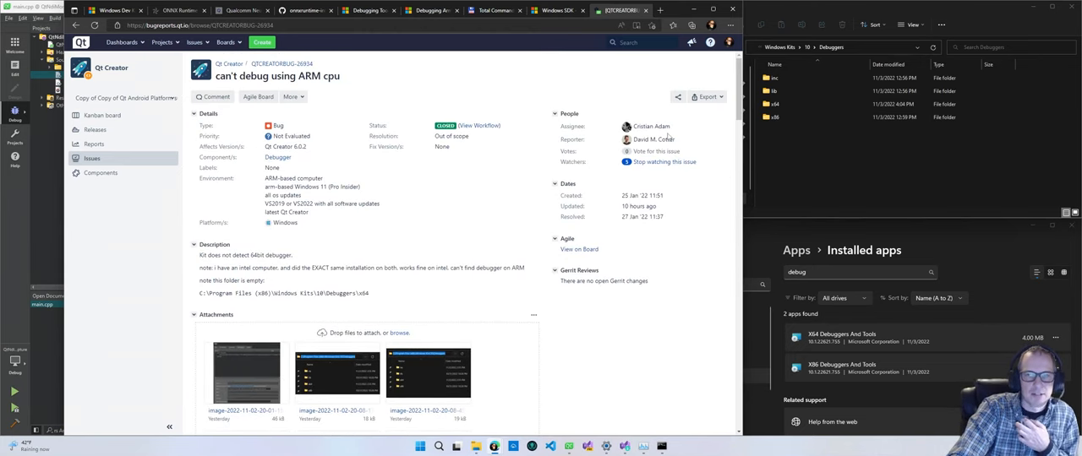
scroll(down, 3)
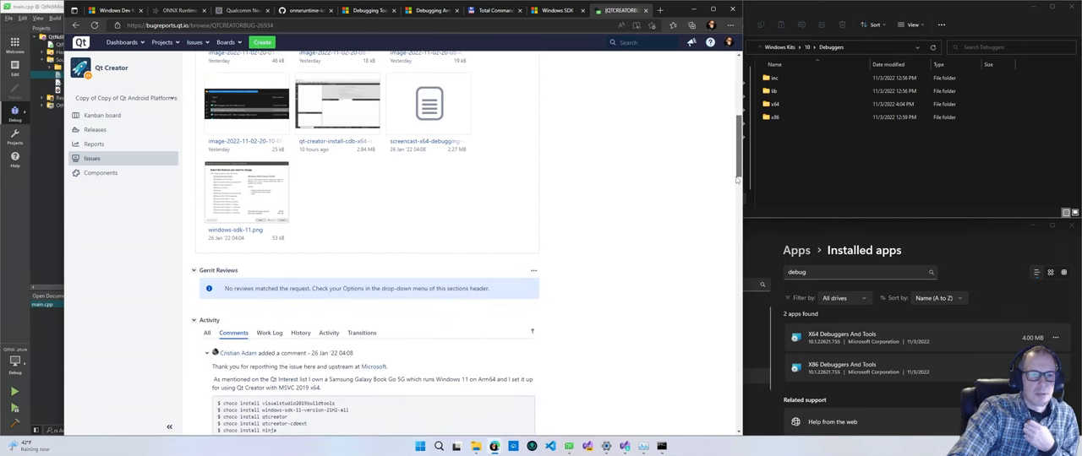
scroll(down, 3)
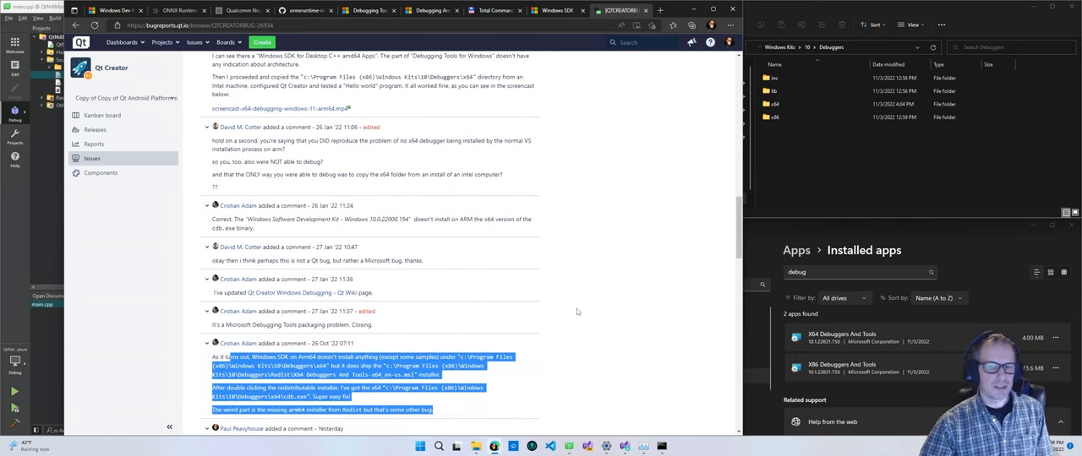
scroll(down, 3)
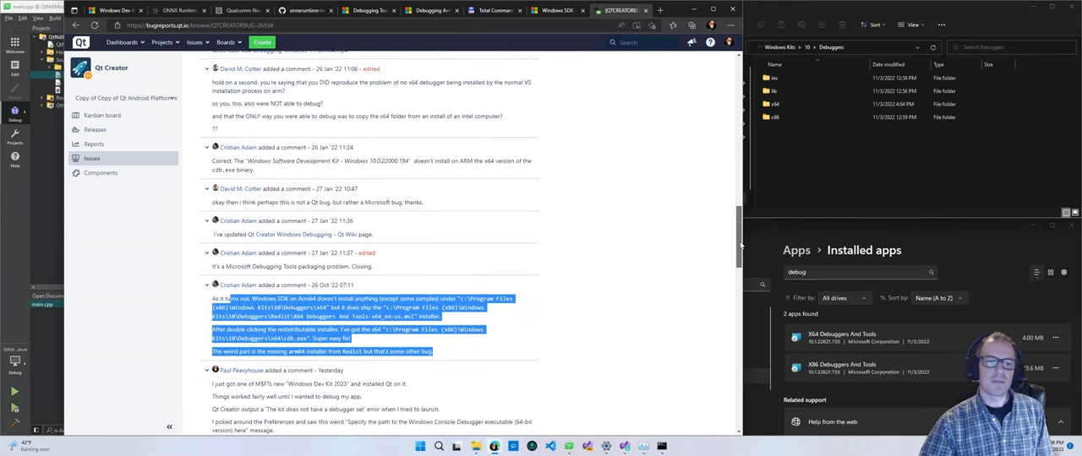
scroll(down, 3)
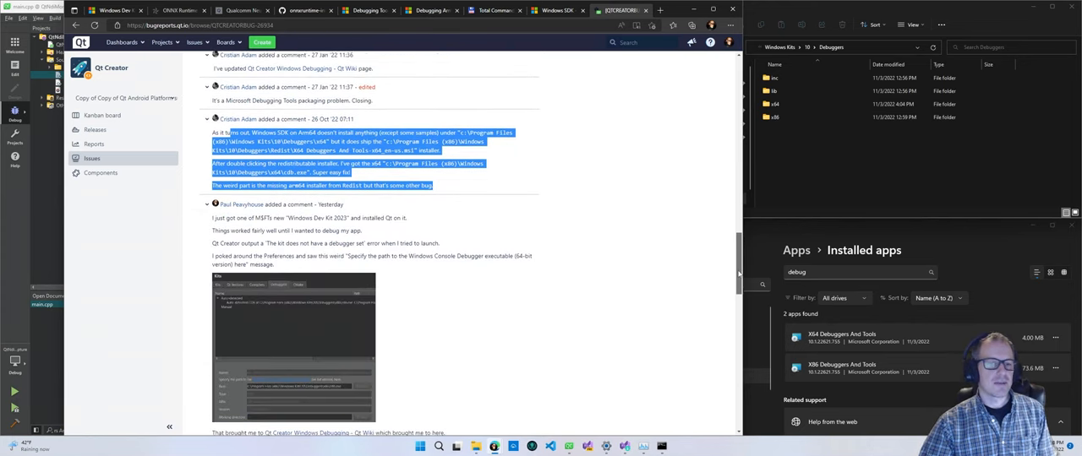
scroll(down, 3)
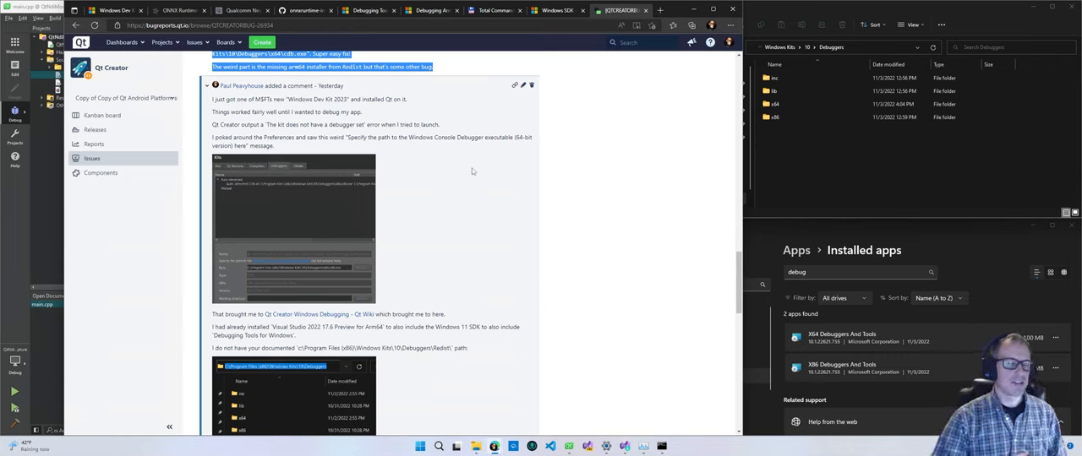
mouse_move(460, 157)
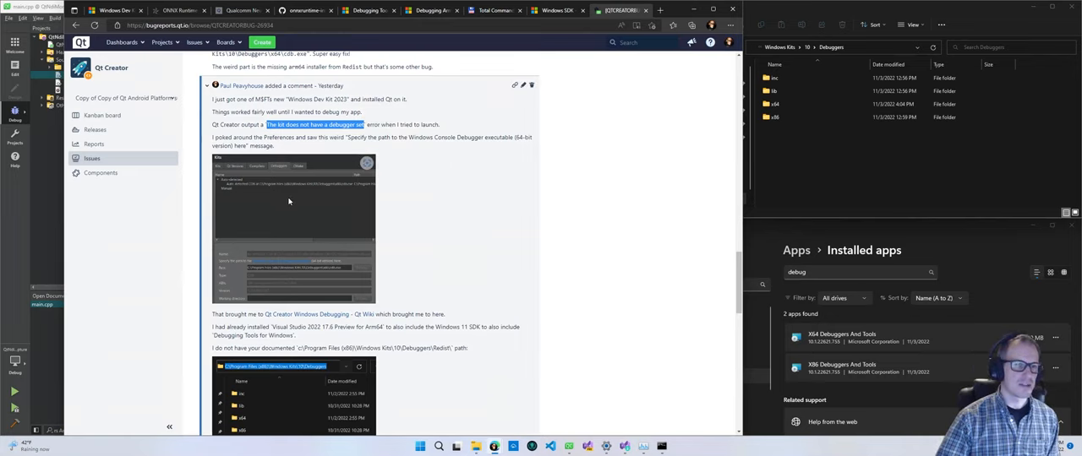
mouse_move(254, 196)
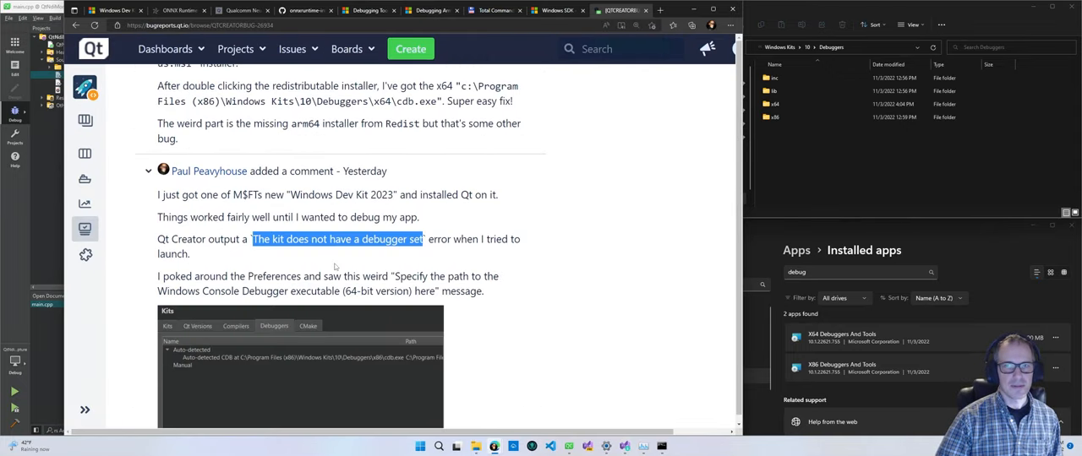
scroll(down, 3)
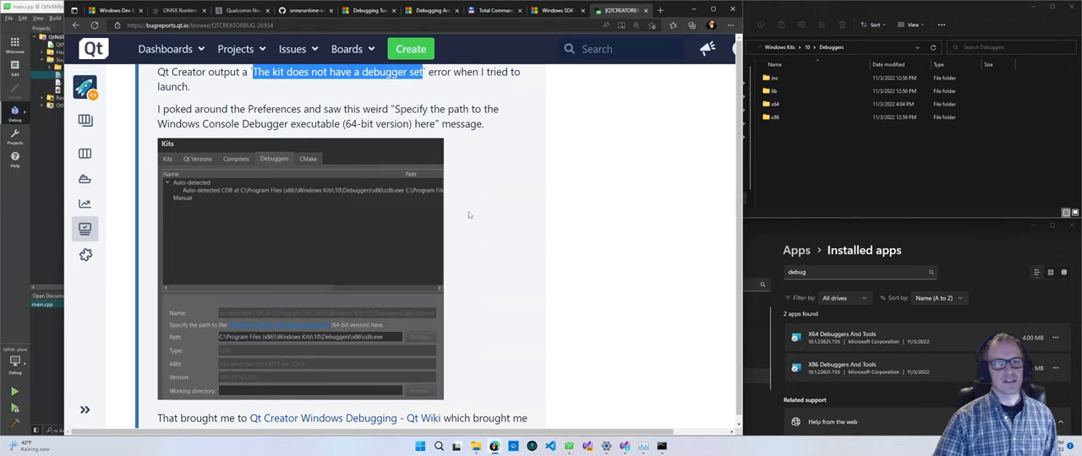
scroll(up, 3)
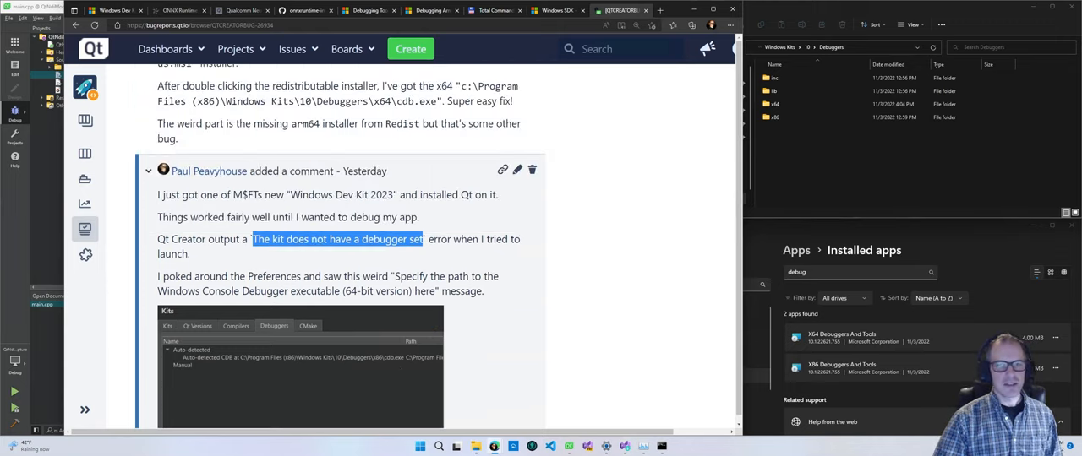
scroll(down, 3)
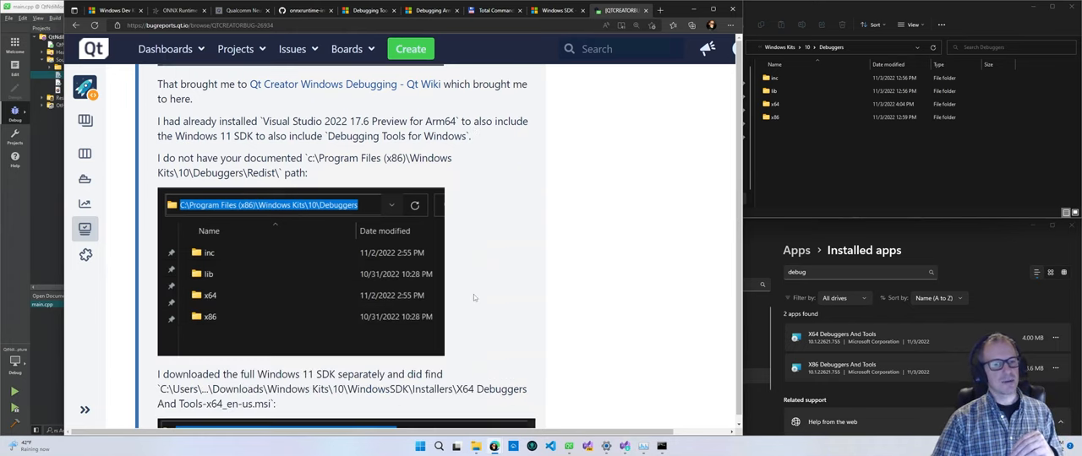
mouse_move(460, 220)
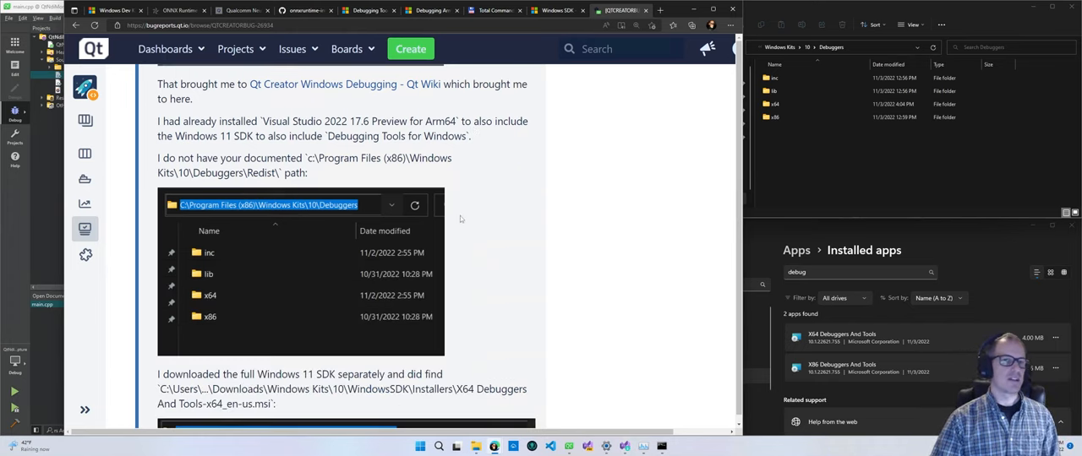
scroll(down, 3)
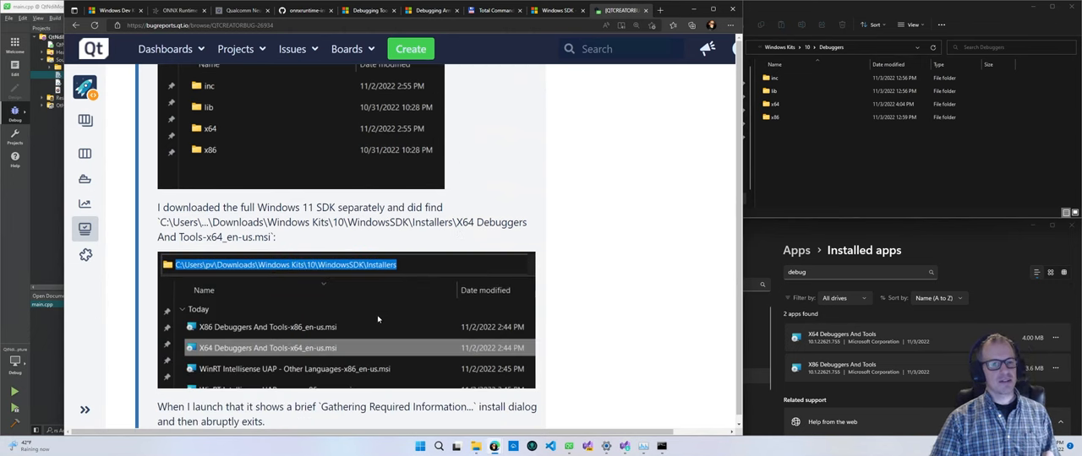
scroll(down, 3)
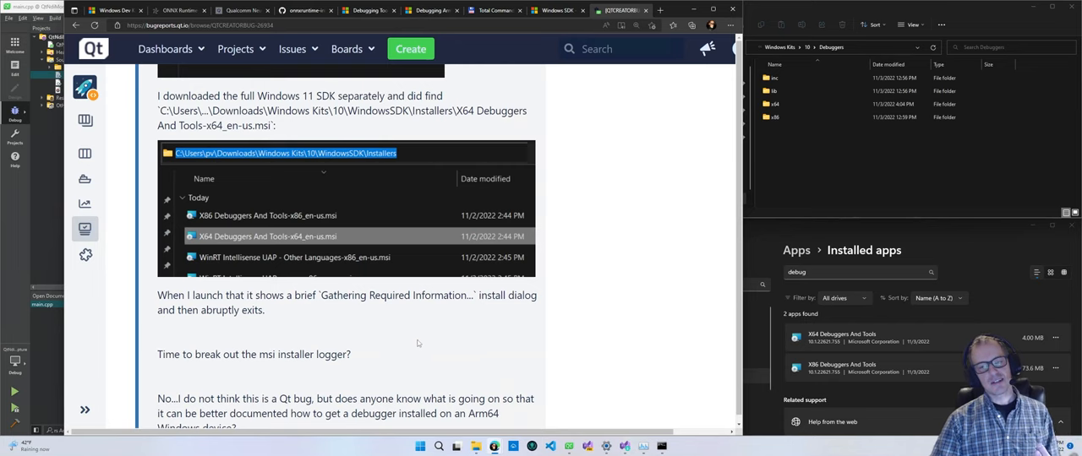
scroll(down, 3)
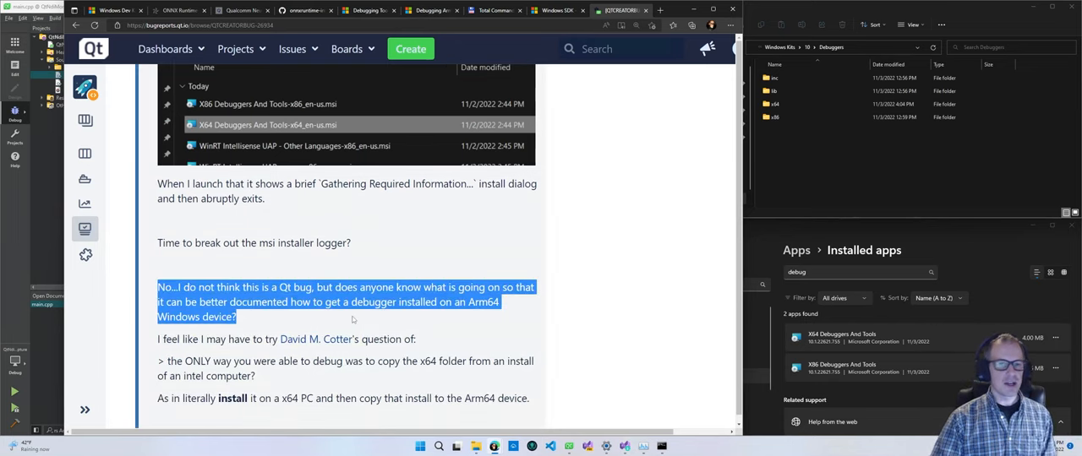
click(355, 319)
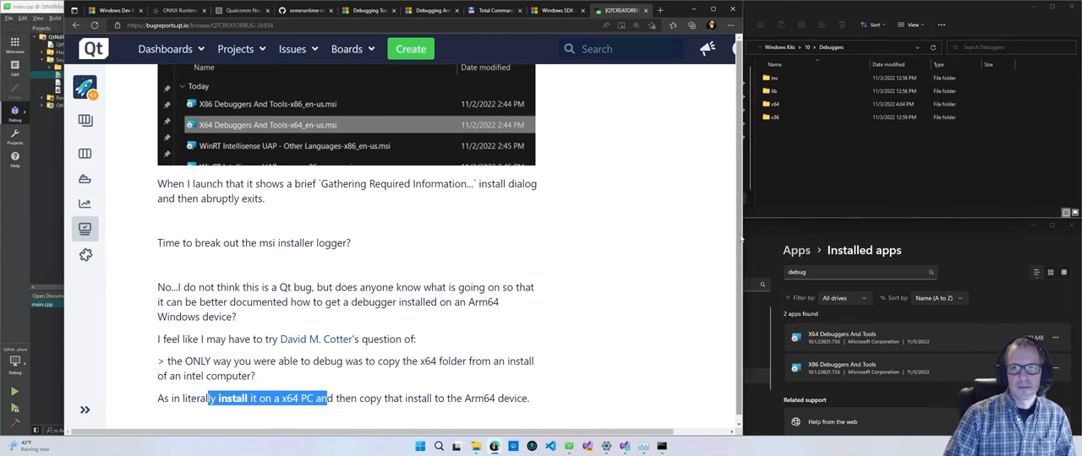
scroll(down, 3)
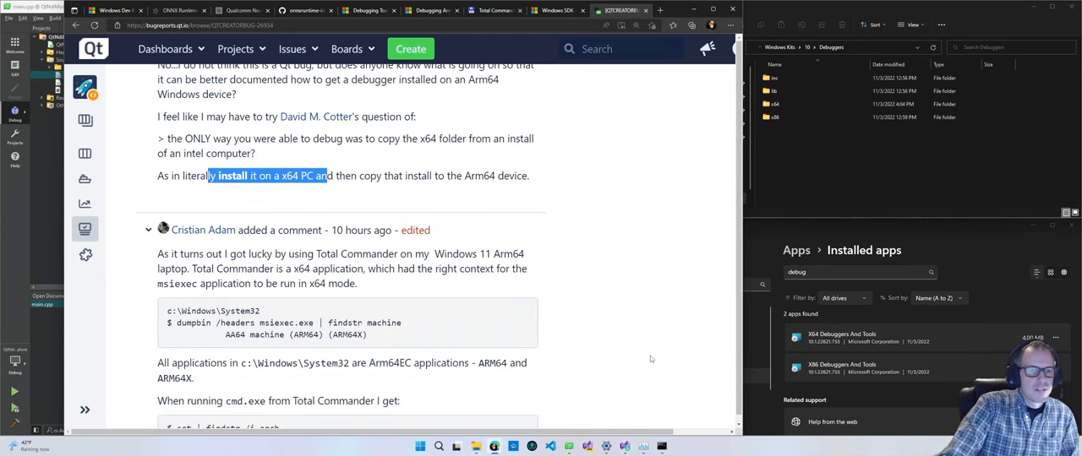
scroll(down, 3)
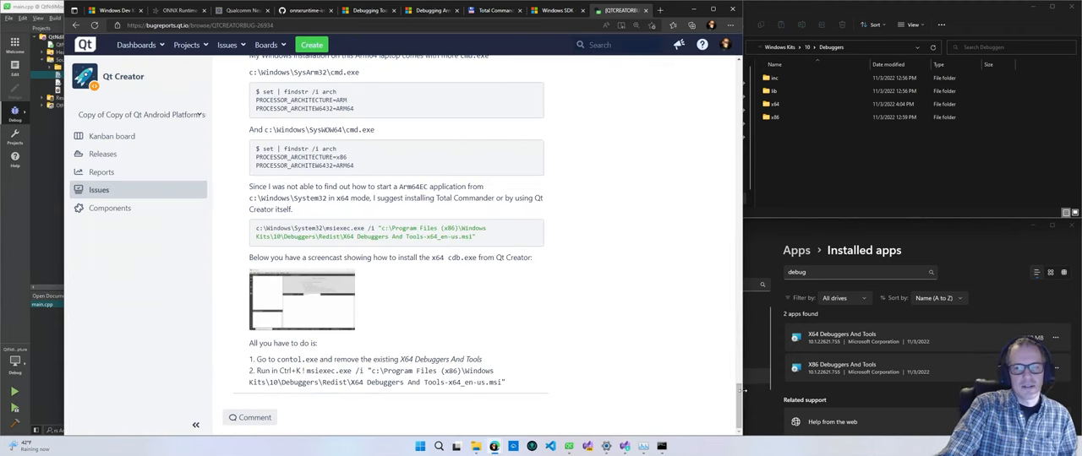
scroll(up, 3)
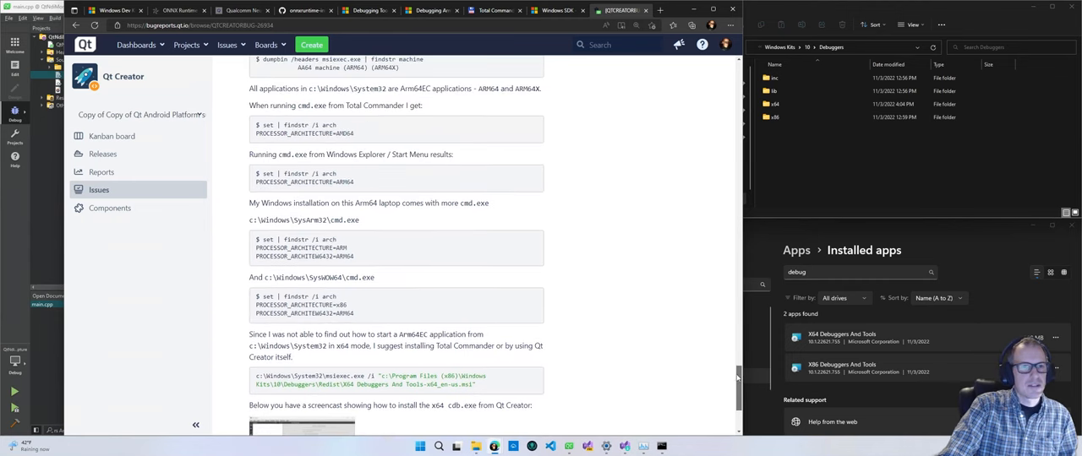
scroll(up, 3)
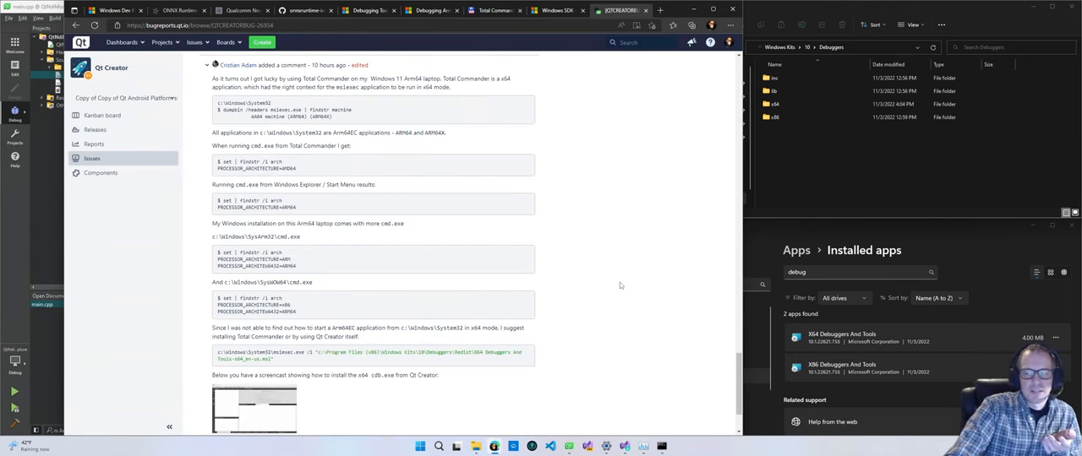
mouse_move(405, 163)
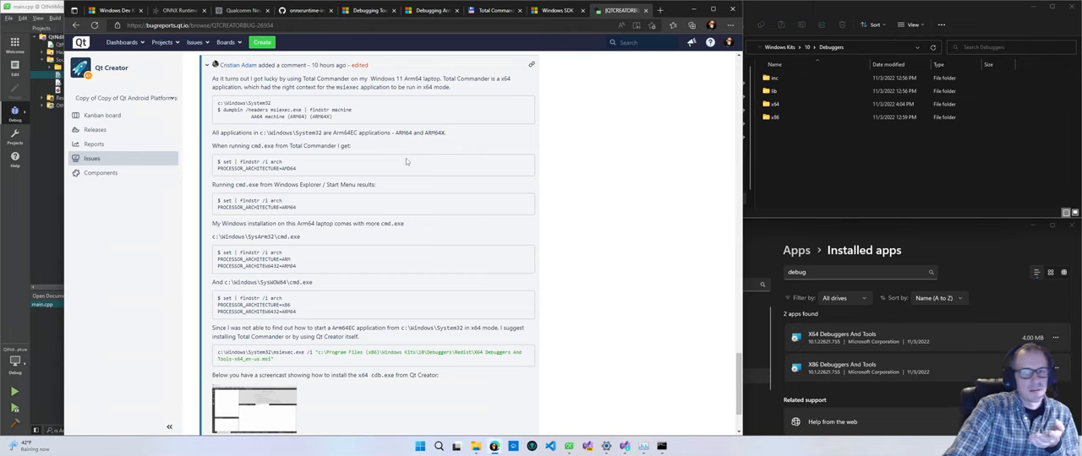
double_click(318, 78)
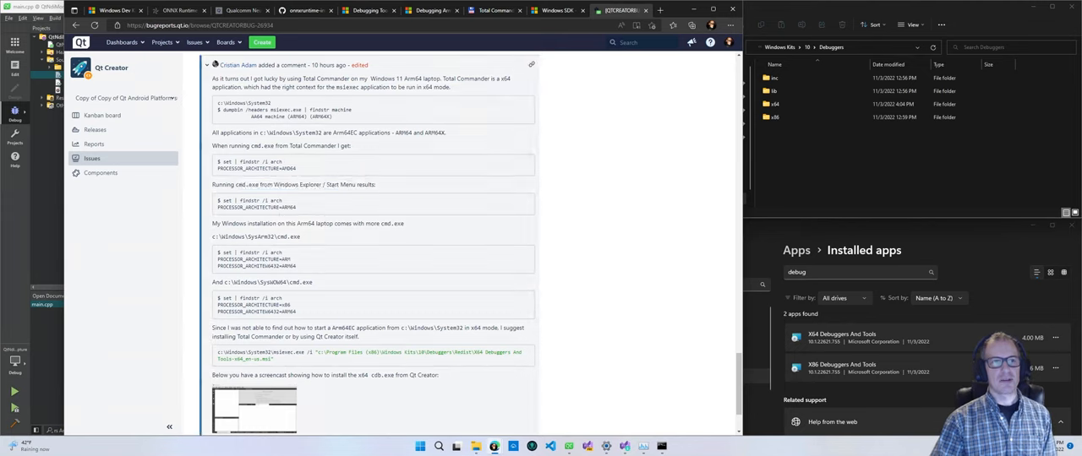
double_click(257, 145)
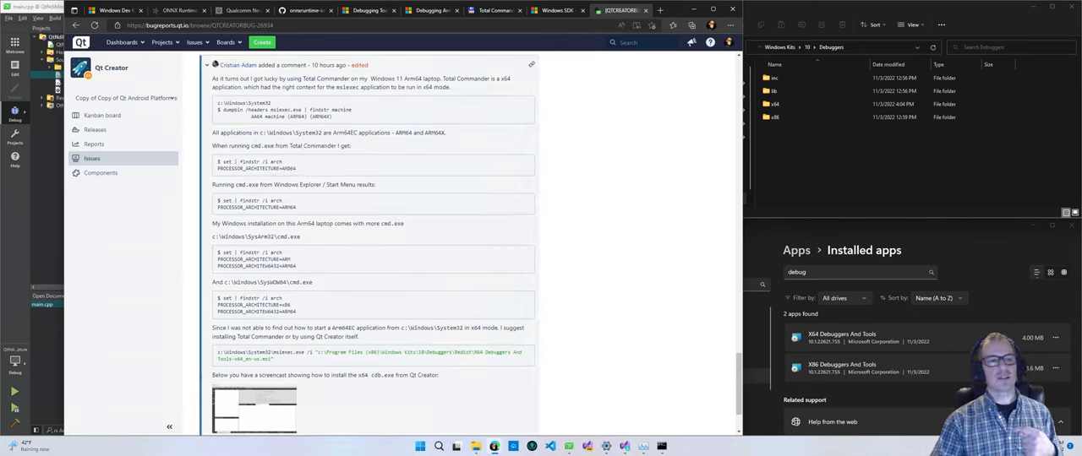
triple_click(281, 145)
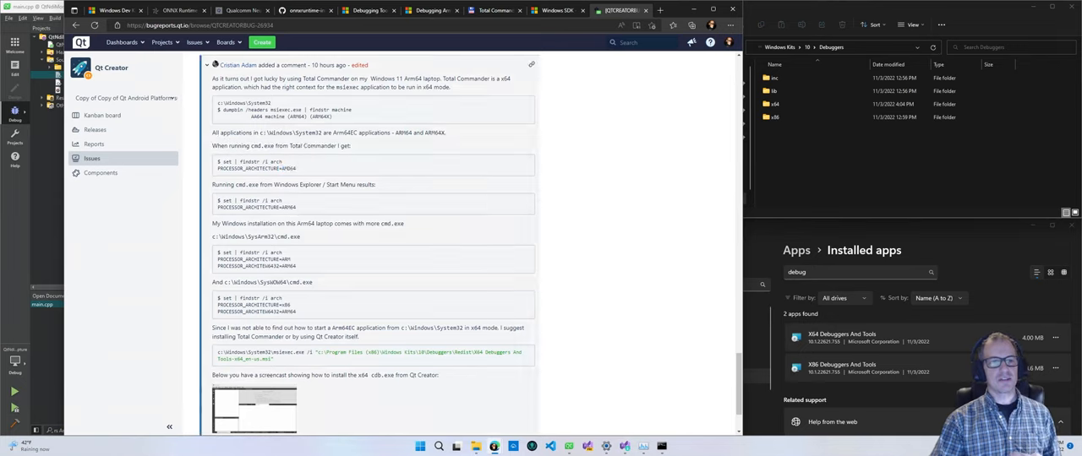
double_click(288, 169)
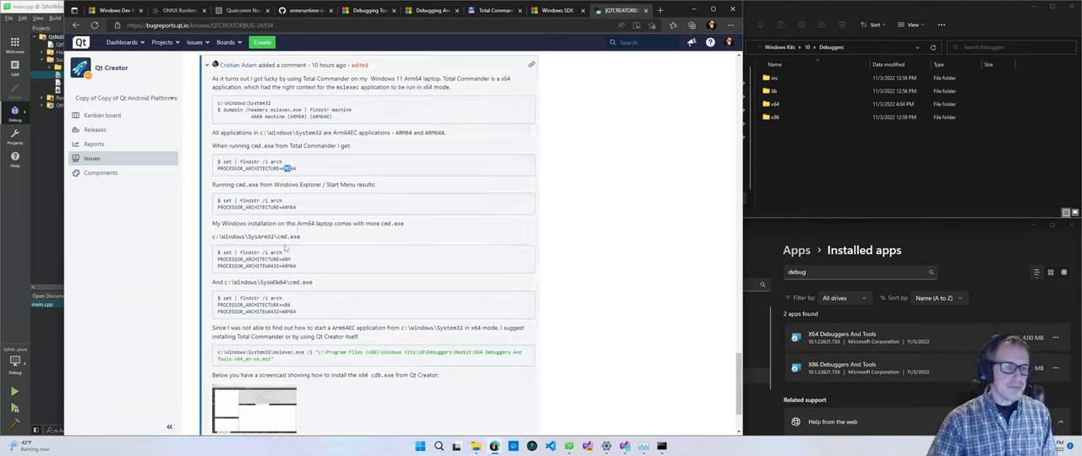
double_click(392, 224)
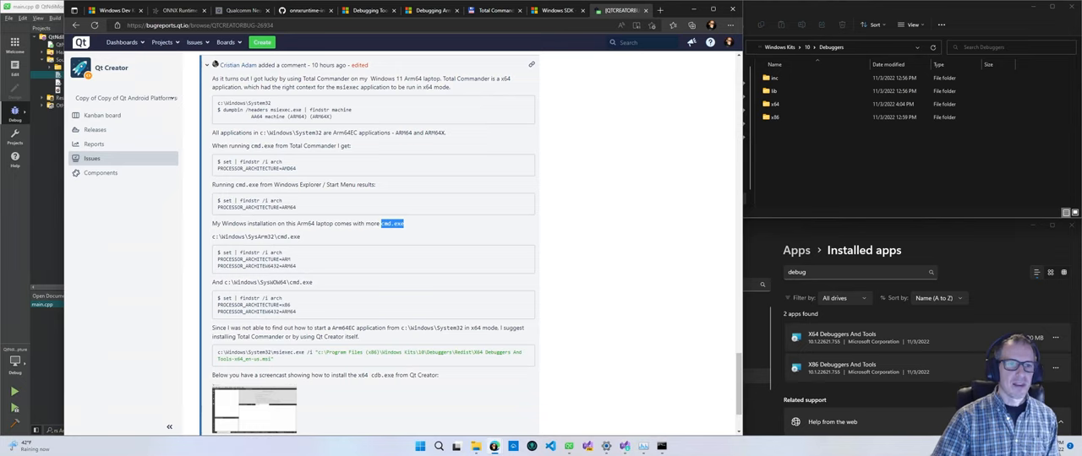
double_click(257, 237)
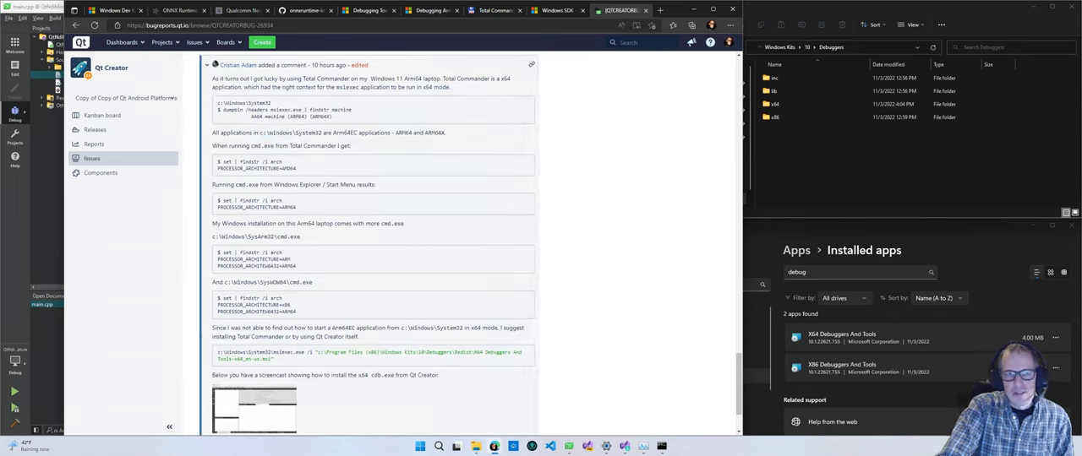
double_click(254, 132)
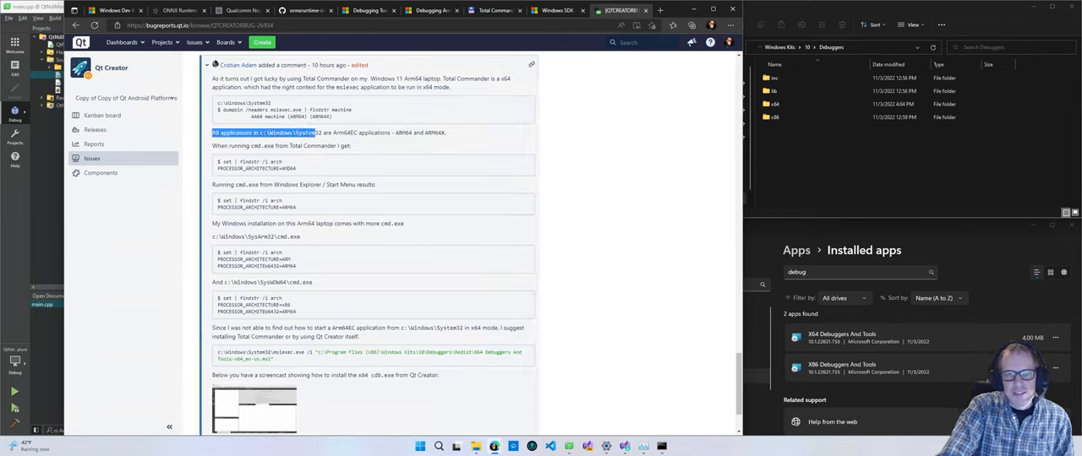
double_click(344, 131)
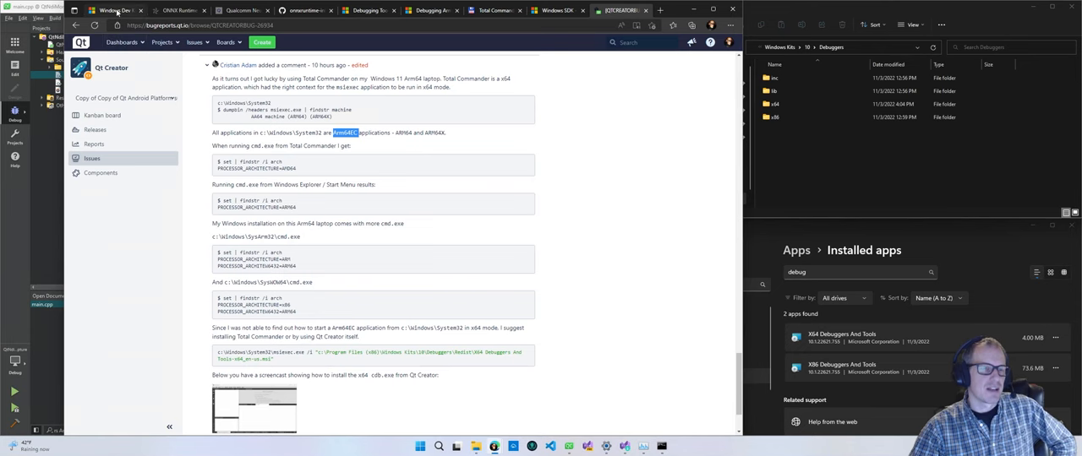
click(110, 11)
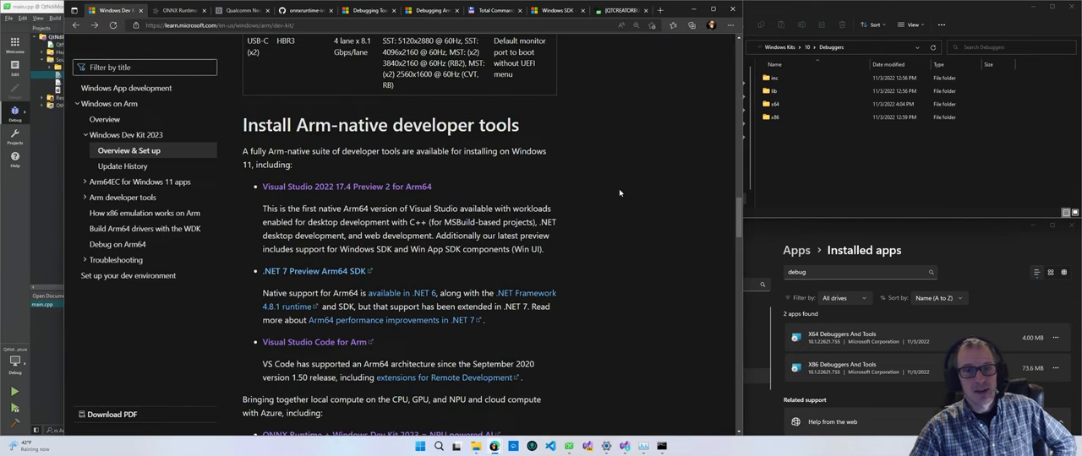
scroll(up, 3)
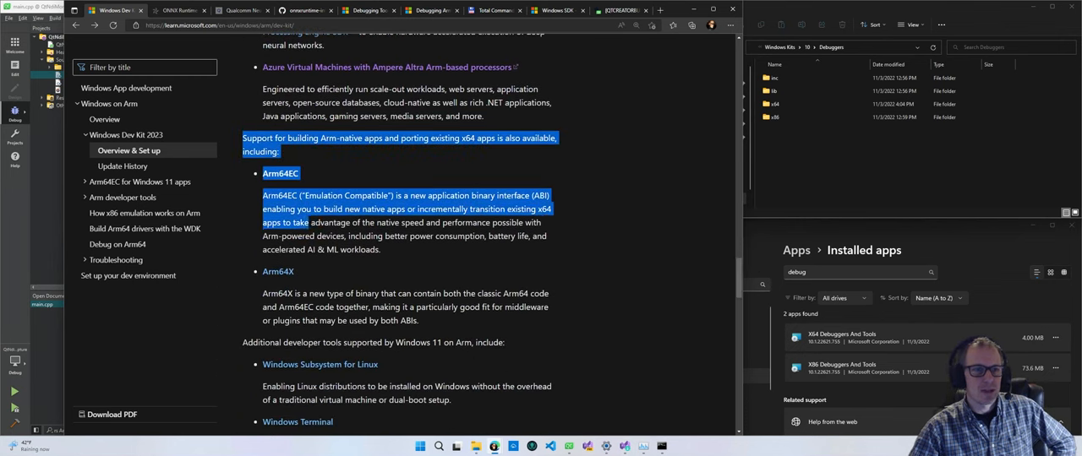
drag(308, 223, 452, 308)
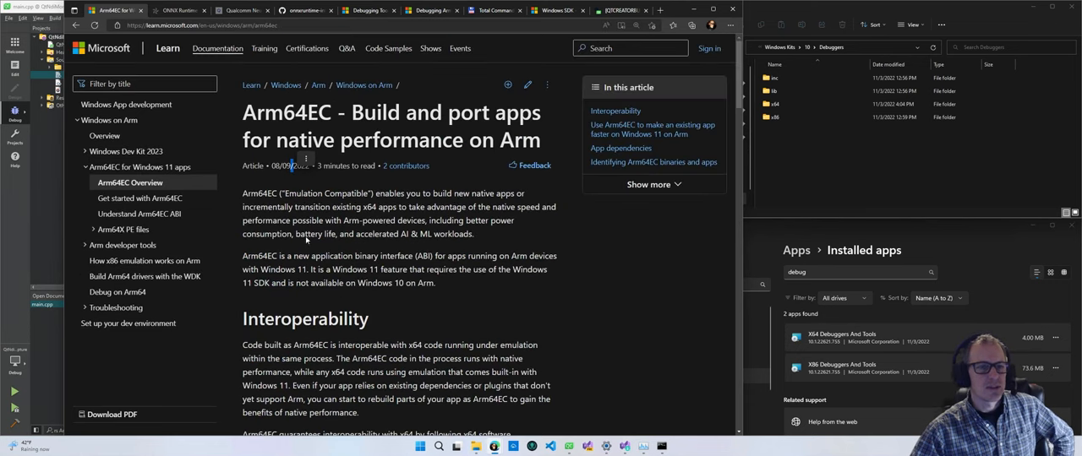
click(126, 135)
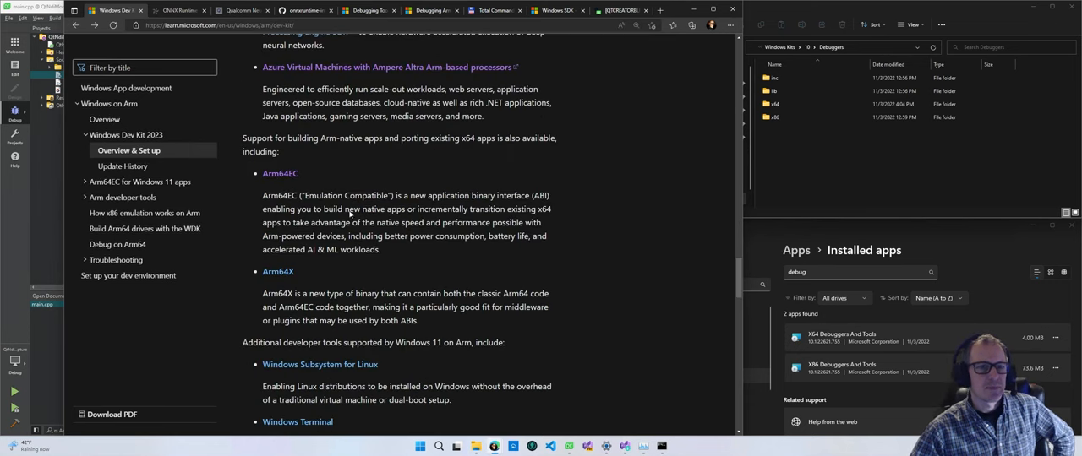
double_click(347, 196)
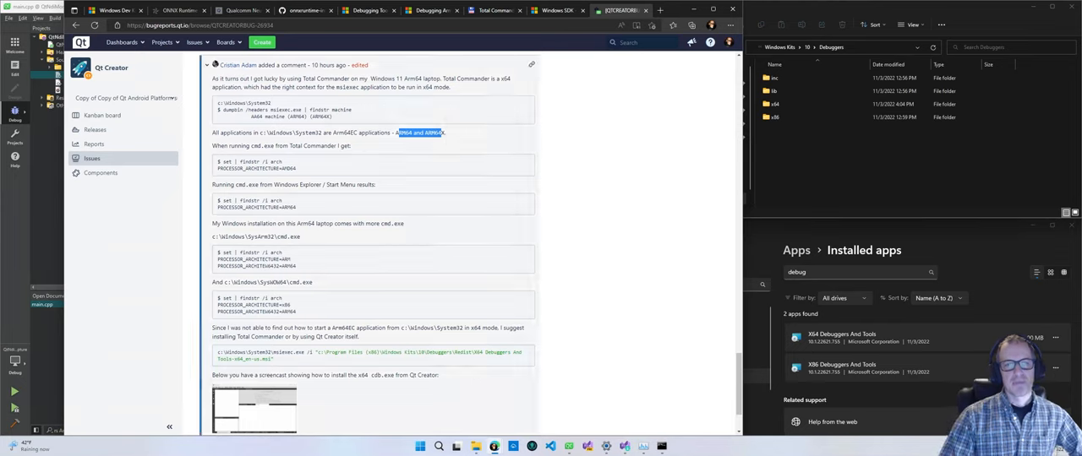
mouse_move(567, 447)
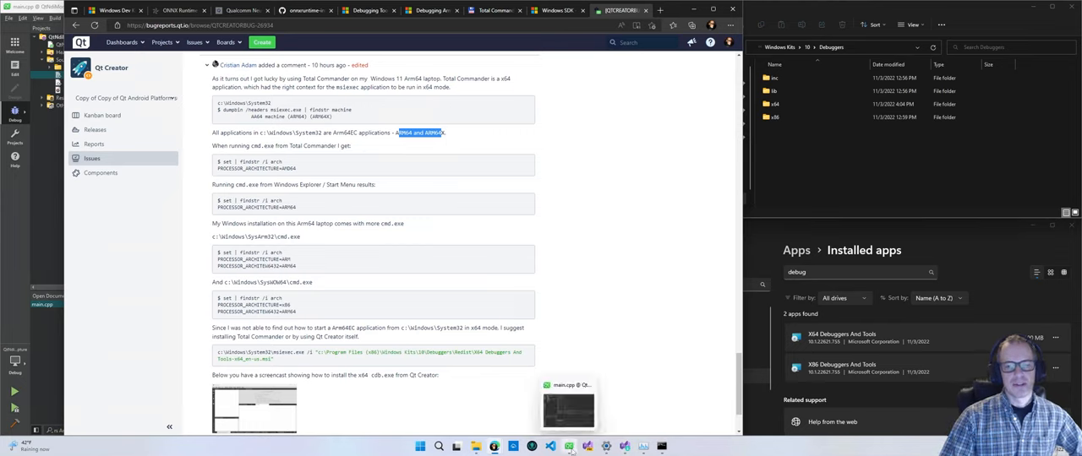
mouse_move(642, 446)
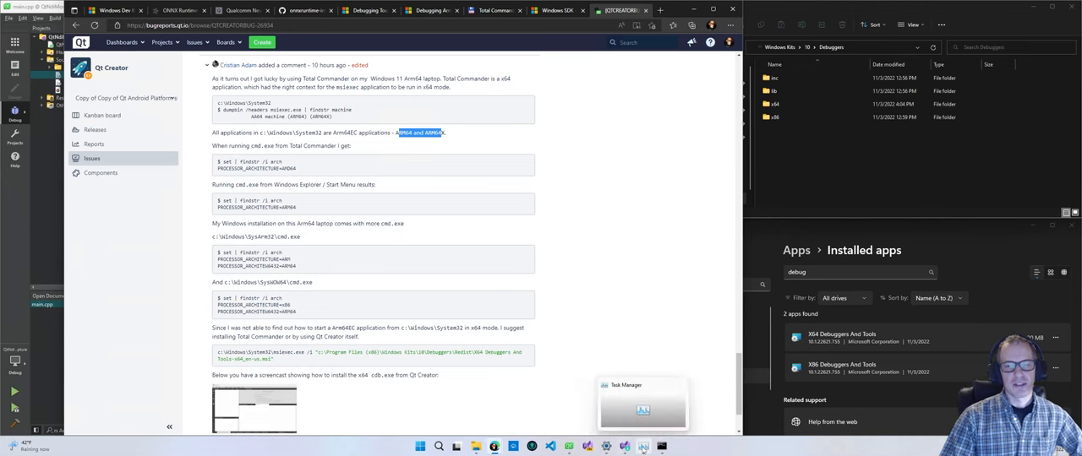
Launch Task Manager and check the Architecture column of several processes on the Details tab.
click(643, 409)
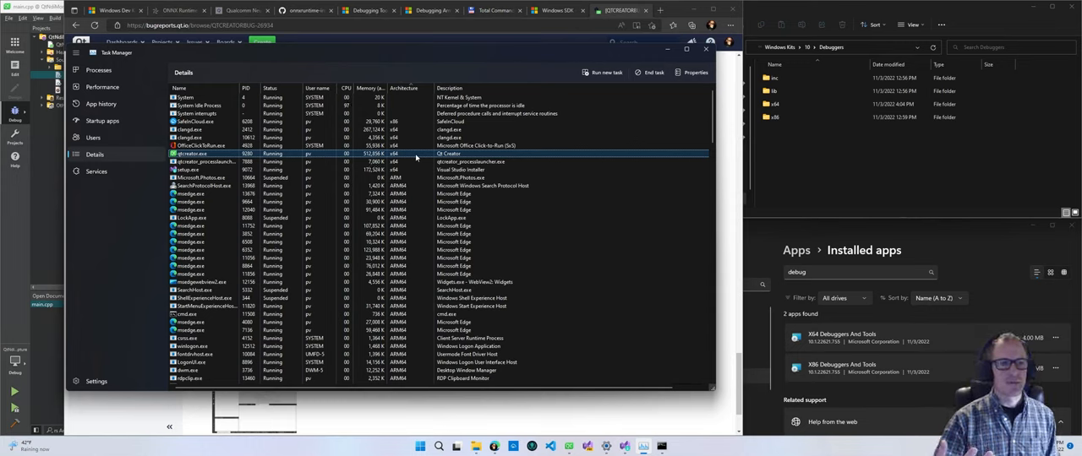
click(414, 179)
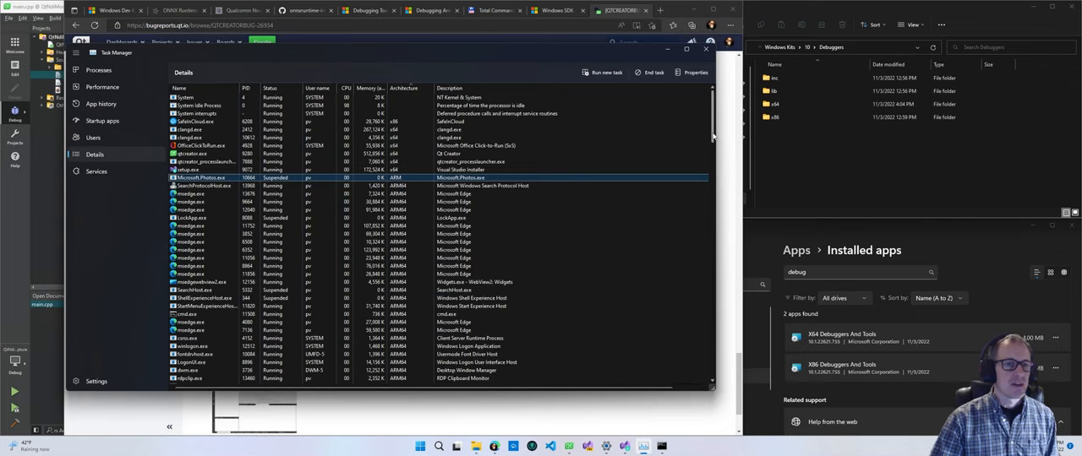
scroll(down, 3)
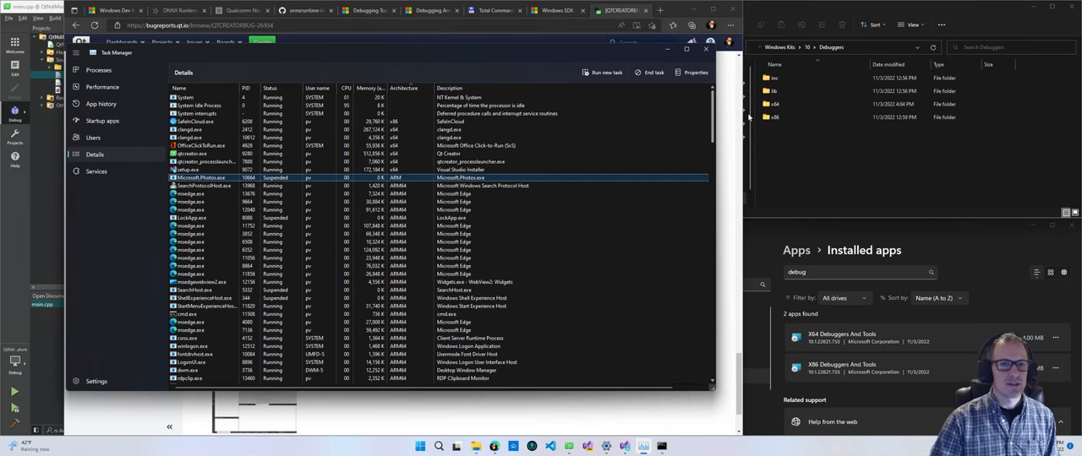
scroll(down, 3)
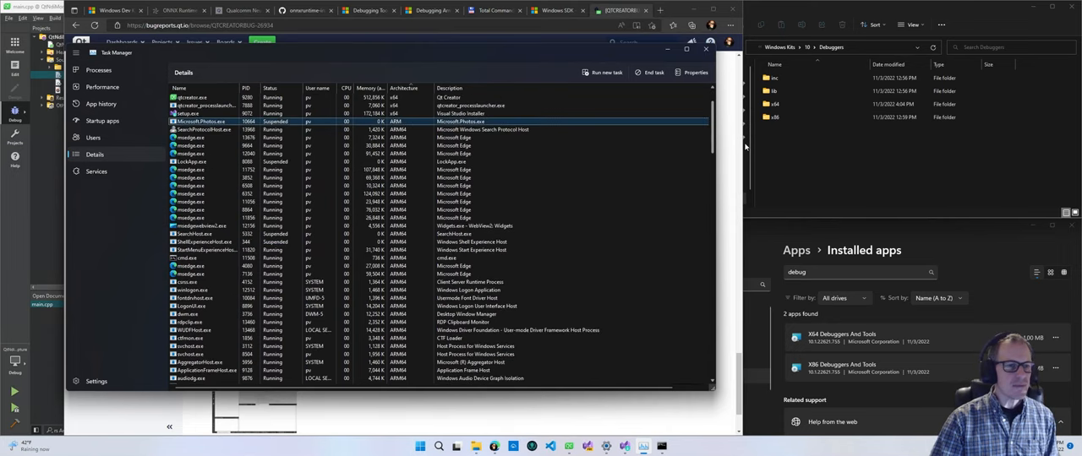
click(211, 257)
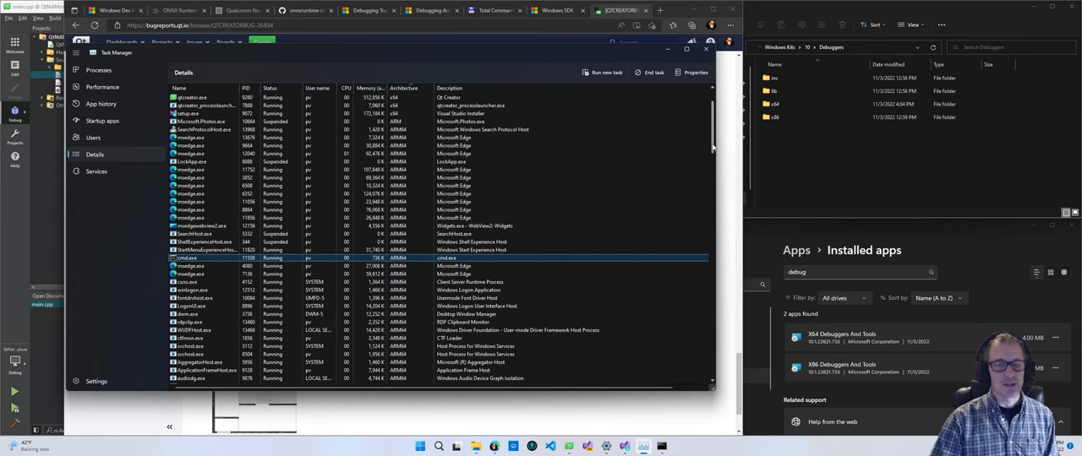
scroll(down, 3)
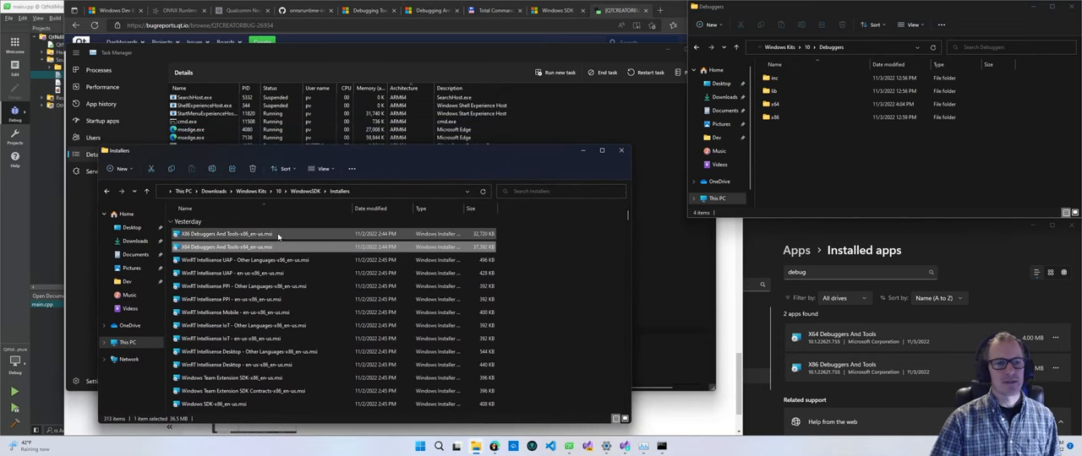
mouse_move(295, 253)
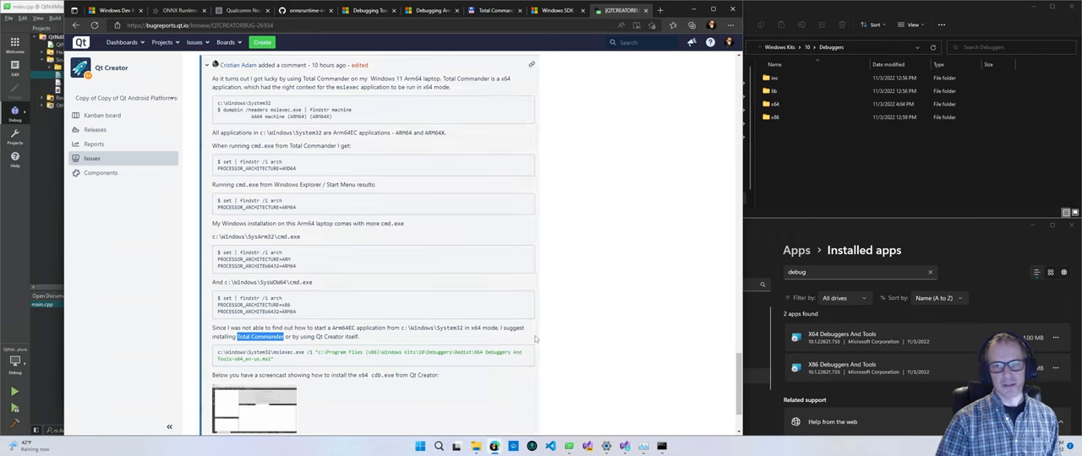
Uninstall X64 Debuggers And Tools from the Installed apps list.
scroll(down, 3)
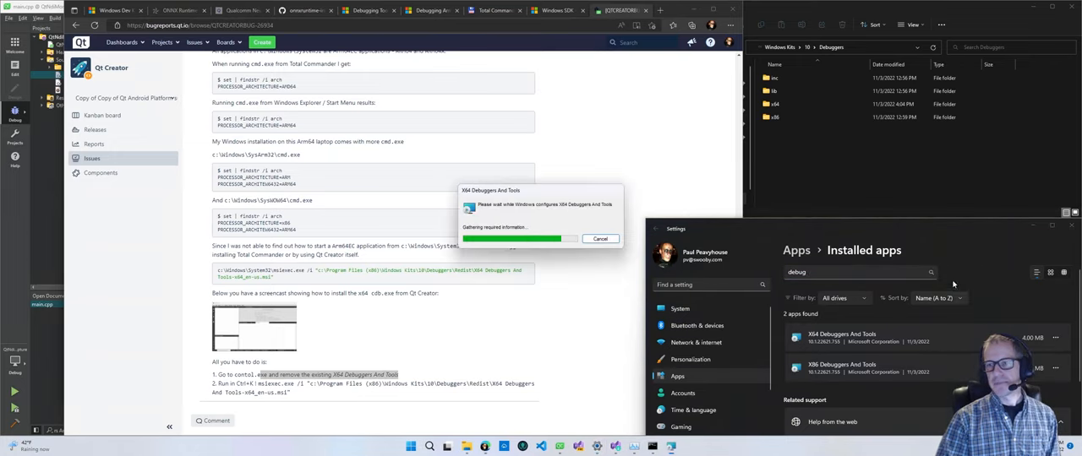
click(600, 239)
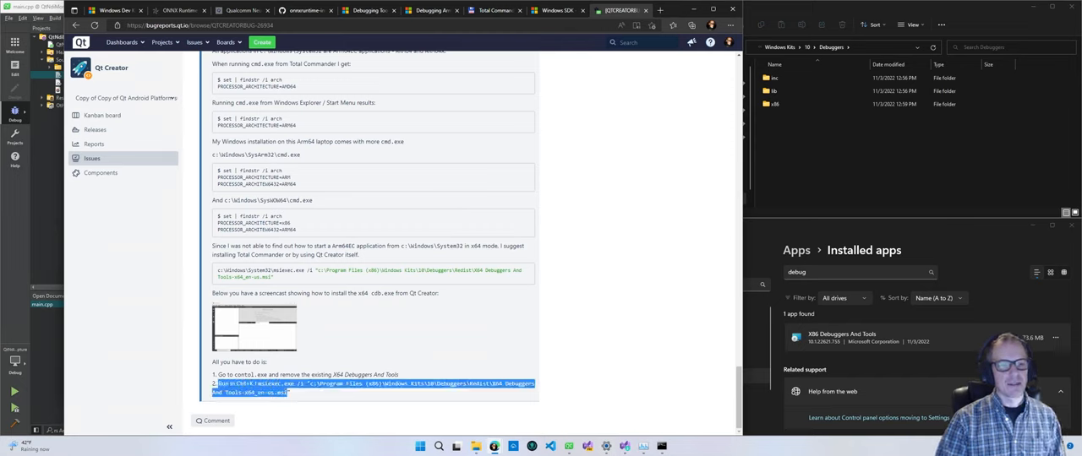
mouse_move(449, 348)
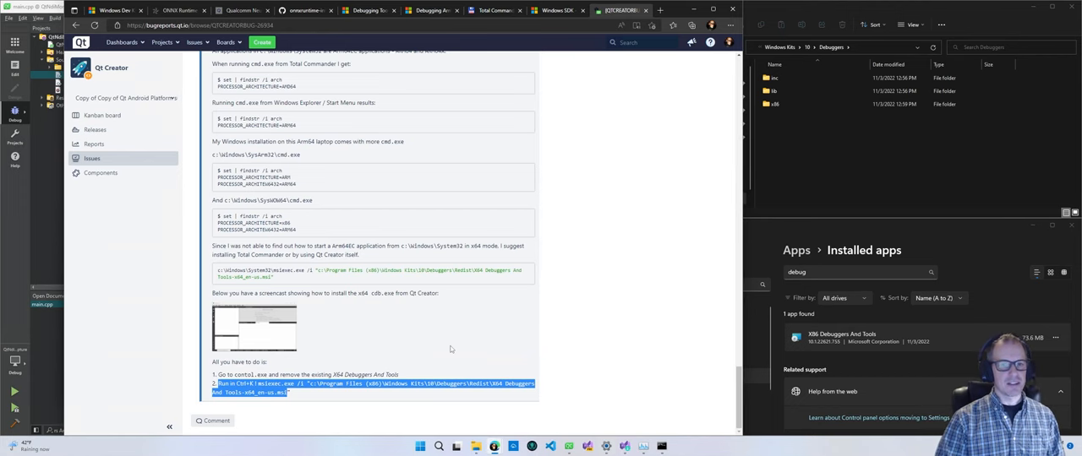
Alt+Tab to the installer window for the x64 debugger reinstall, then check a process's architecture in Task Manager.
key(alt+tab)
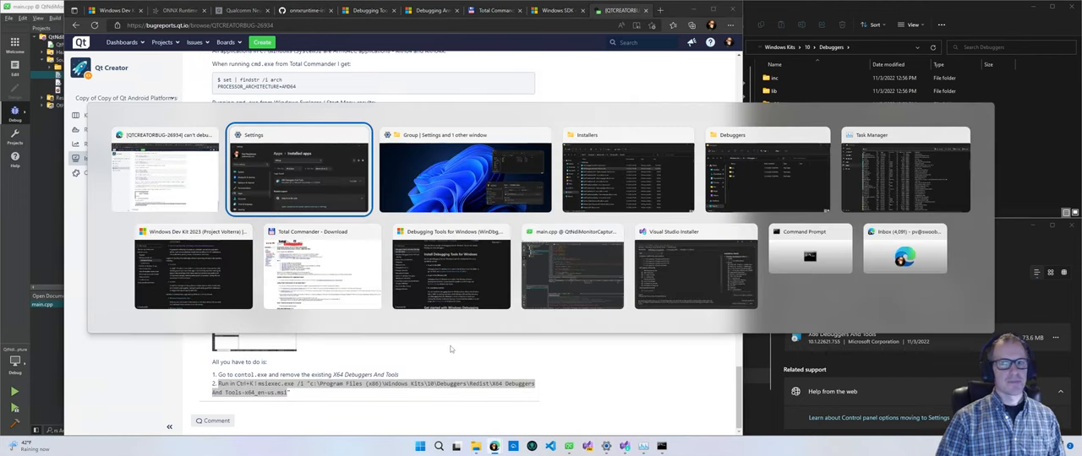
click(906, 169)
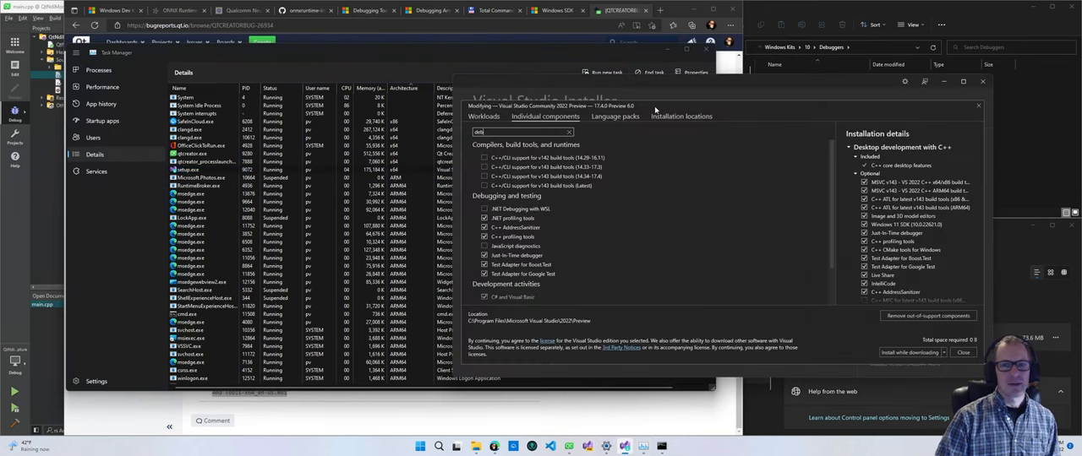
mouse_move(598, 157)
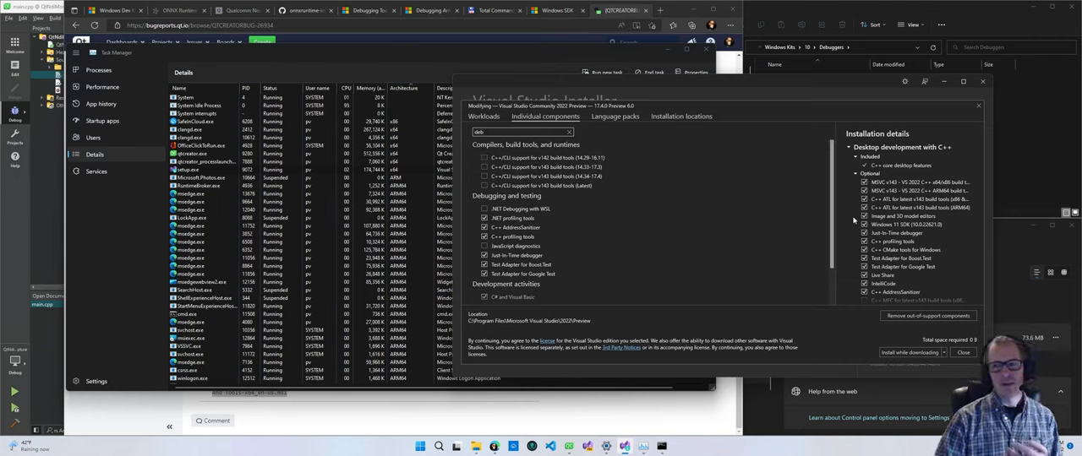
mouse_move(896, 228)
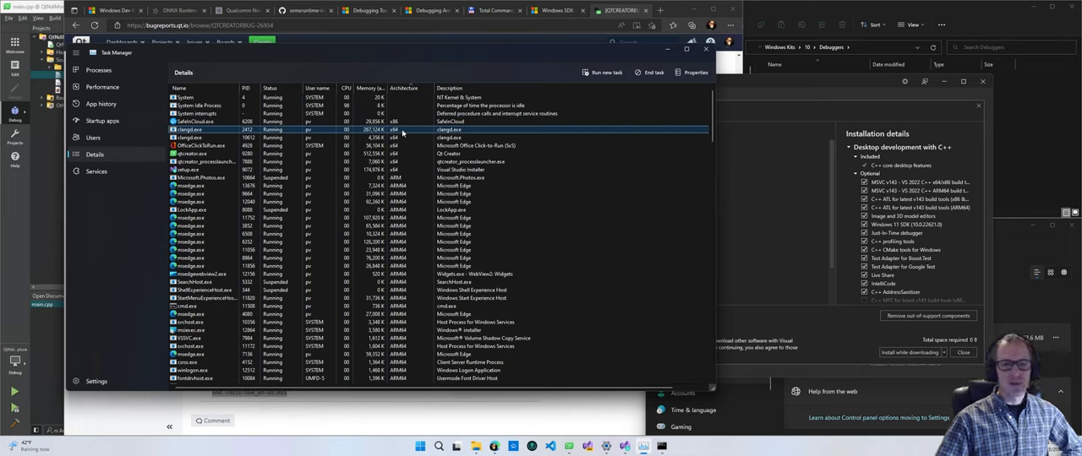
click(414, 154)
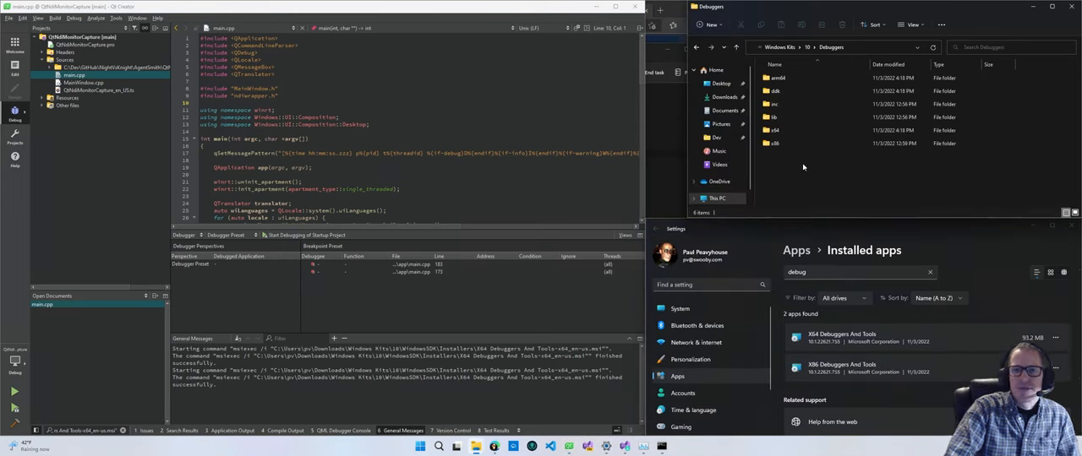
Browse into the arm64 Debuggers folder and its single subfolder under Windows Kits.
click(803, 131)
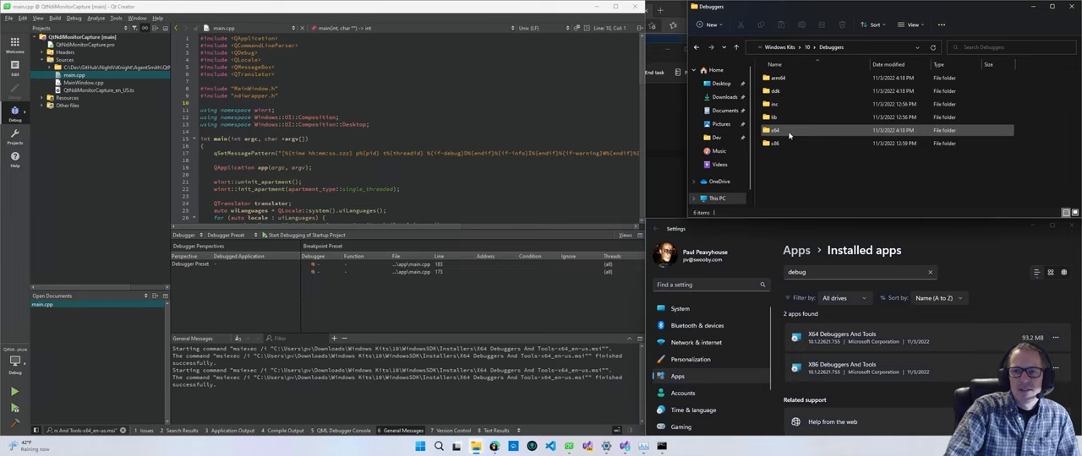
click(786, 78)
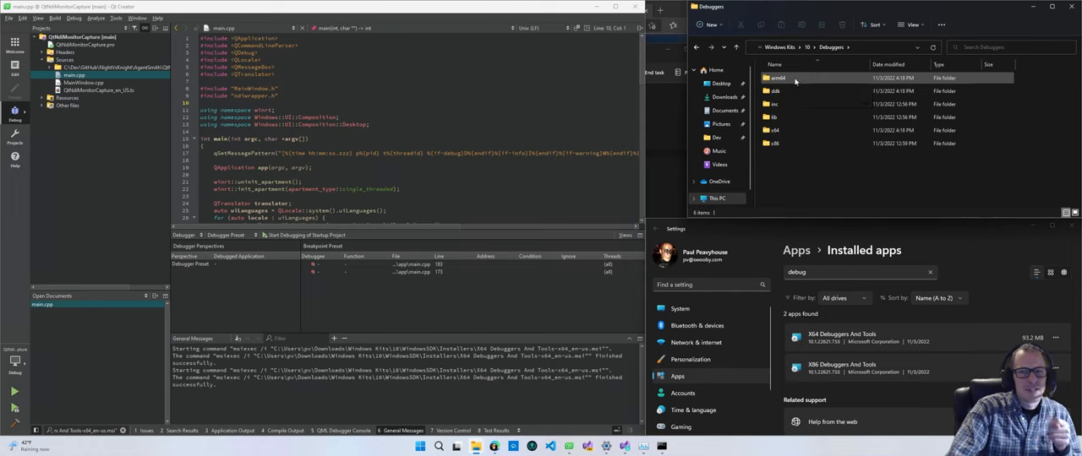
double_click(777, 78)
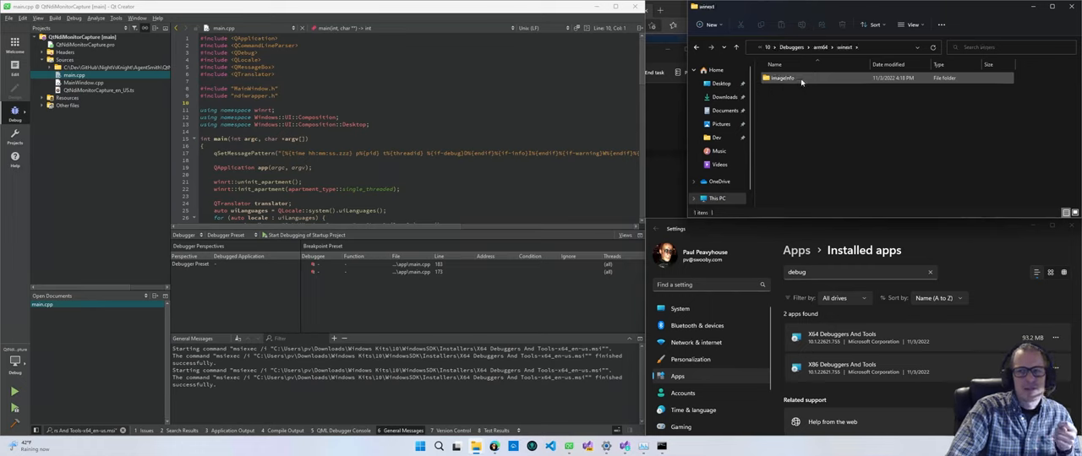
double_click(780, 77)
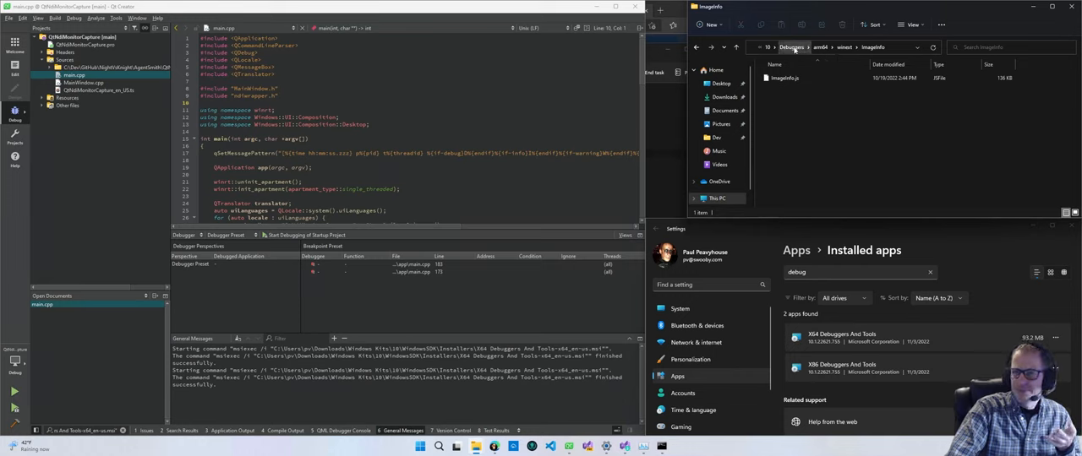
Go back up to Debuggers and inspect files in the x64 folder holding cdb.exe.
click(791, 47)
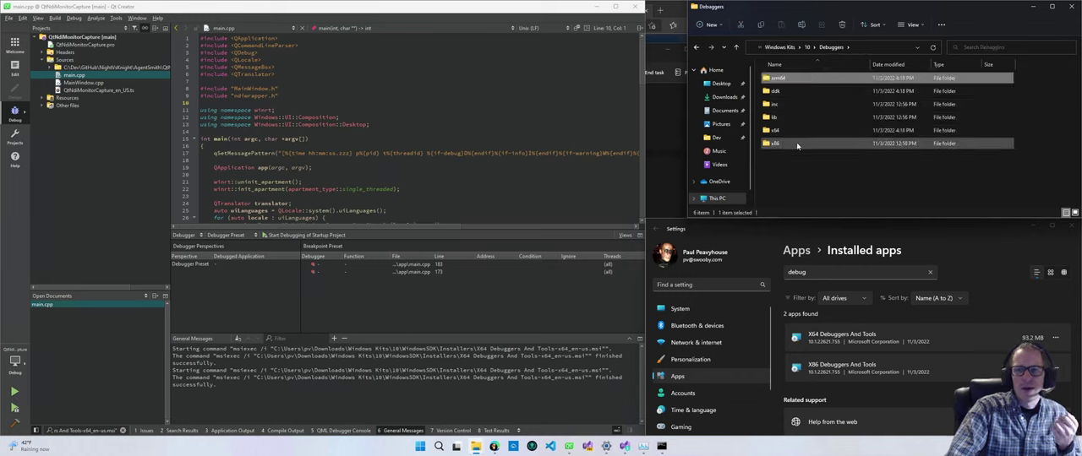
double_click(774, 142)
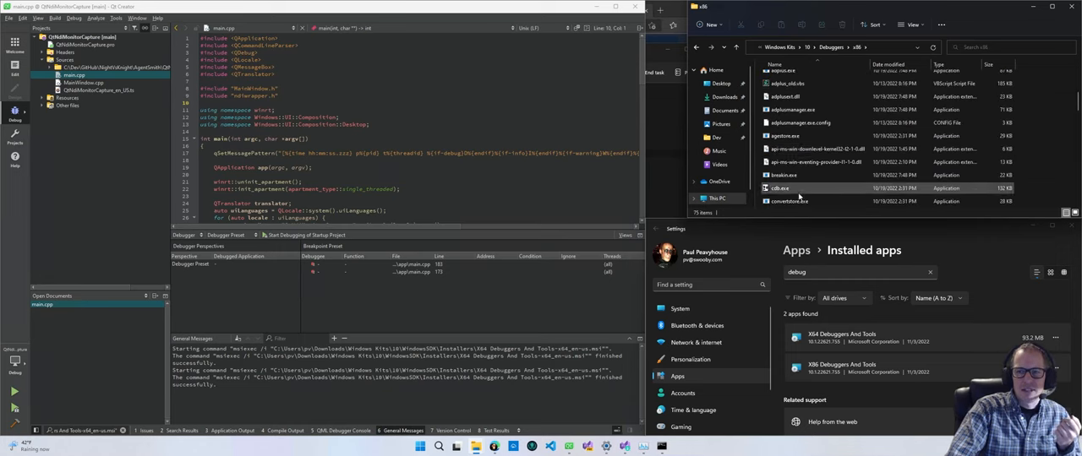
mouse_move(777, 188)
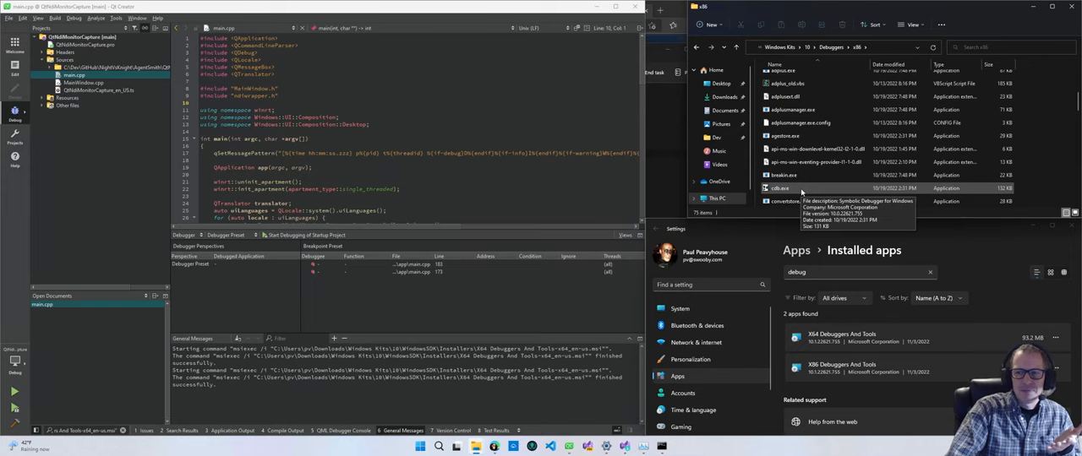
mouse_move(818, 82)
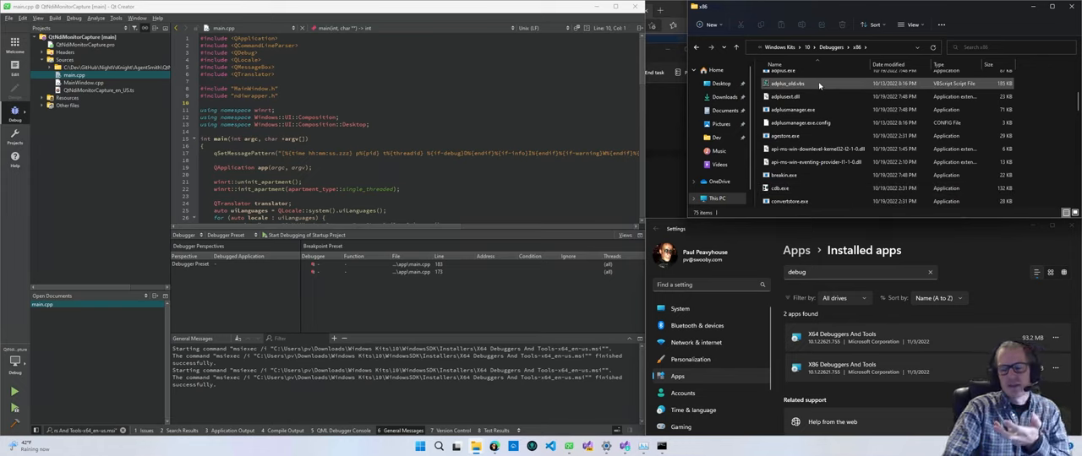
click(831, 47)
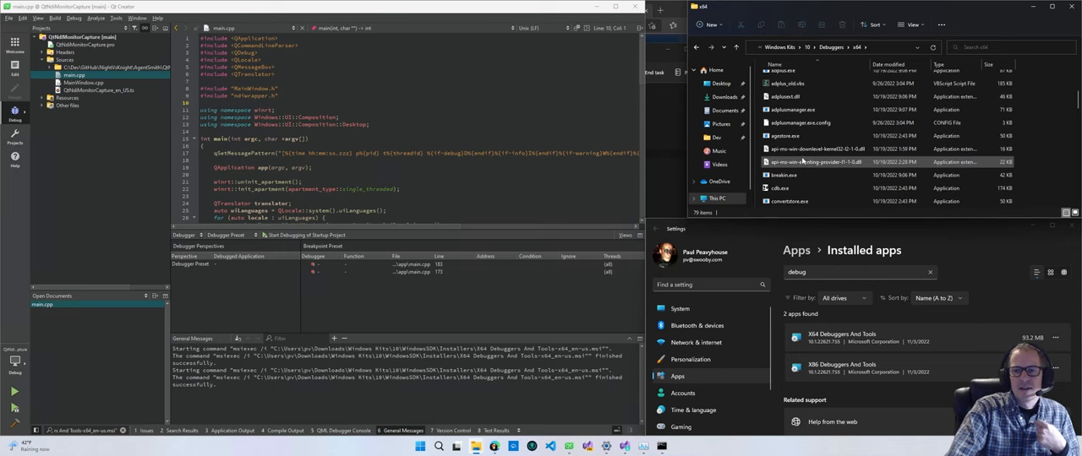
click(811, 188)
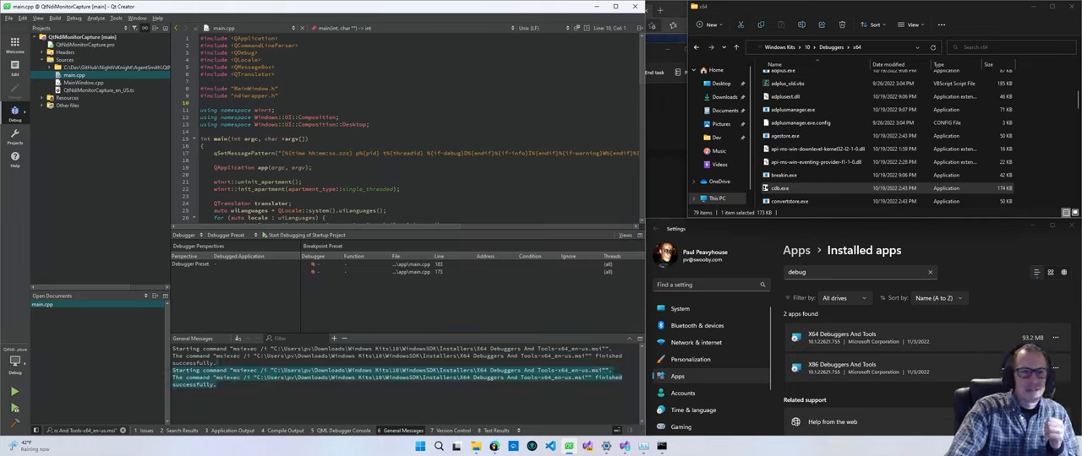
mouse_move(601, 446)
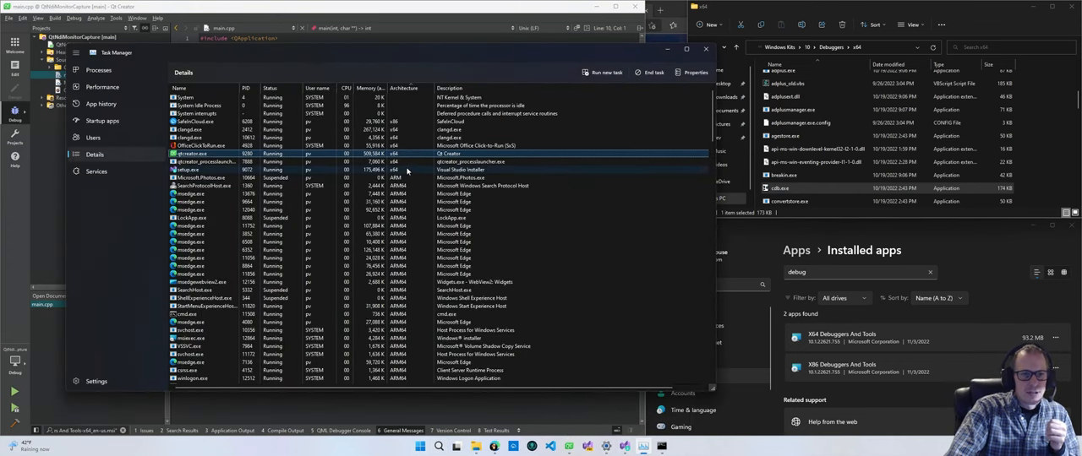
Compare x64 and ARM64 processes in Task Manager's Details list before switching windows.
click(406, 169)
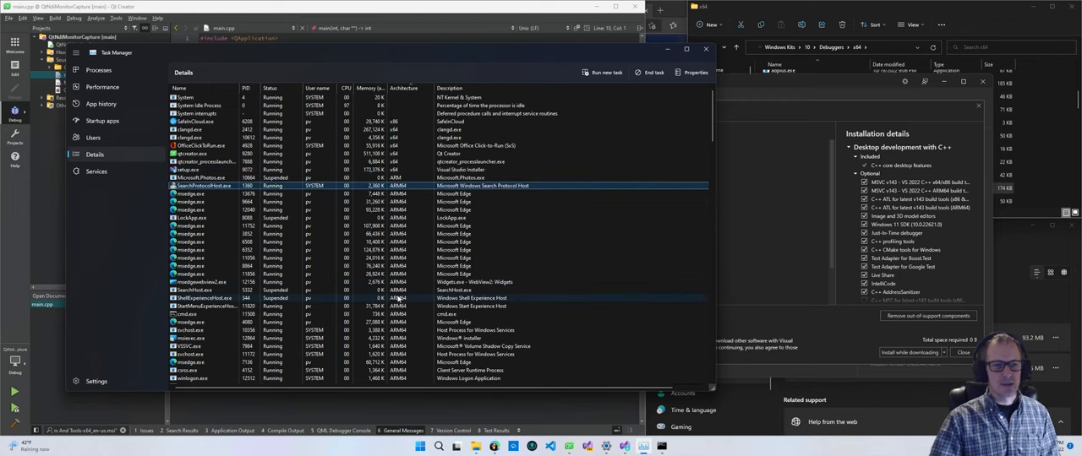
click(189, 315)
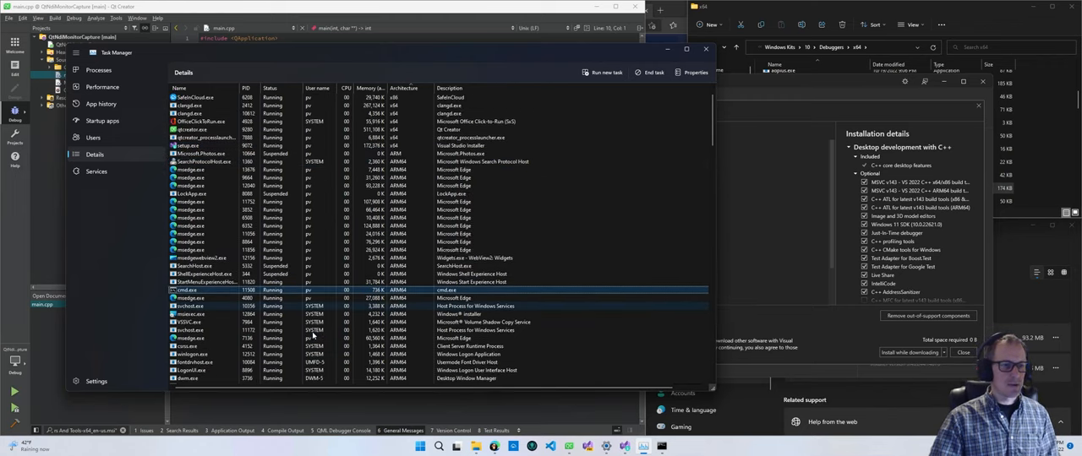
scroll(down, 3)
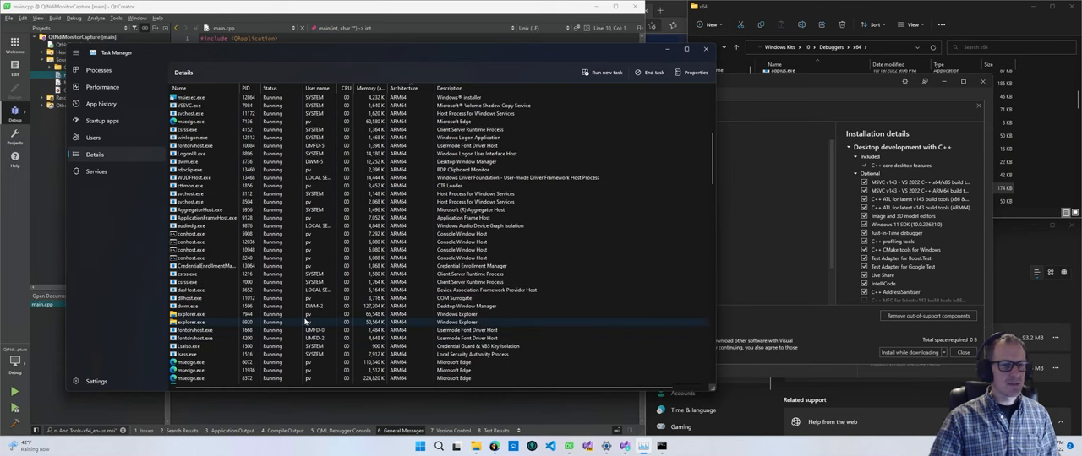
click(845, 7)
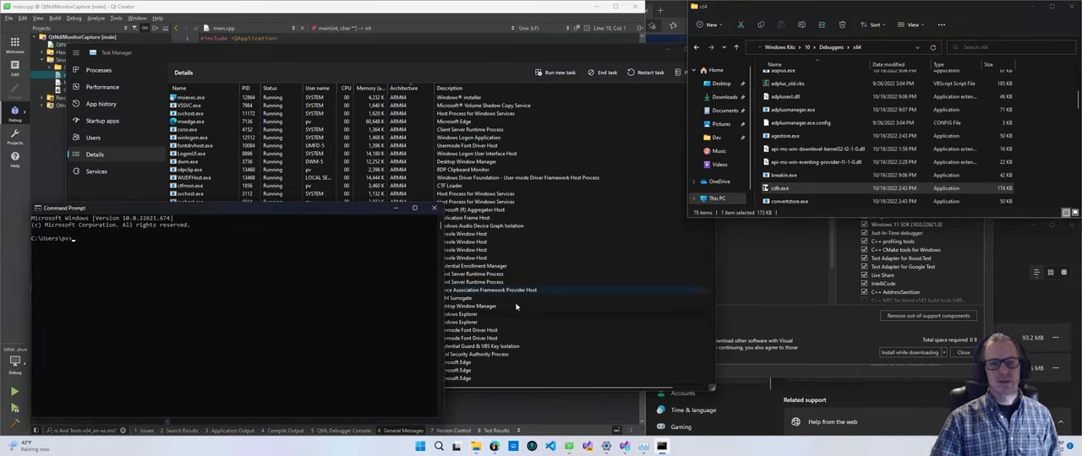
mouse_move(477, 447)
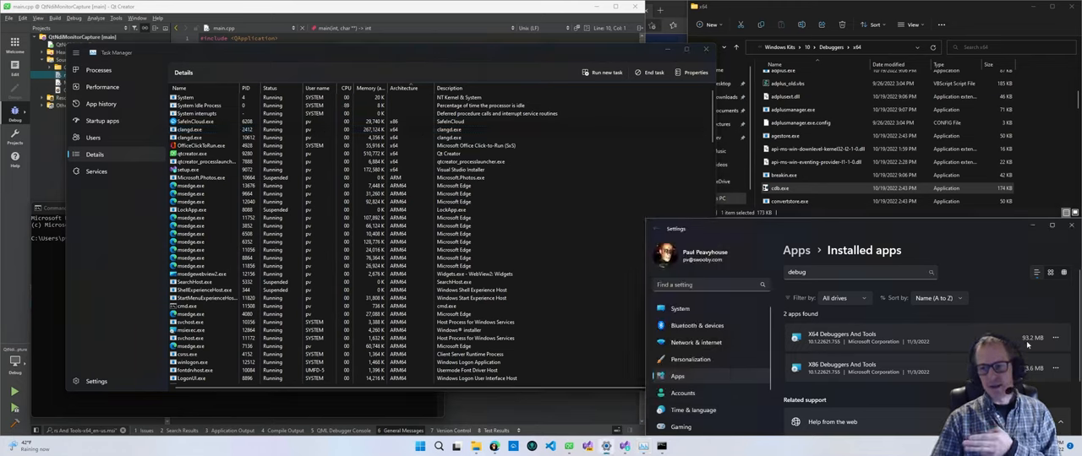
mouse_move(1058, 317)
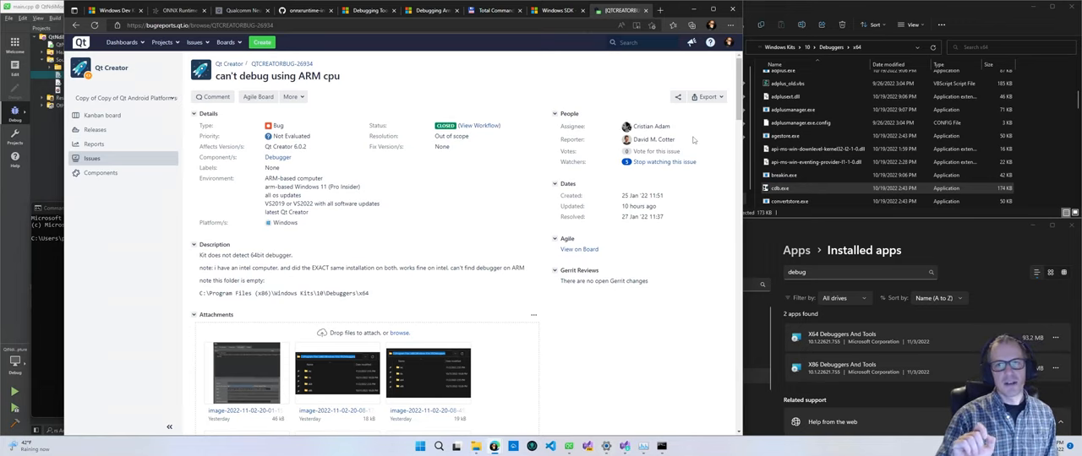
mouse_move(489, 223)
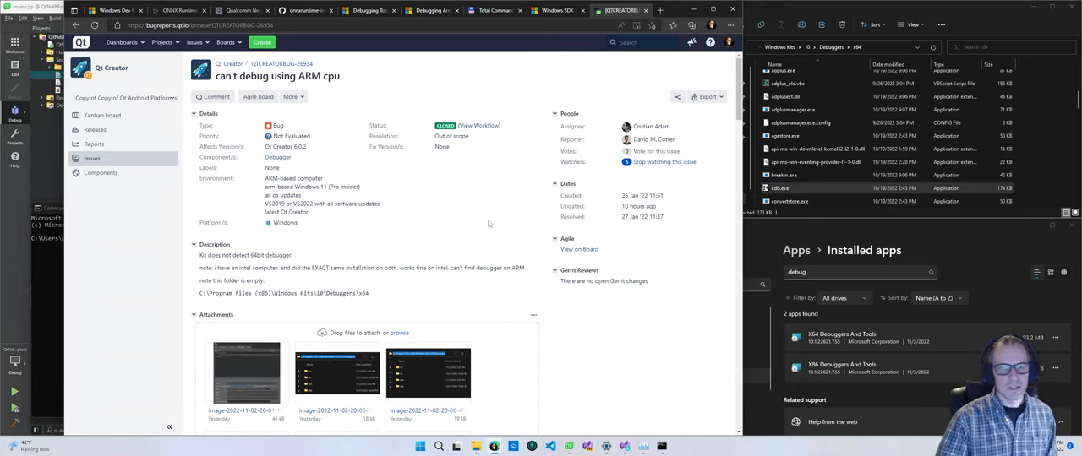
Read the Developer Community x64-debuggers-on-Arm64 issue linked from the Jira comment, noting the latest comment date, and return to Jira.
scroll(down, 3)
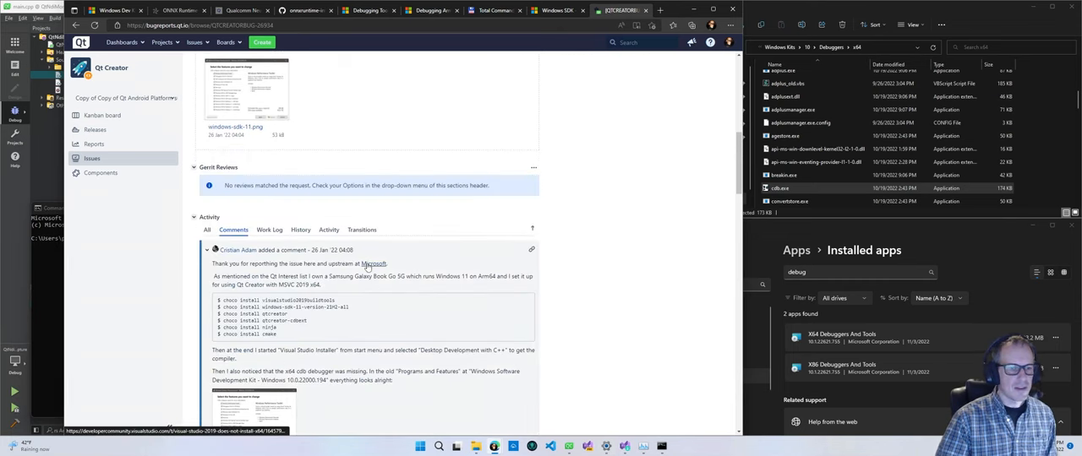
click(368, 263)
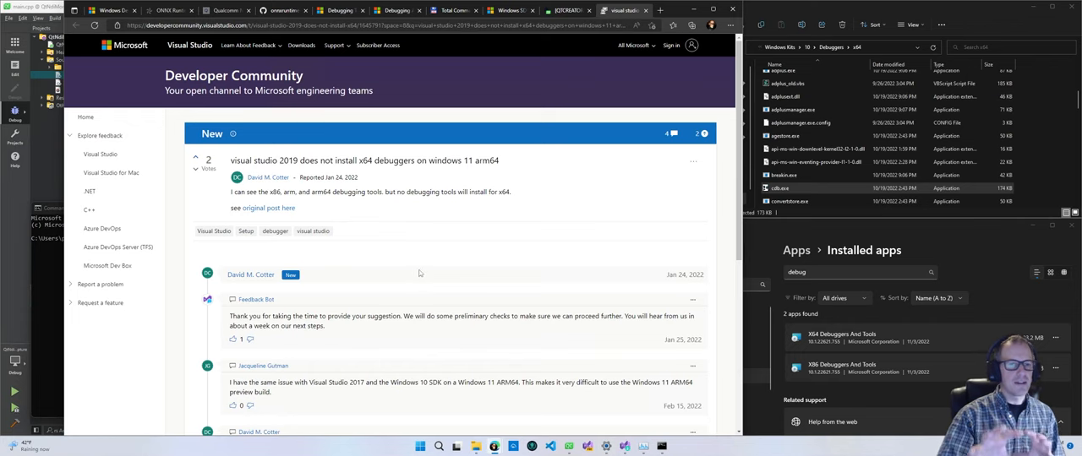
scroll(down, 3)
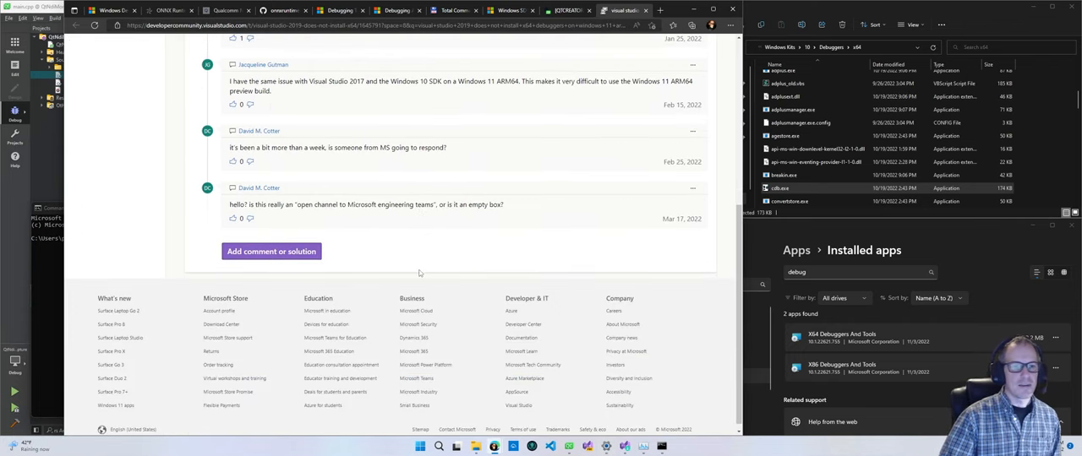
double_click(466, 204)
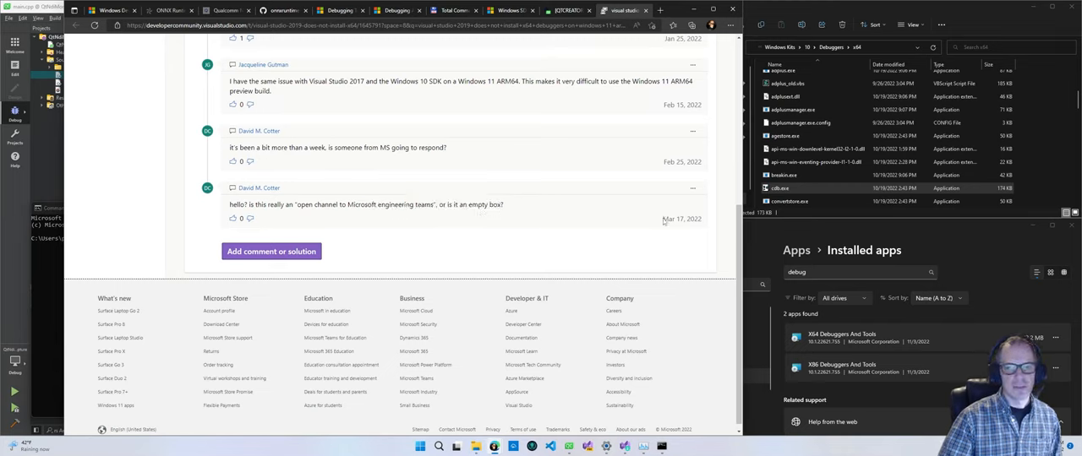
double_click(673, 219)
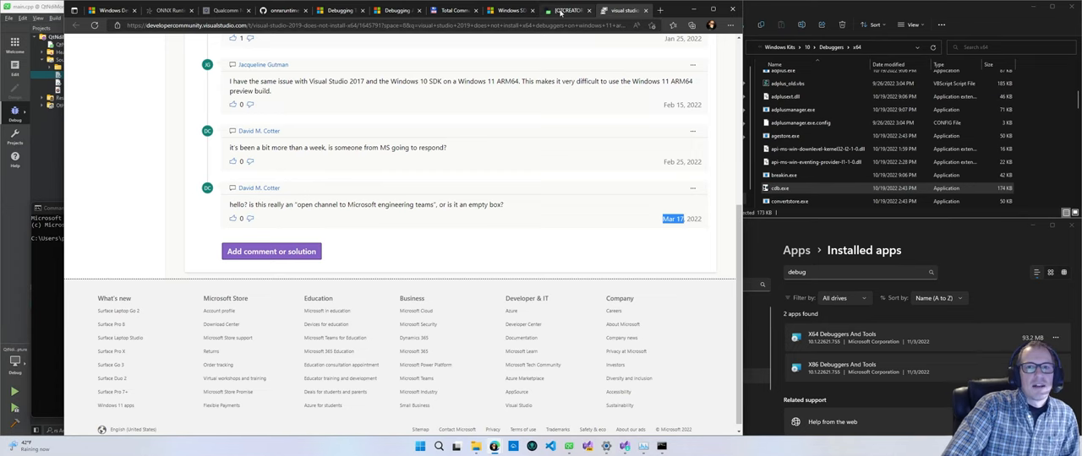
click(568, 10)
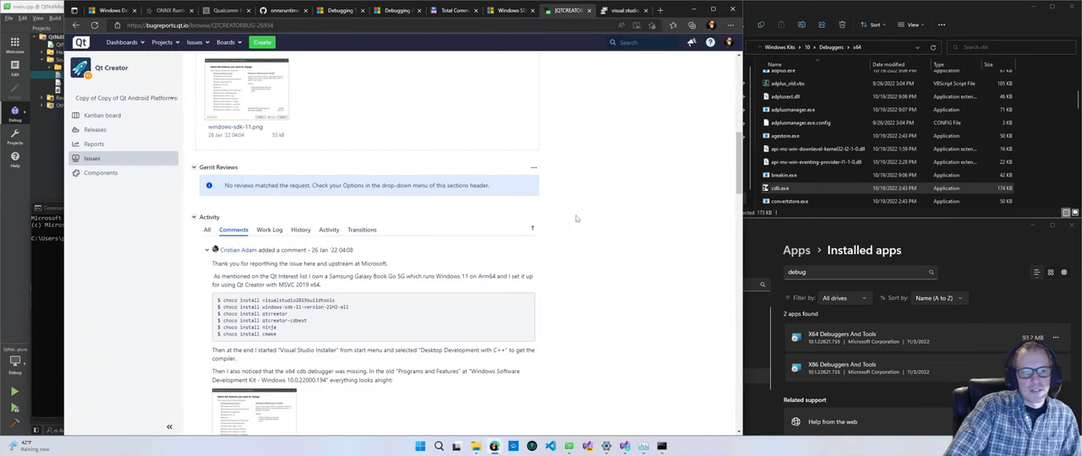
mouse_move(595, 220)
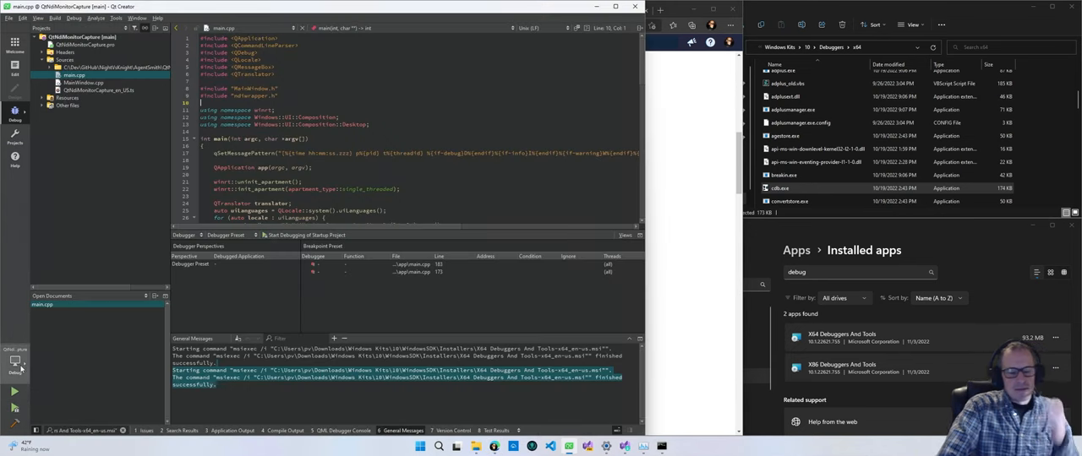
Check the kit selector in Qt Creator's sidebar and bring up the Build menu commands.
click(15, 363)
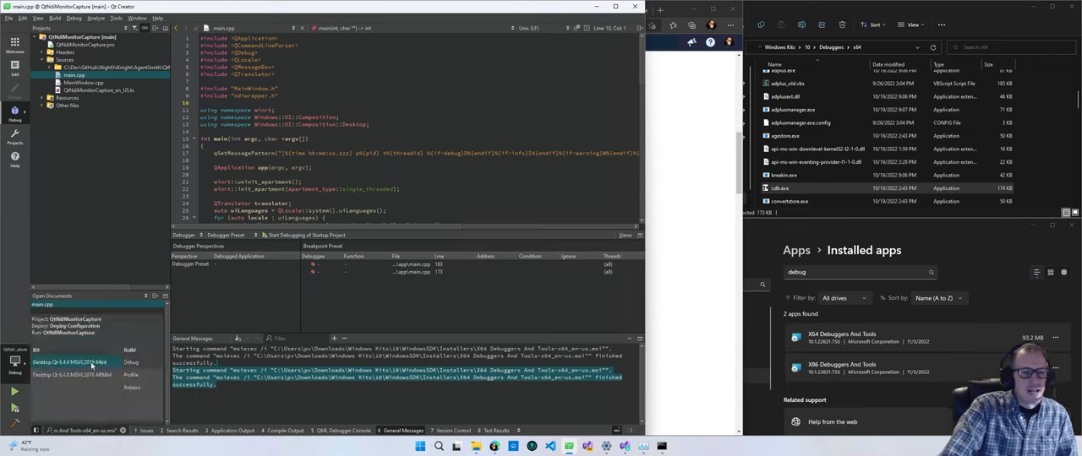
mouse_move(71, 362)
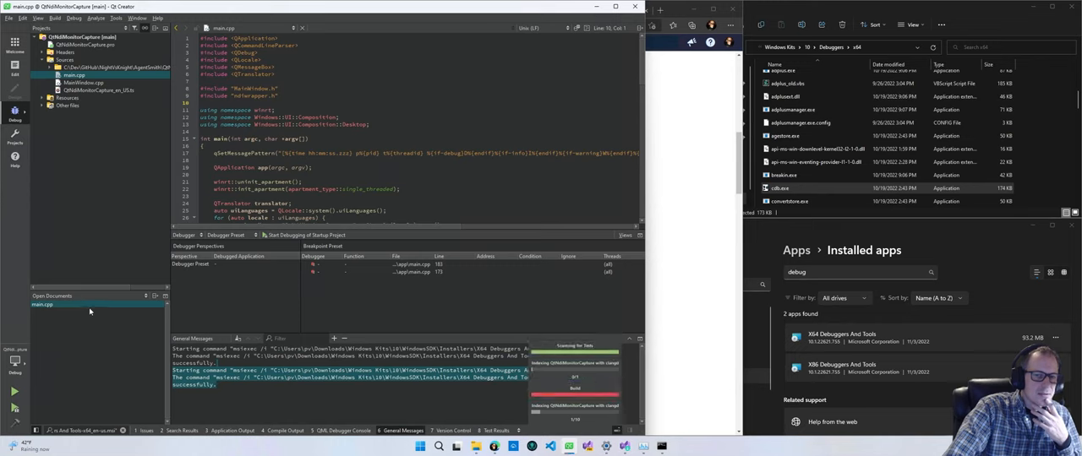
click(54, 17)
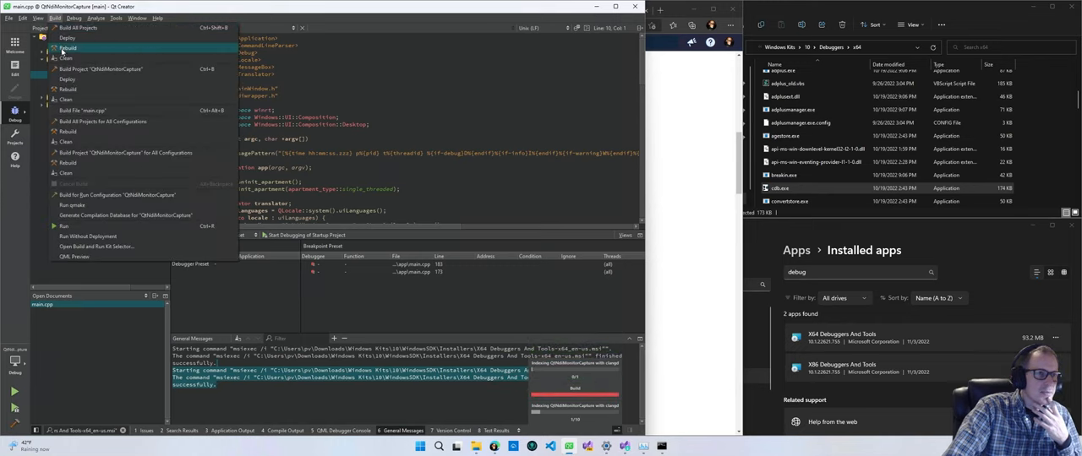